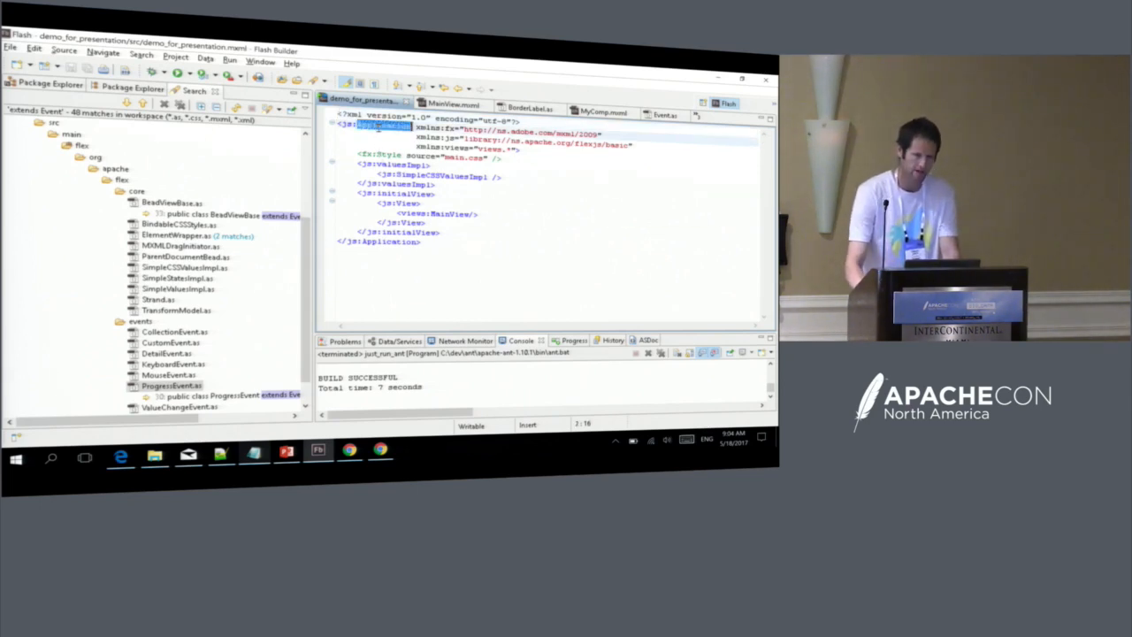
Launch the built demo_for_presentation project, ending in a 'File not found' launch error.
double_click(389, 241)
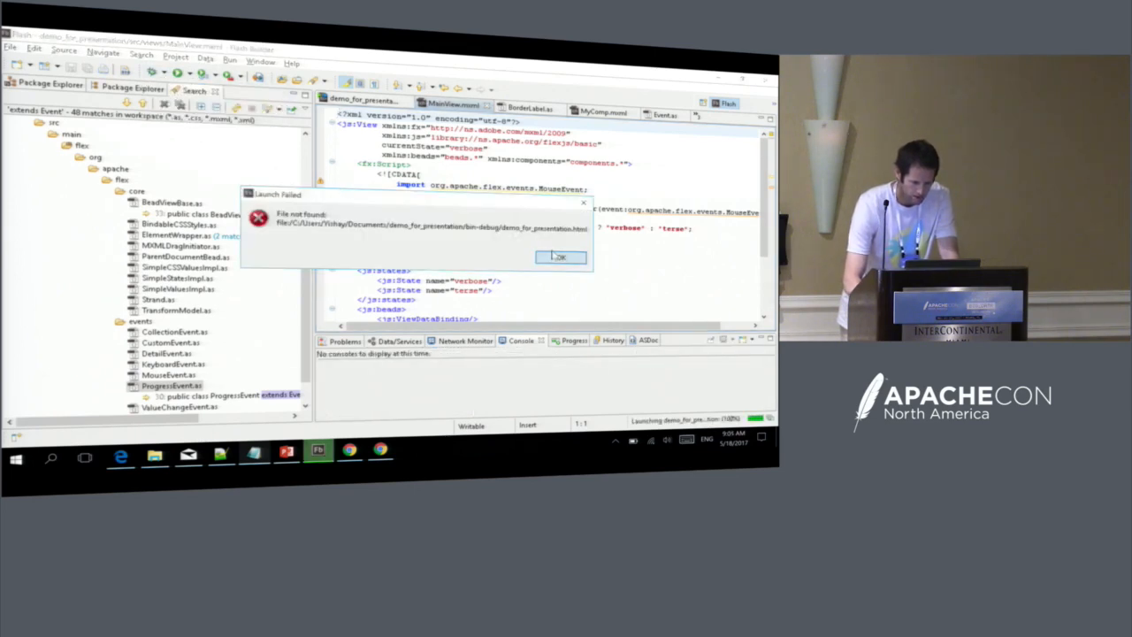
Dismiss the launch error and clean-rebuild the demo_for_presentation project.
click(558, 256)
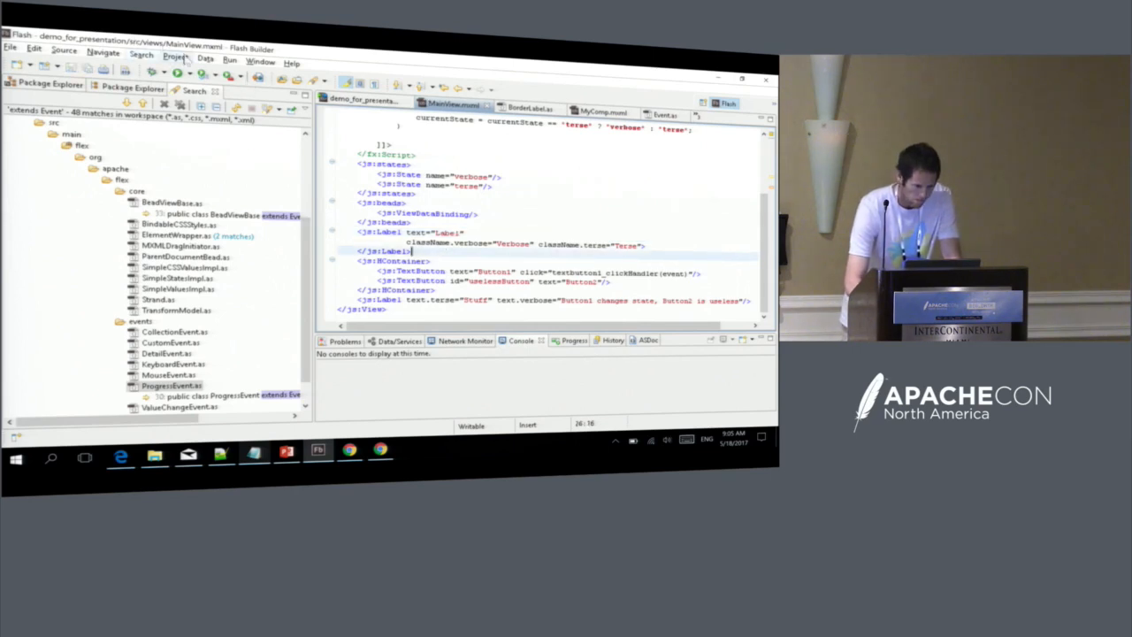
click(173, 57)
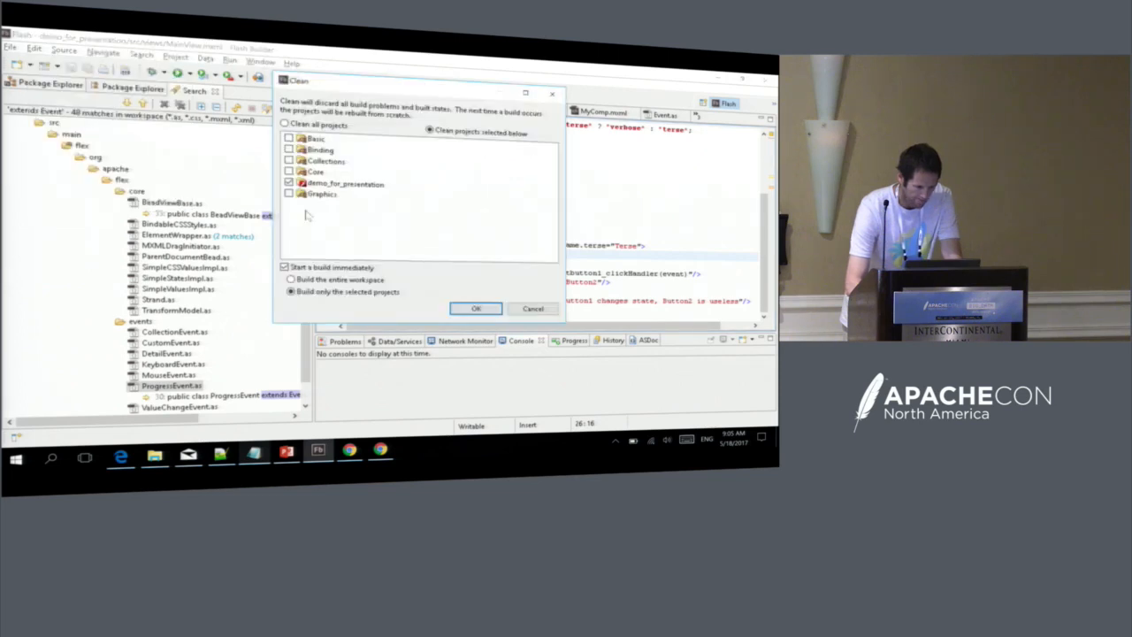
click(476, 308)
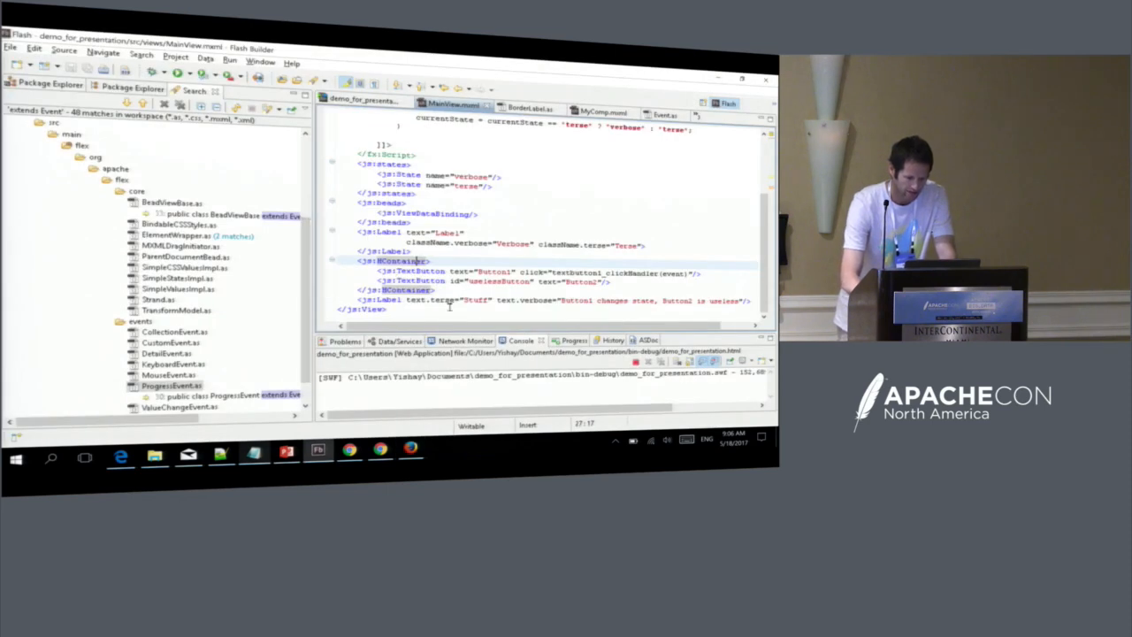
Review MainView.mxml and run the demo so Firefox shows the label, buttons and text.
double_click(442, 301)
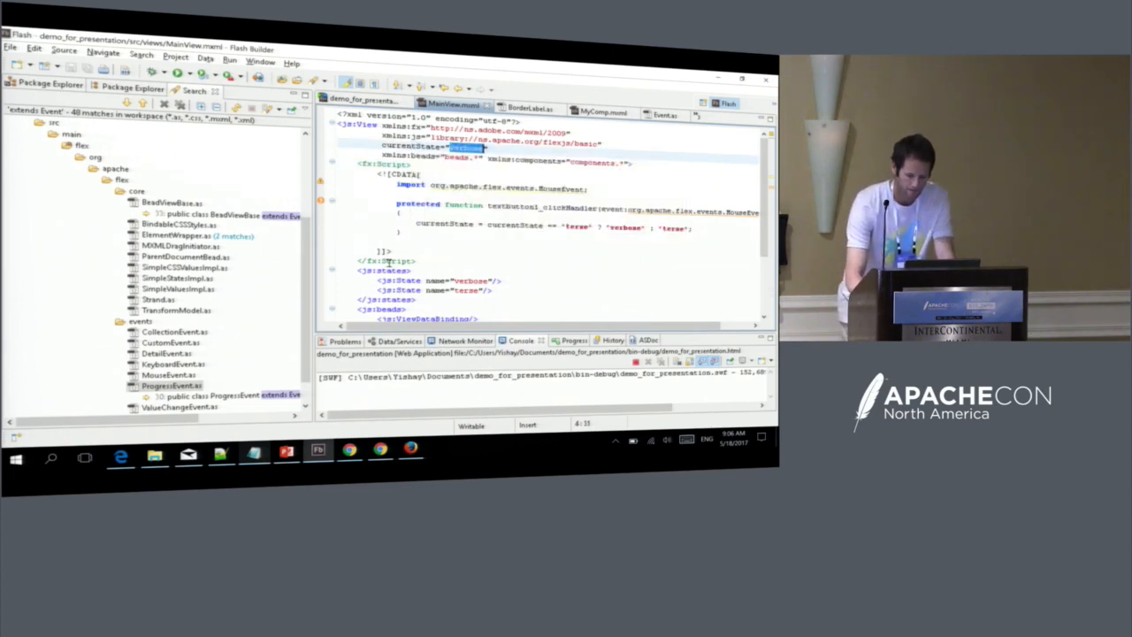
scroll(down, 3)
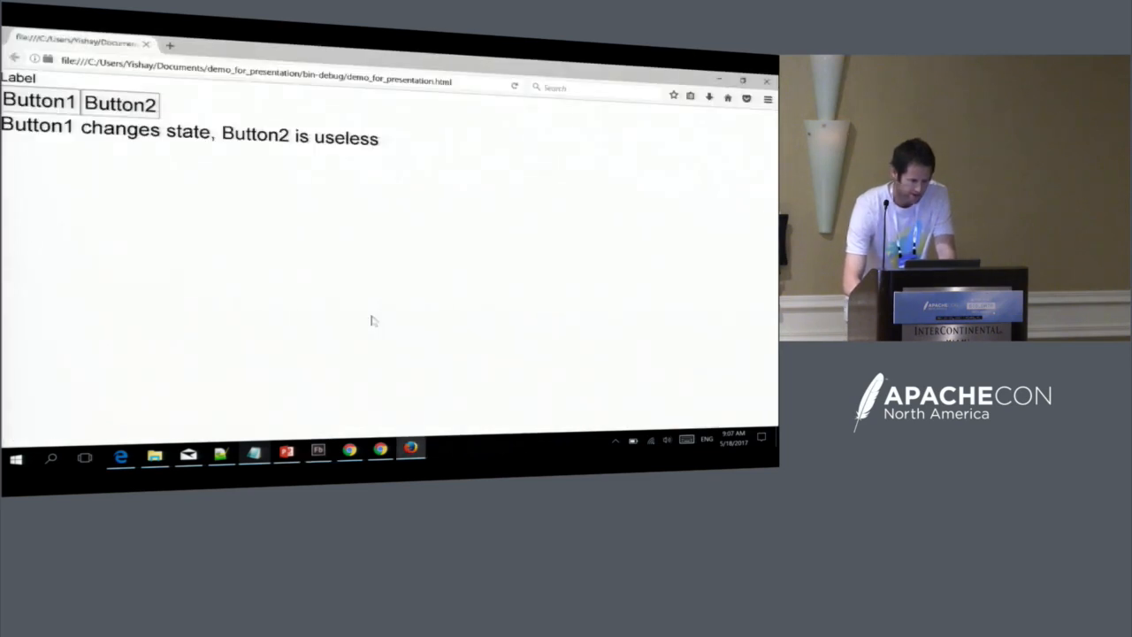
mouse_move(71, 143)
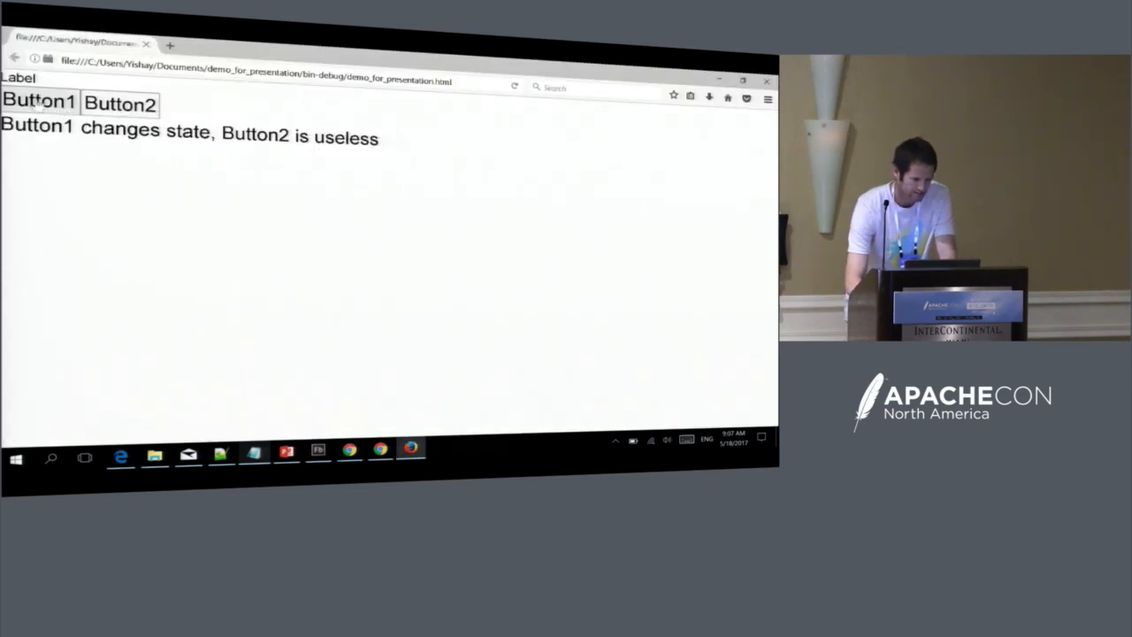
Press Button1 in the Firefox demo to change the app's state.
click(39, 108)
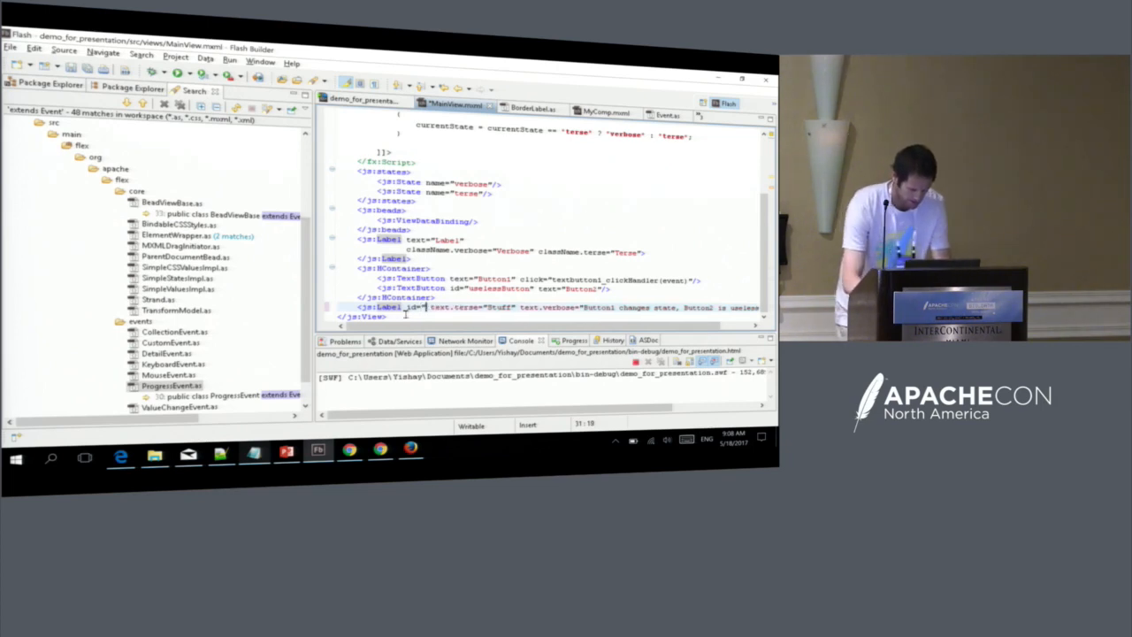
Give the lower label id downLabel, bind the top label to {downLabel.text}, and rerun the app.
text(downLo)
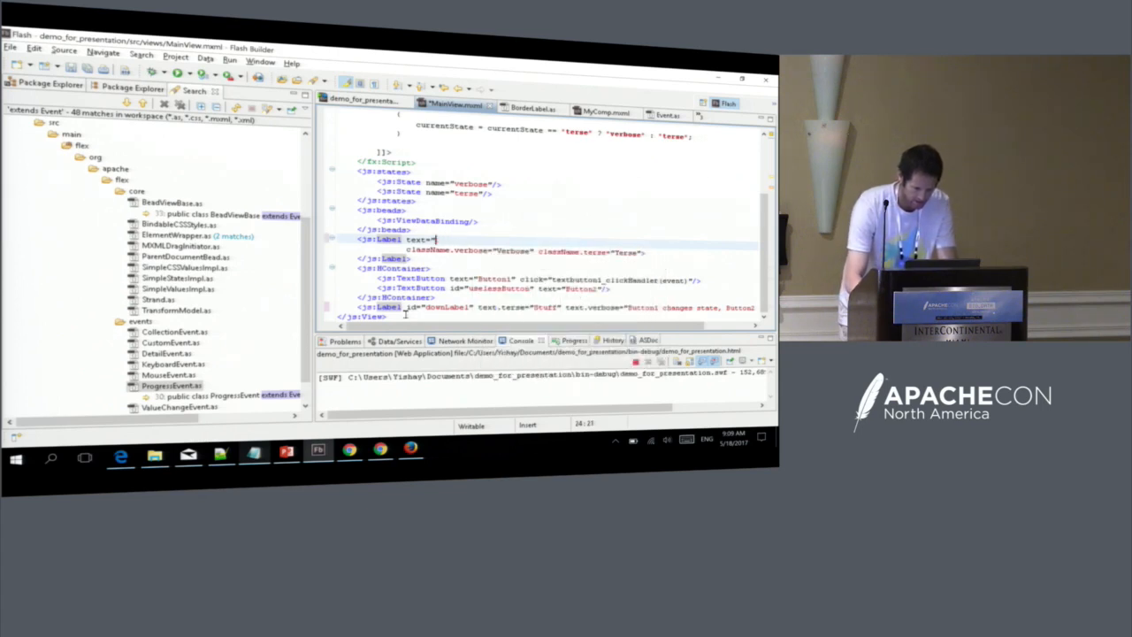
text({})
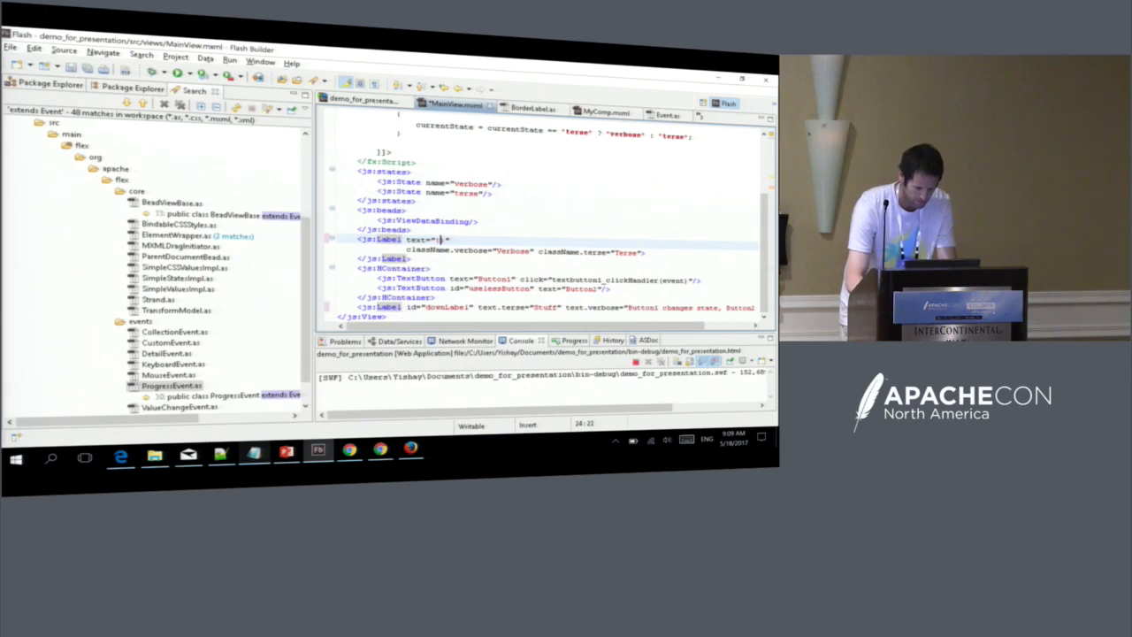
text(dow)
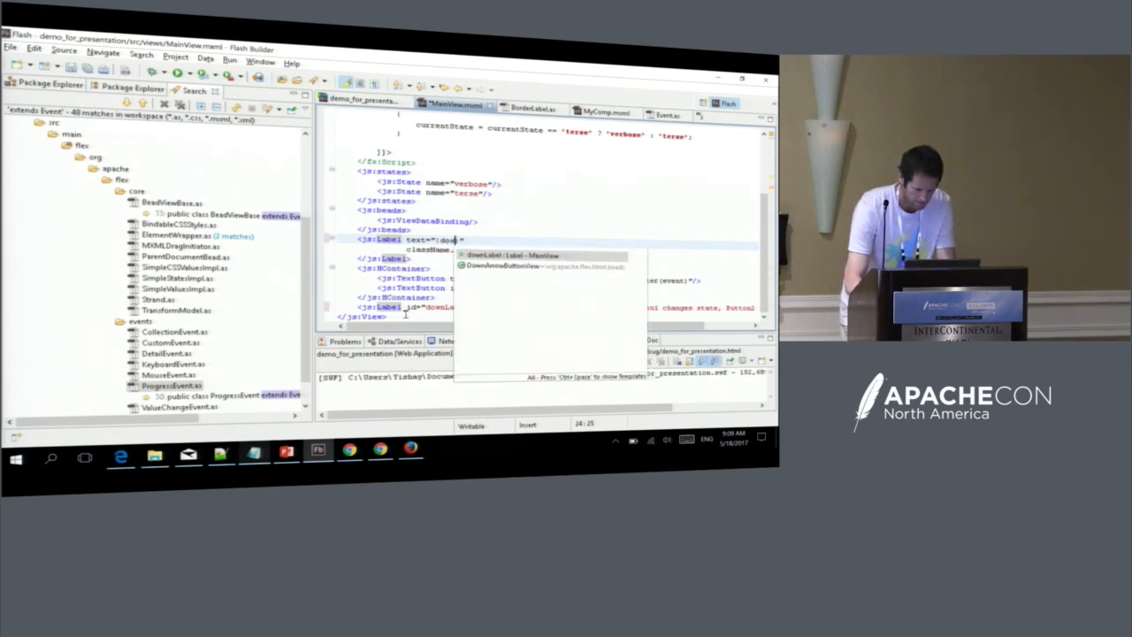
text(.text)
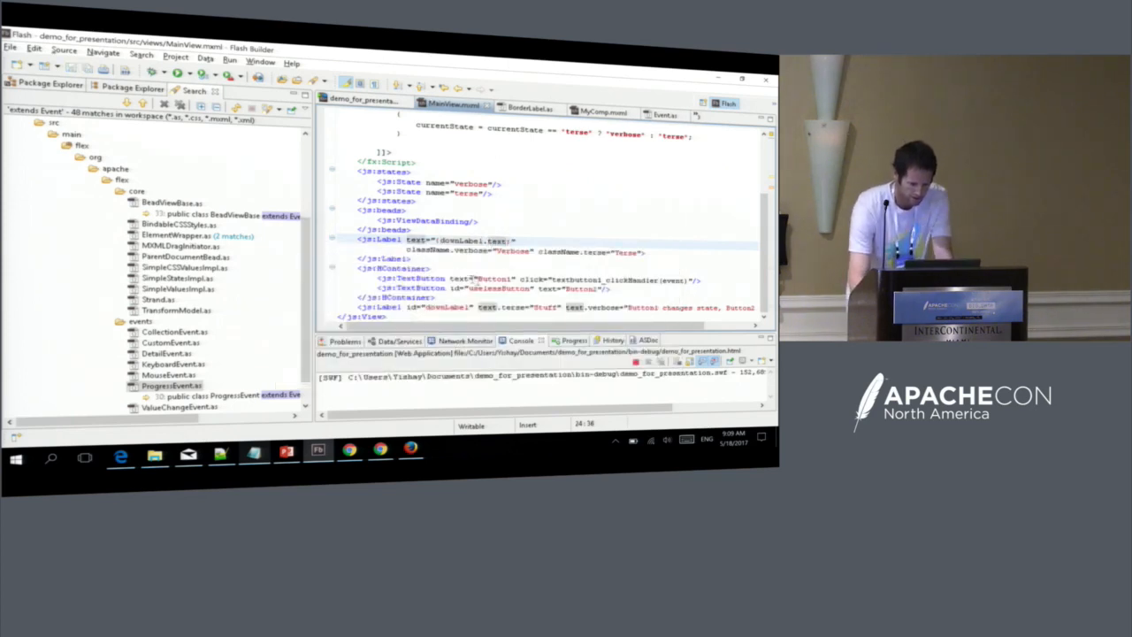
click(393, 269)
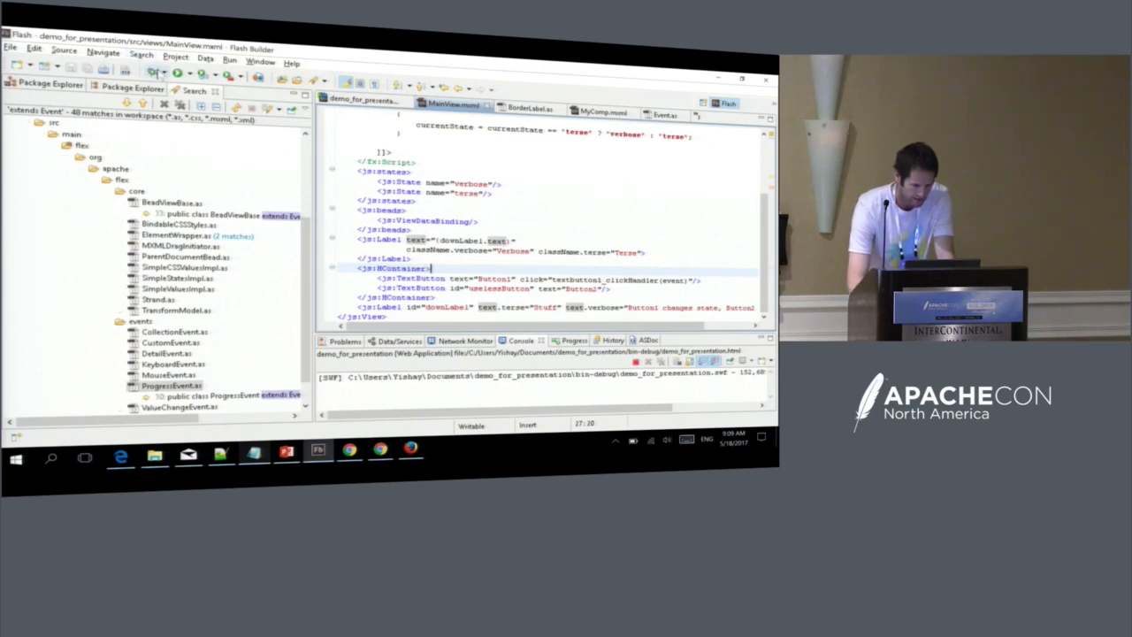
click(177, 71)
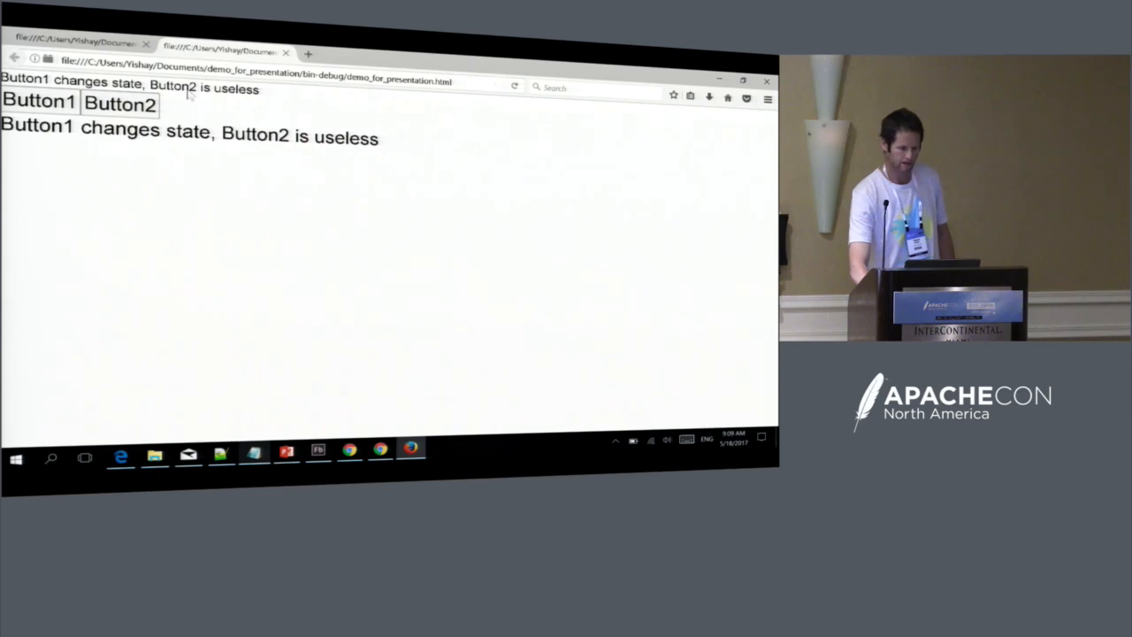
mouse_move(168, 150)
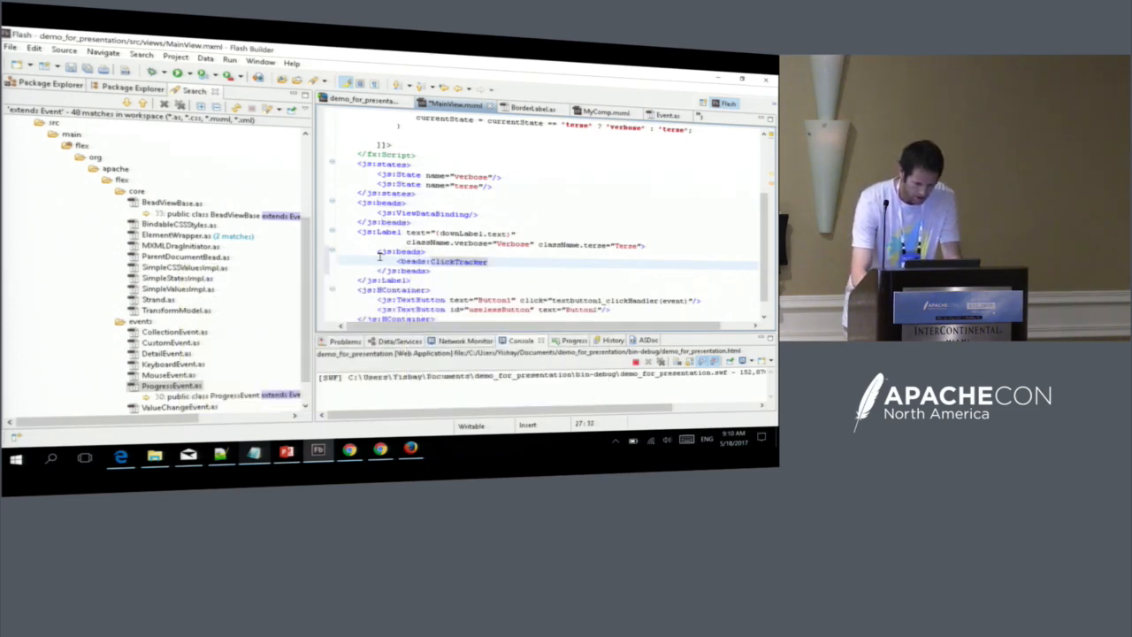
Give the ClickTracker bead id myTracker and bind the label text to its clicked count.
text(id="my)
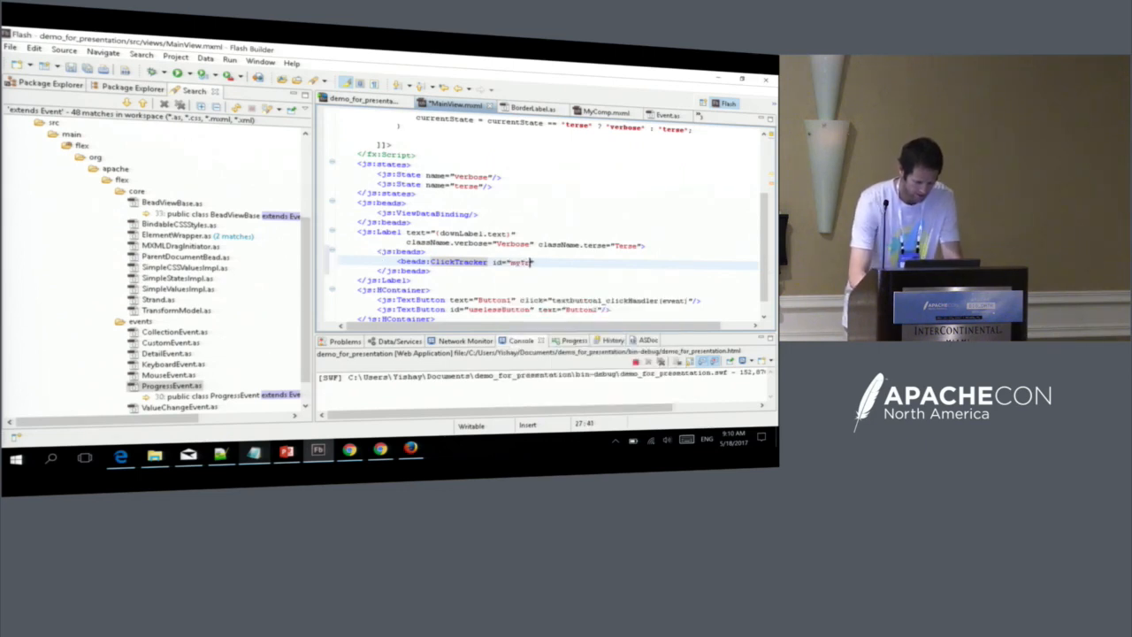
text(Tracker"/>)
click(557, 232)
text(You)
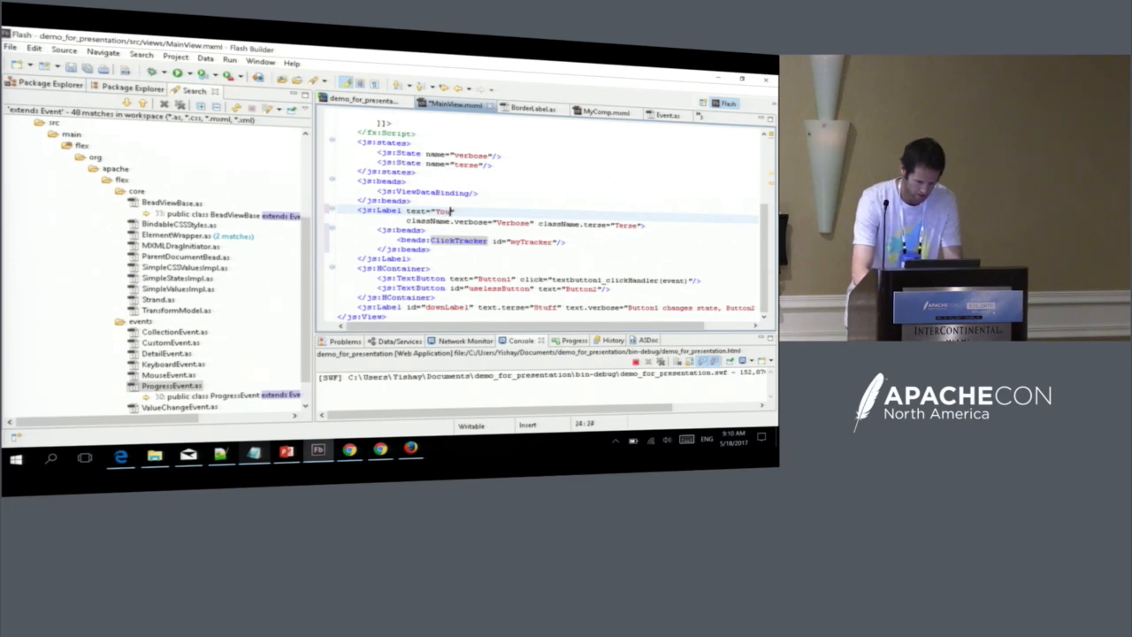
text(clicked me {myTracker.number} times")
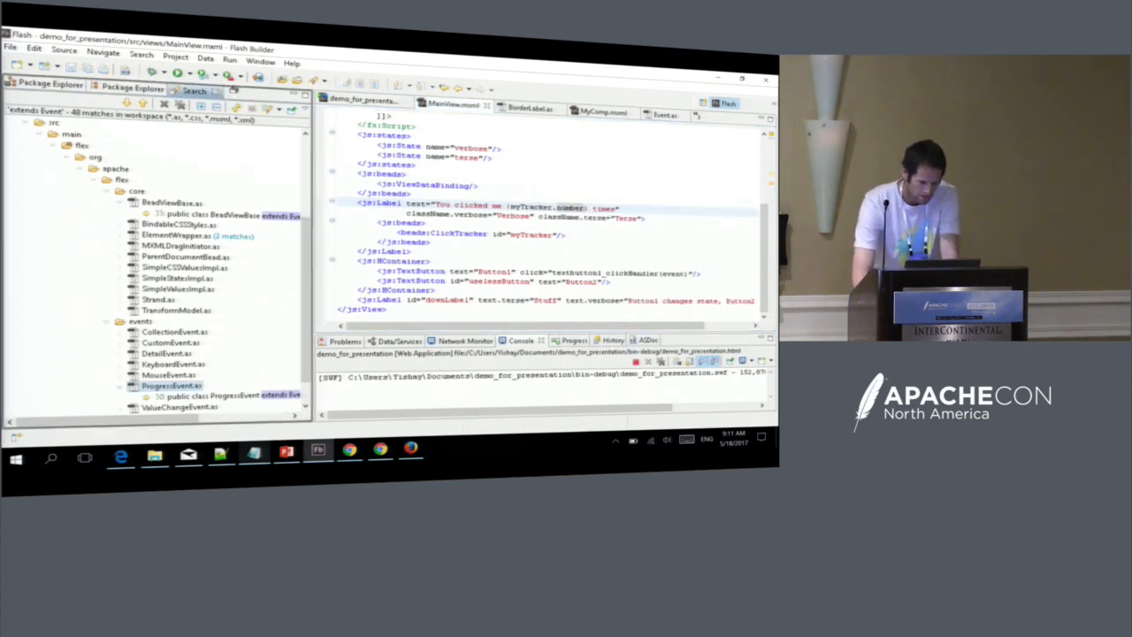
Make the relaunched Firefox demo report one click, then return to PowerPoint.
click(152, 75)
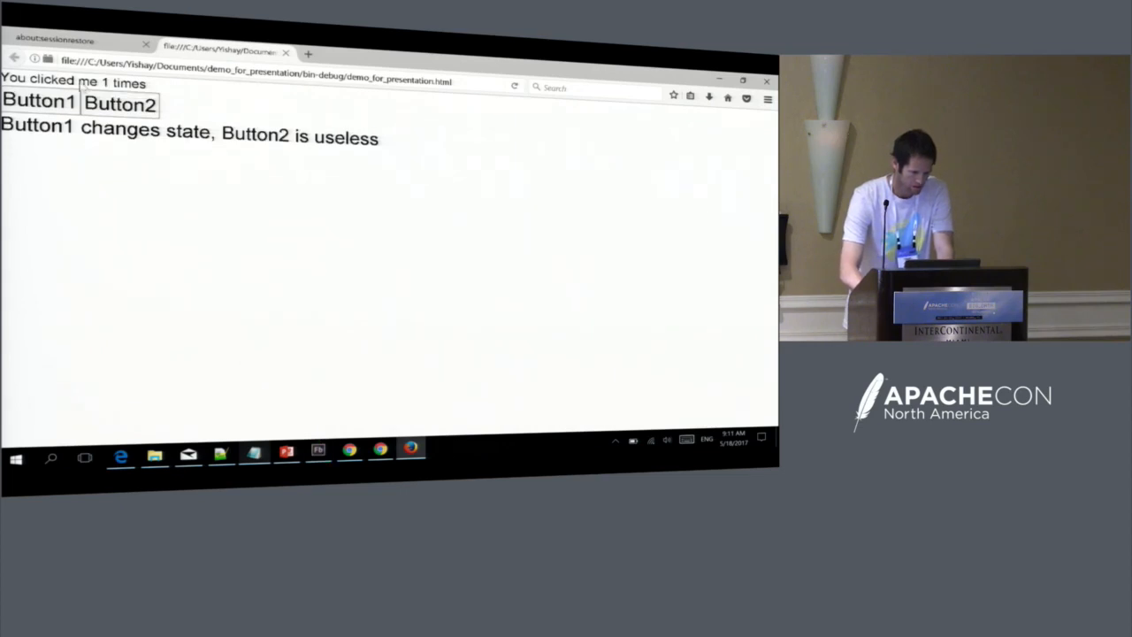
click(39, 99)
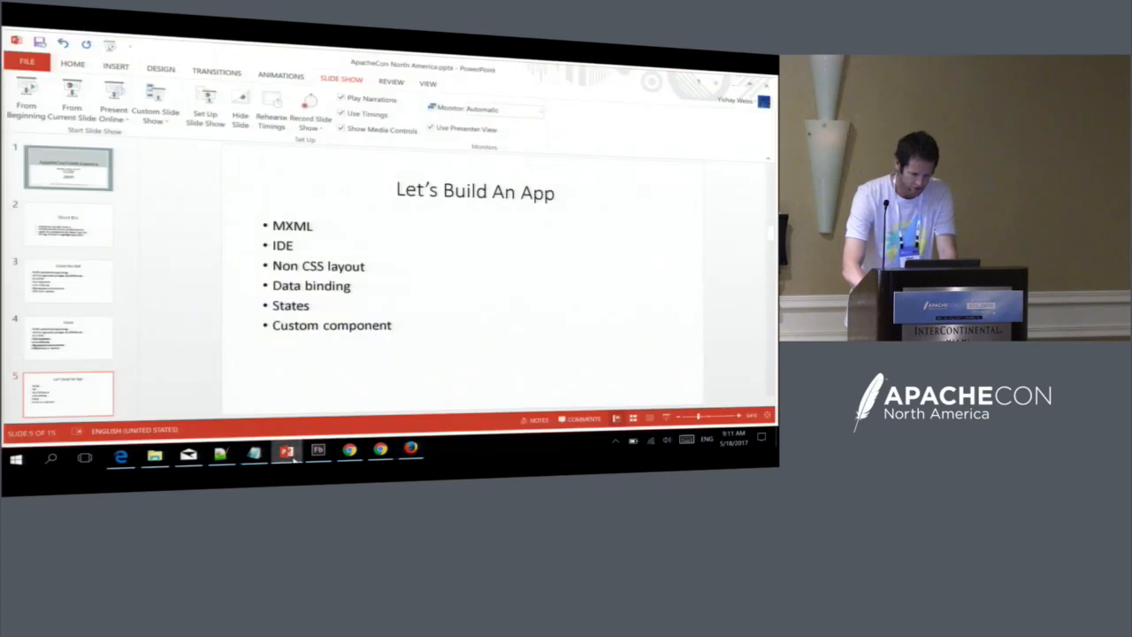
key(Right)
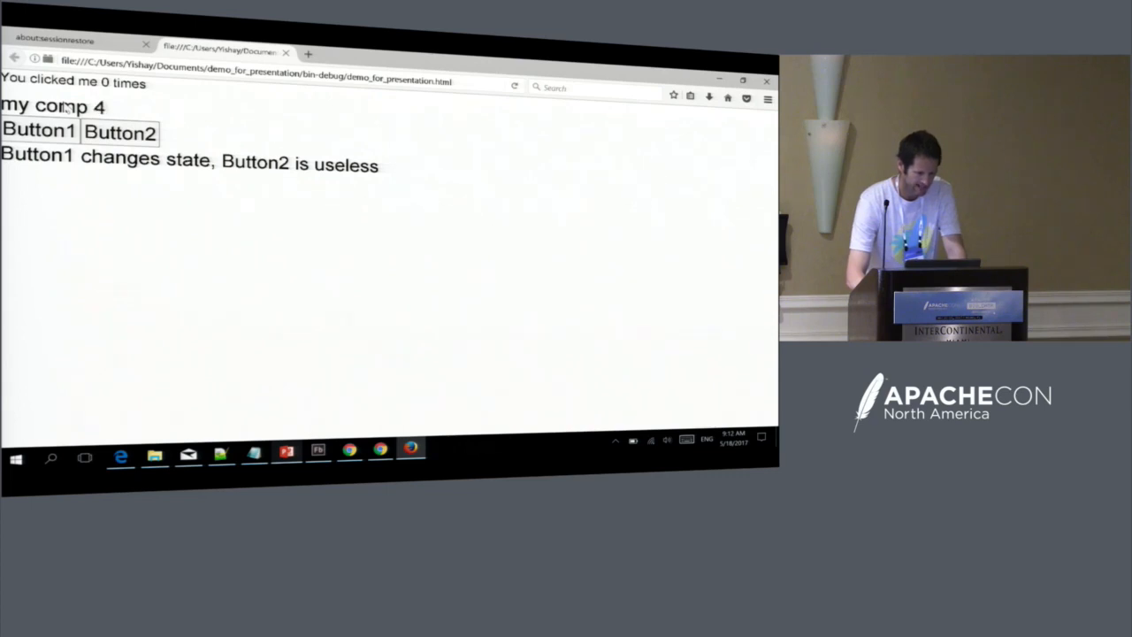
Click the my comp label until its counter reaches 12.
click(39, 131)
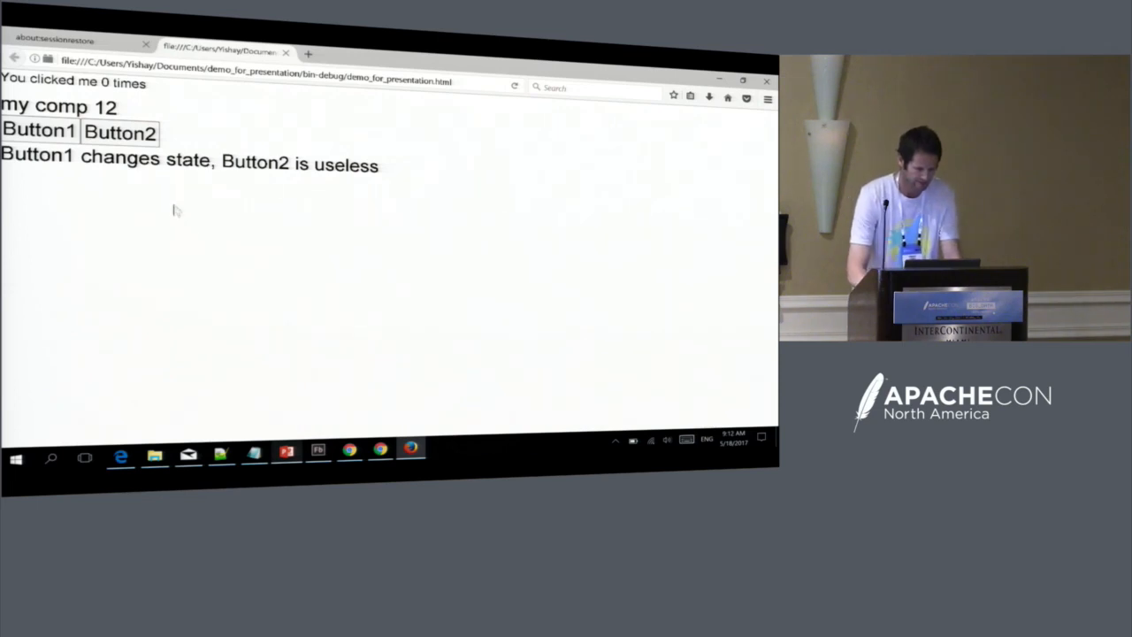
click(39, 131)
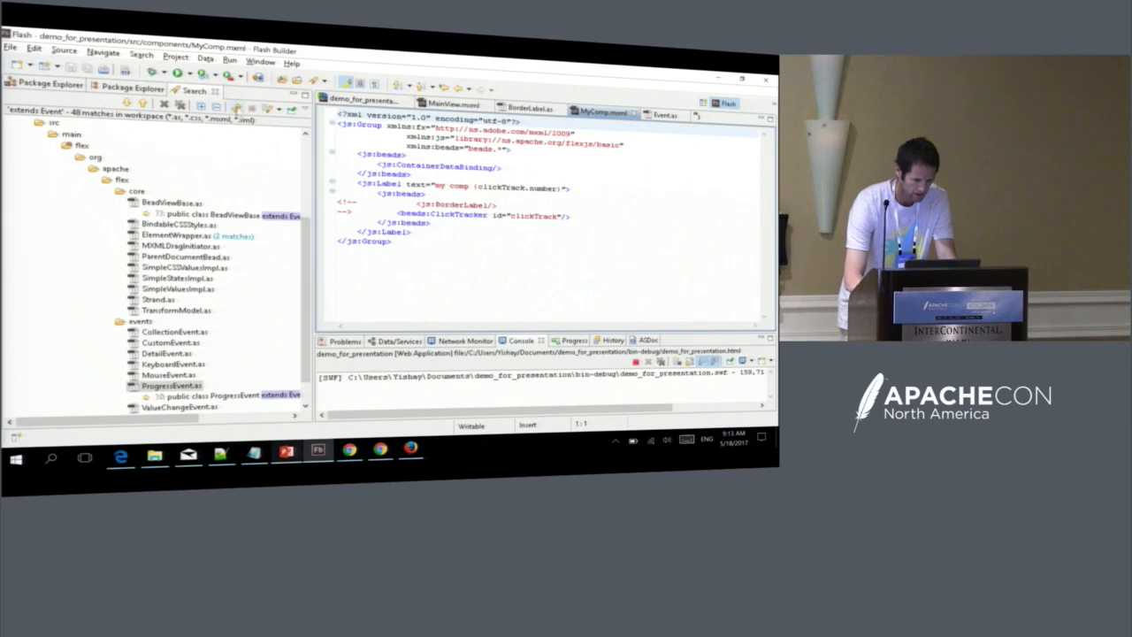
mouse_move(238, 113)
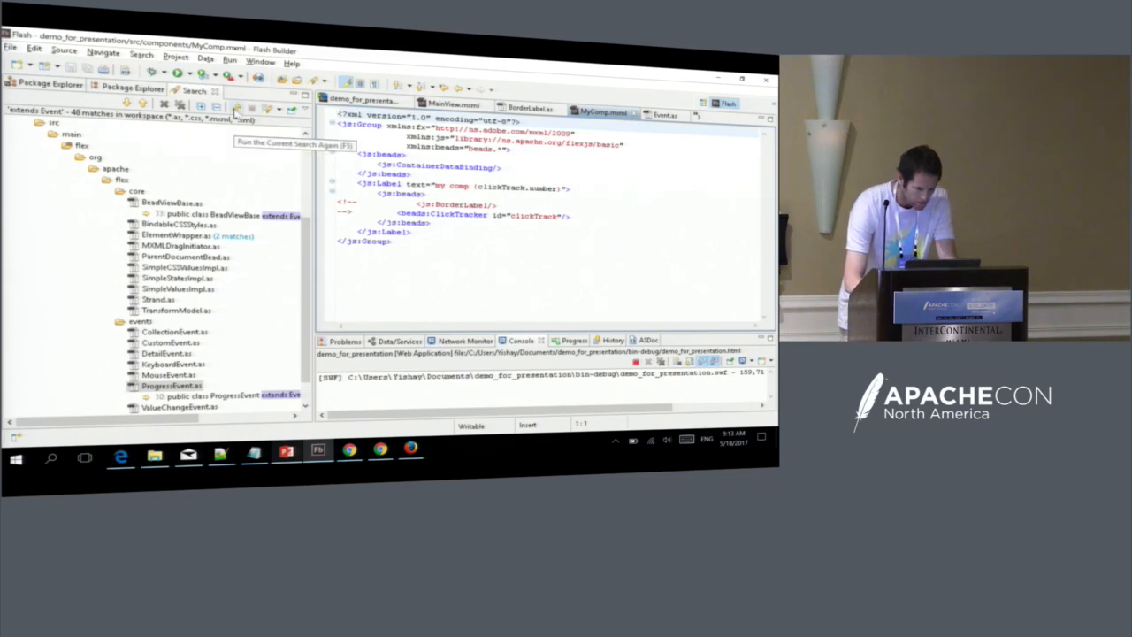
Show MainView.mxml's MyComp usage in Flash Builder, then return to the slides.
click(64, 89)
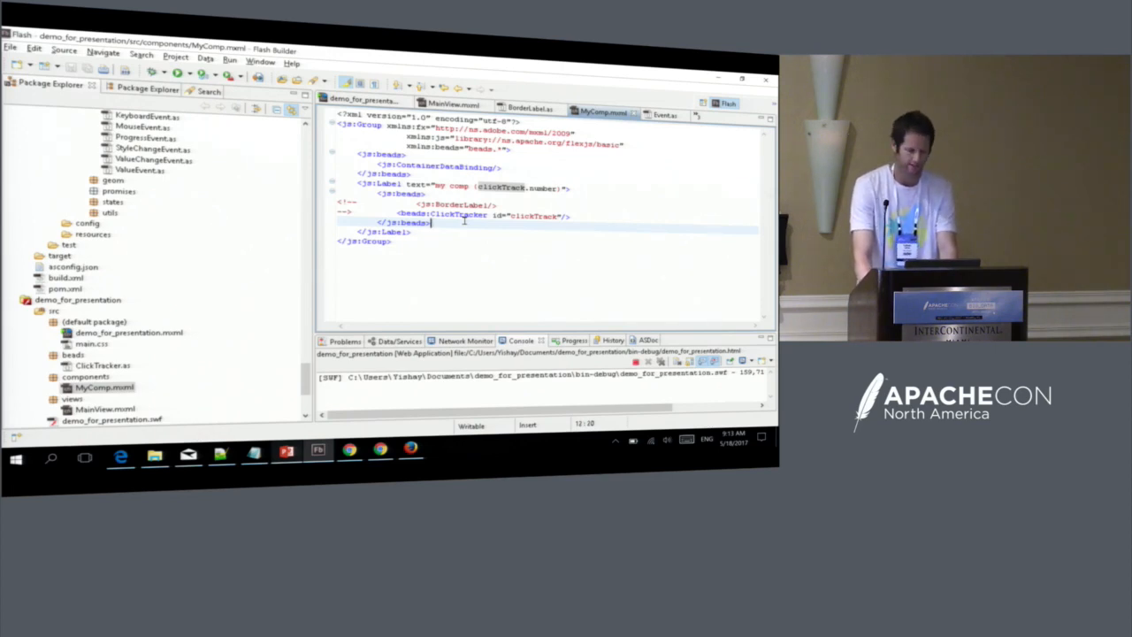
click(453, 104)
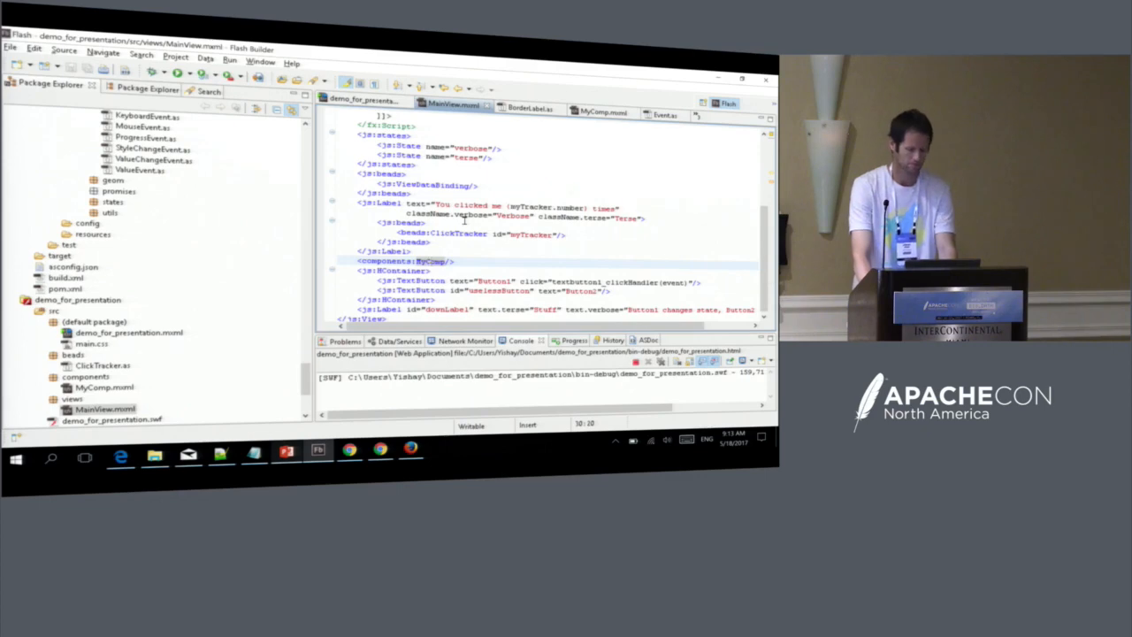
click(287, 456)
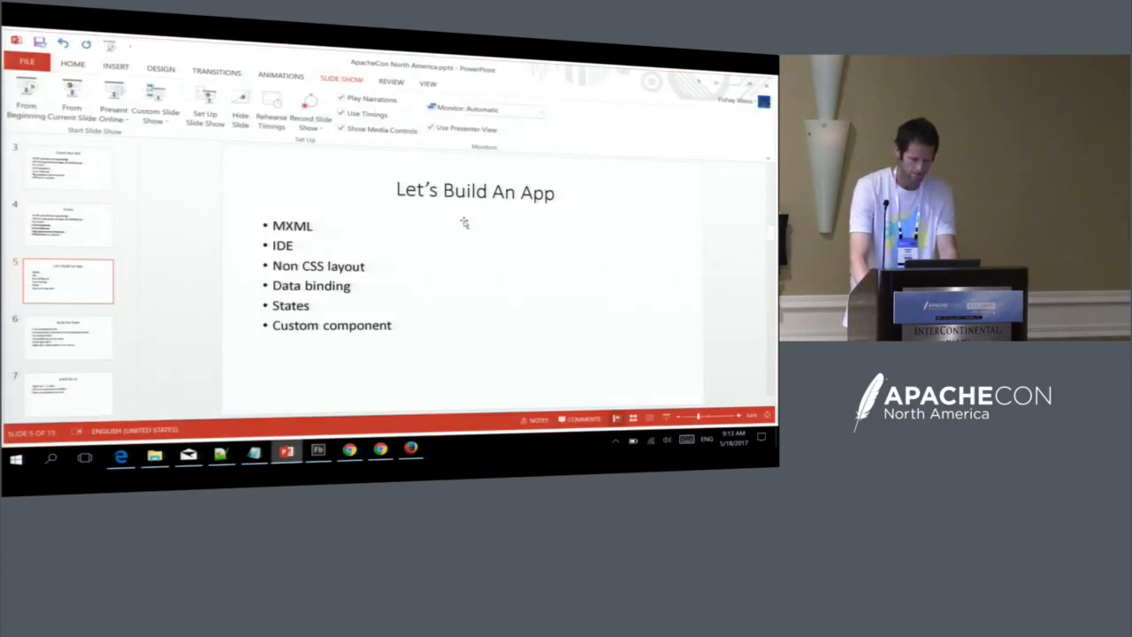
Advance to the 'Build for Flash' slide, then switch to the running Firefox demo.
key(Right)
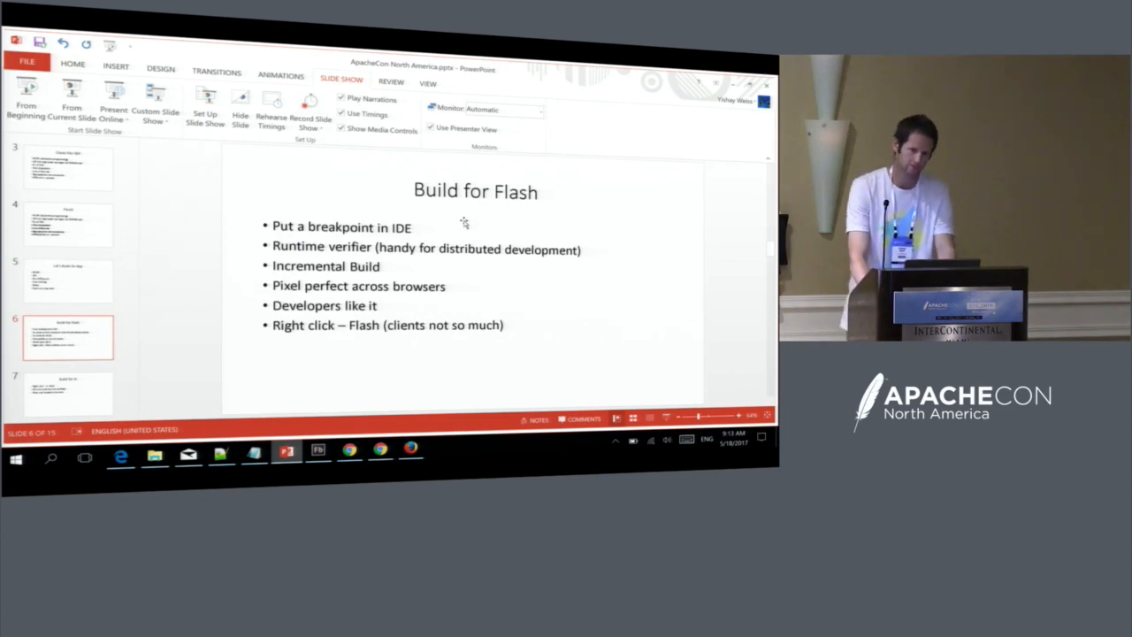
click(318, 457)
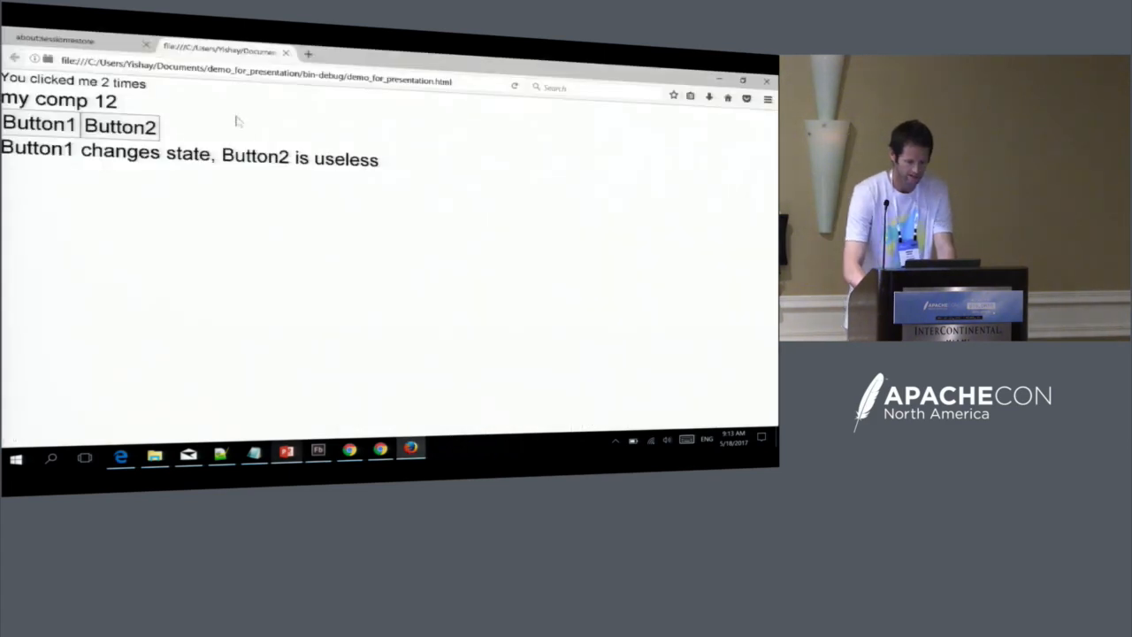
Bring up the Alt+Tab window switcher from Firefox to reach another program.
key(alt+tab)
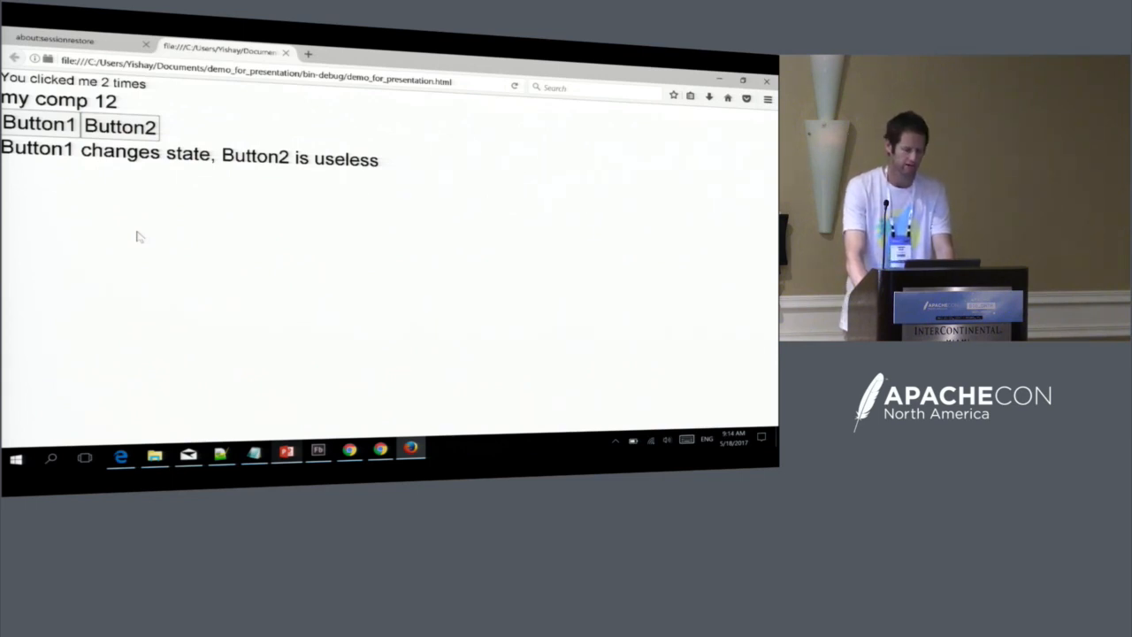
key(alt+tab)
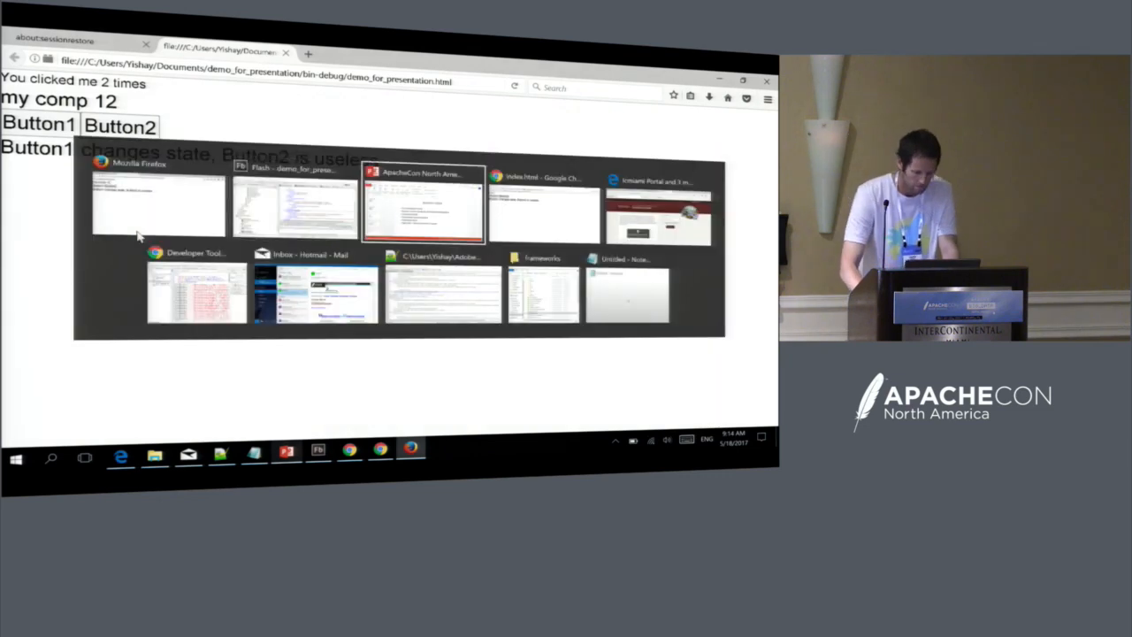
Choose Flash Builder from the open windows to build and launch the JS version.
click(424, 204)
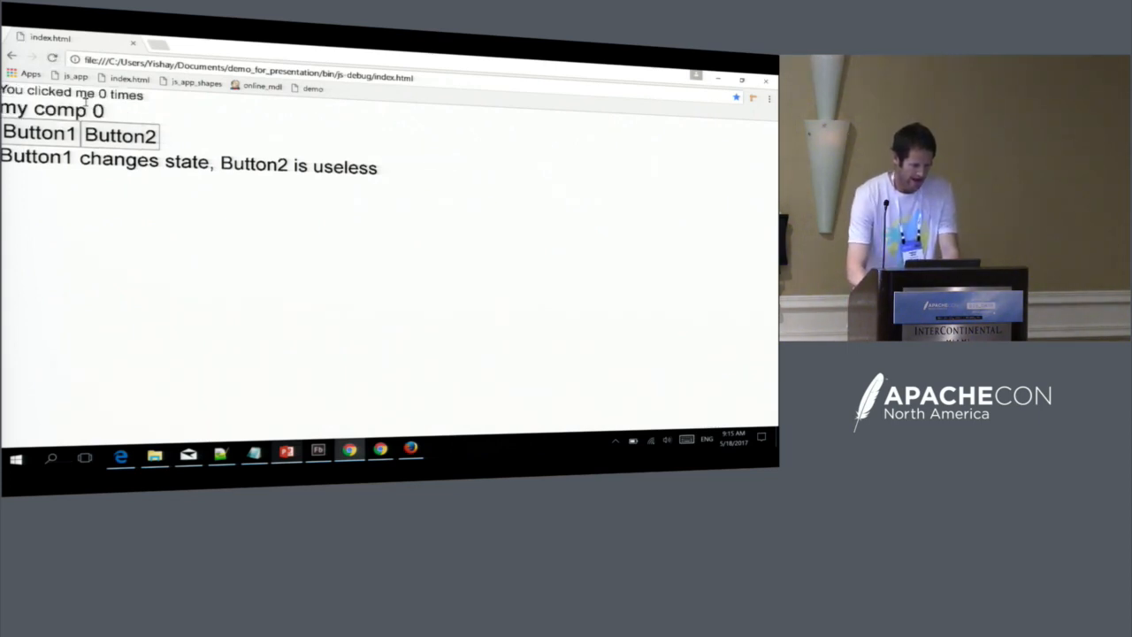
Count four button clicks in Chrome's JavaScript demo, raising 'my comp' to 8.
click(39, 132)
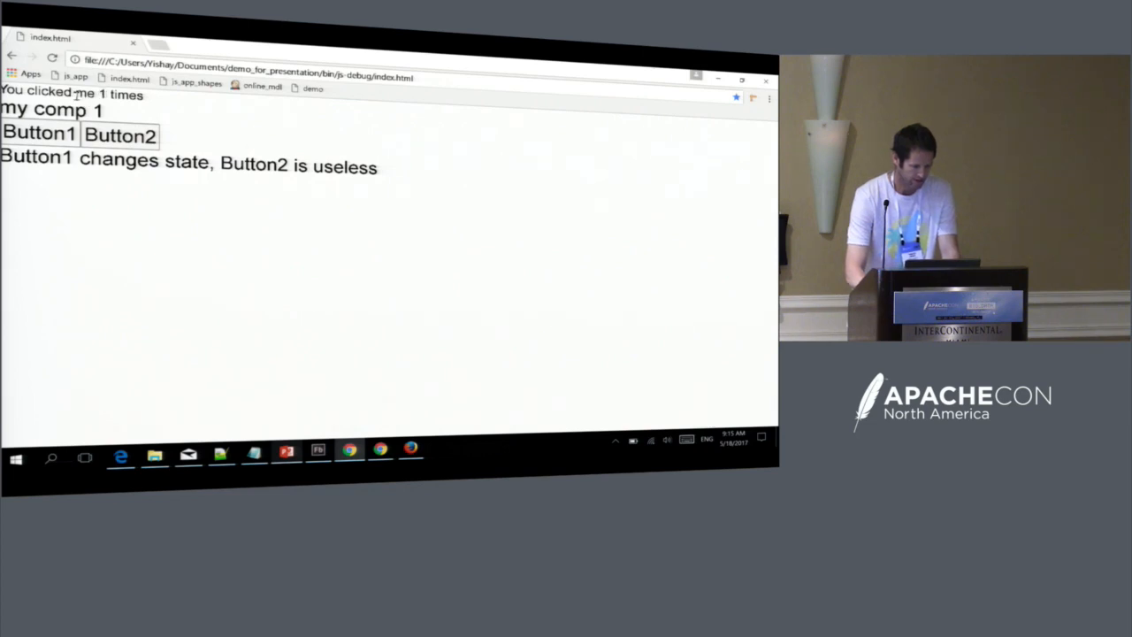
click(39, 133)
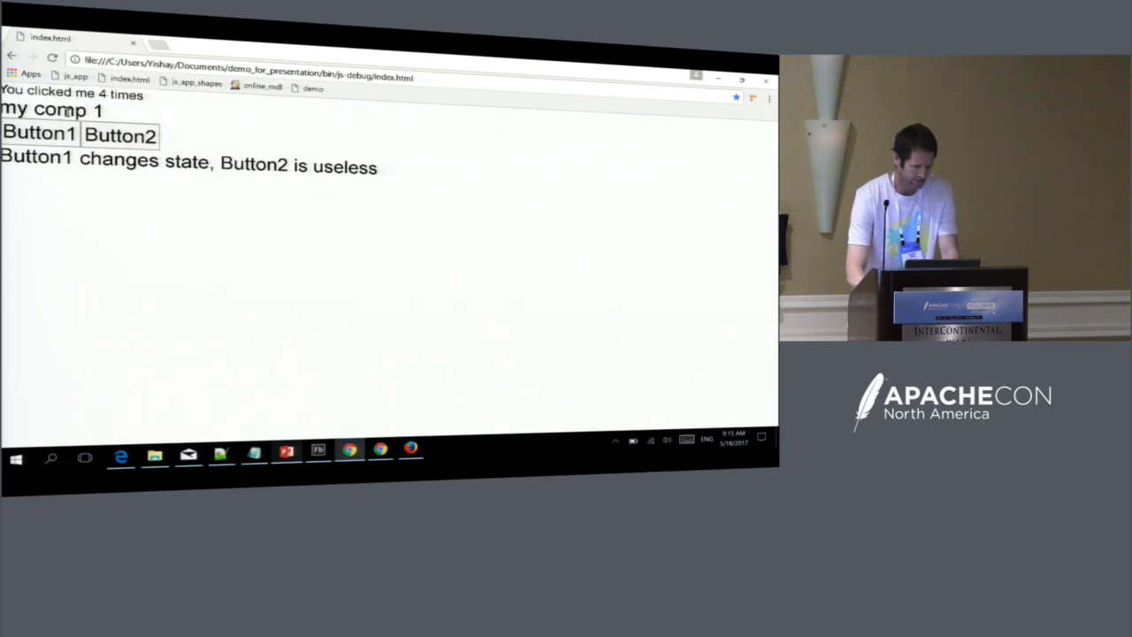
click(38, 133)
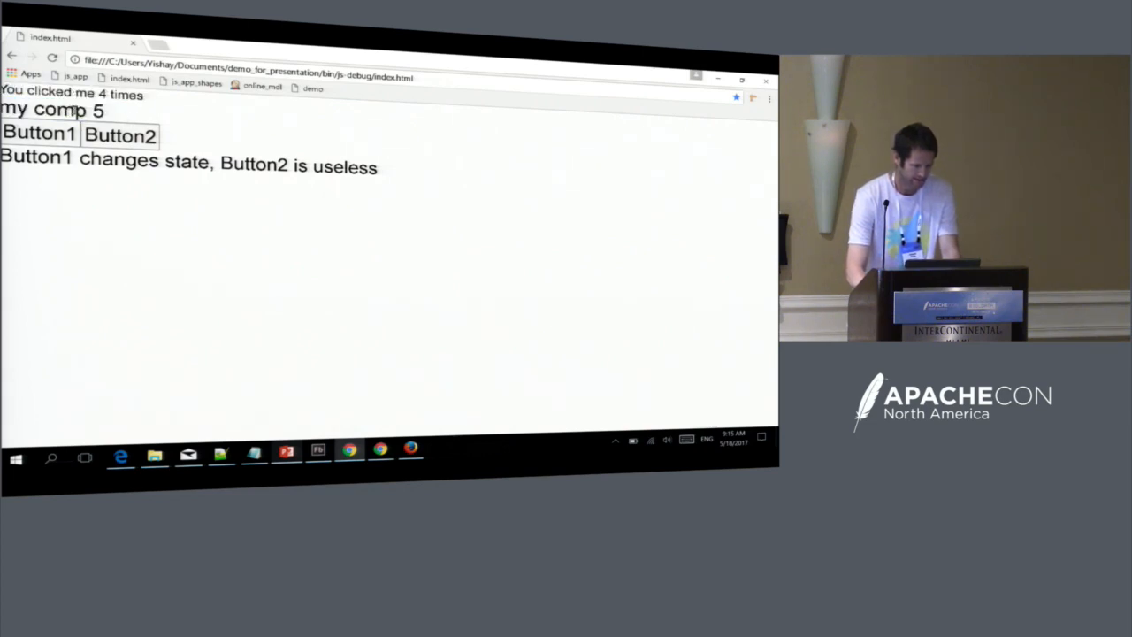
click(39, 132)
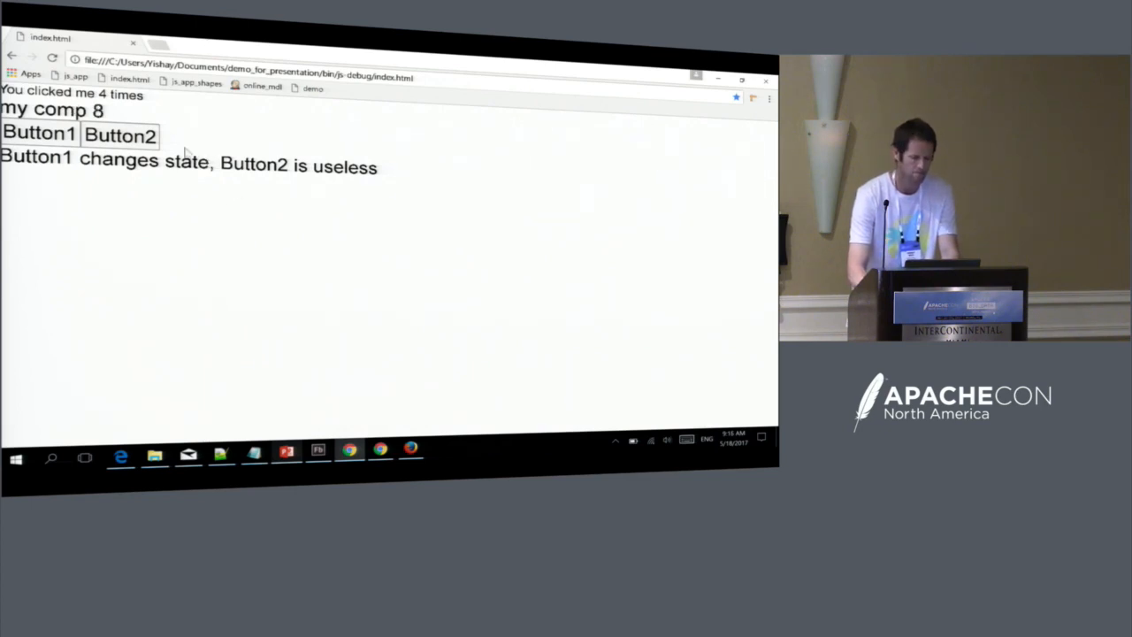
mouse_move(216, 198)
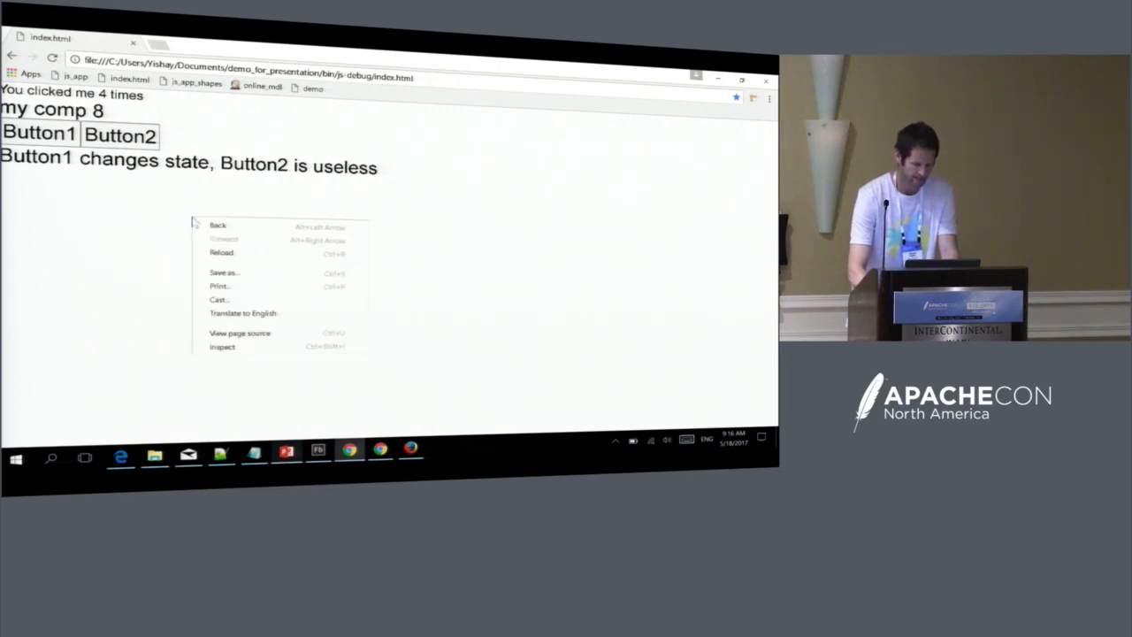
mouse_move(262, 313)
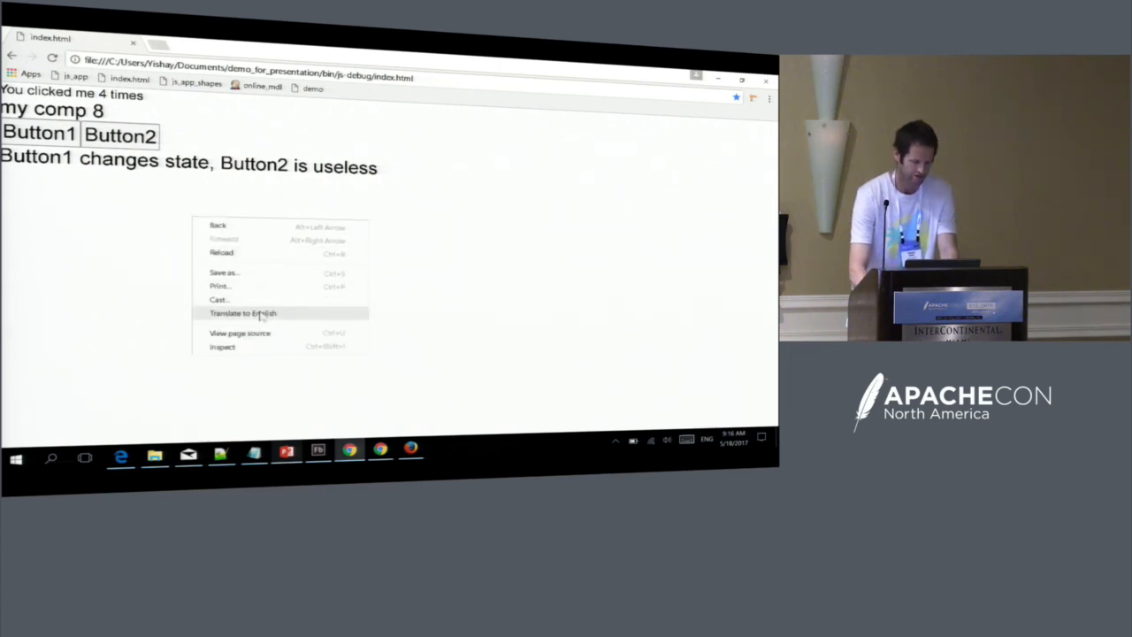
mouse_move(230, 366)
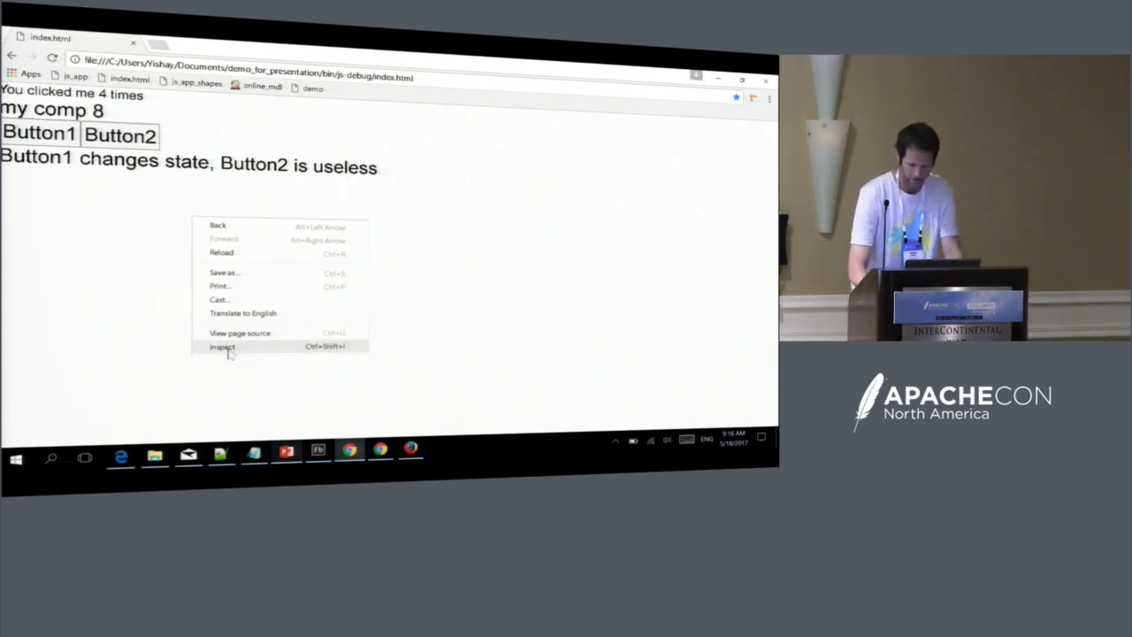
Inspect the demo page in Chrome's developer tools.
click(222, 345)
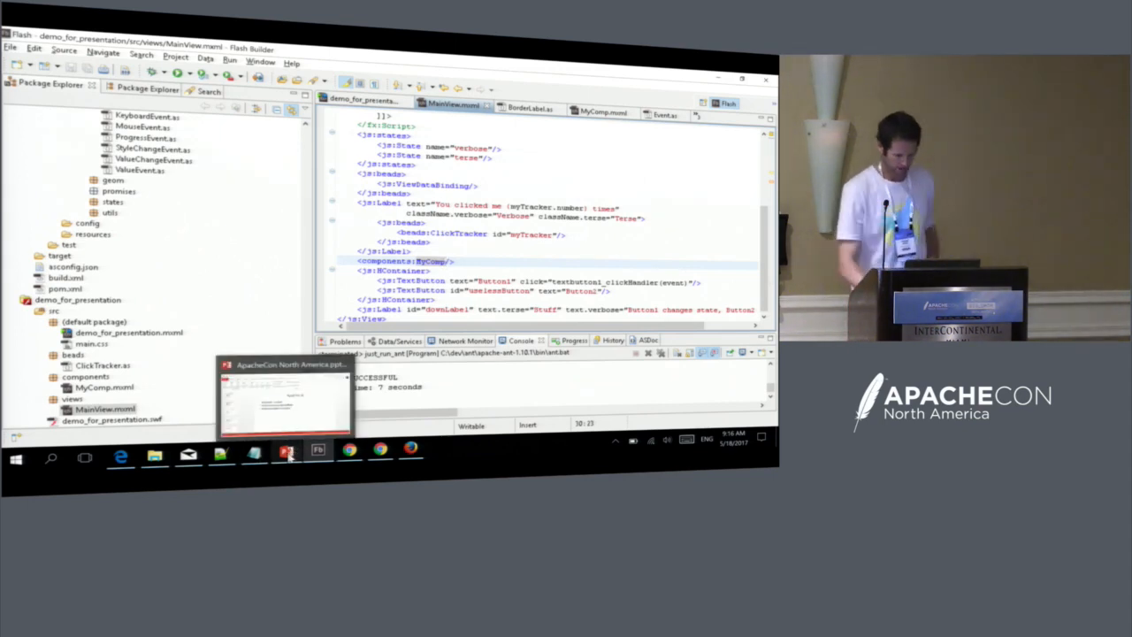
Return to the PowerPoint deck and advance past the 'Build for JS' slide.
click(286, 456)
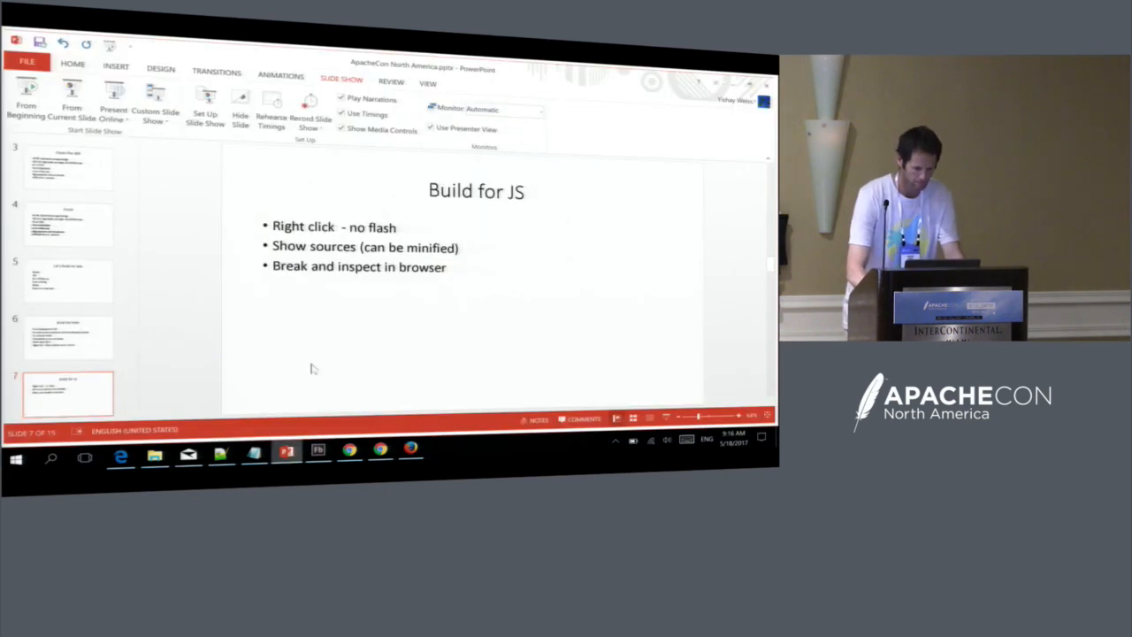
mouse_move(234, 336)
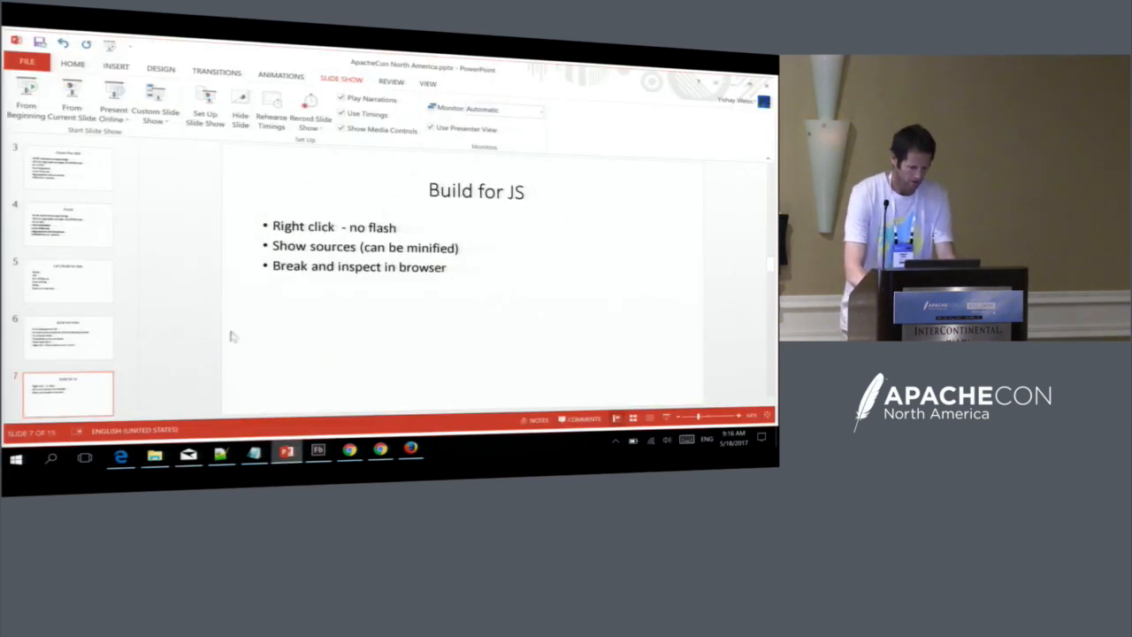
mouse_move(228, 353)
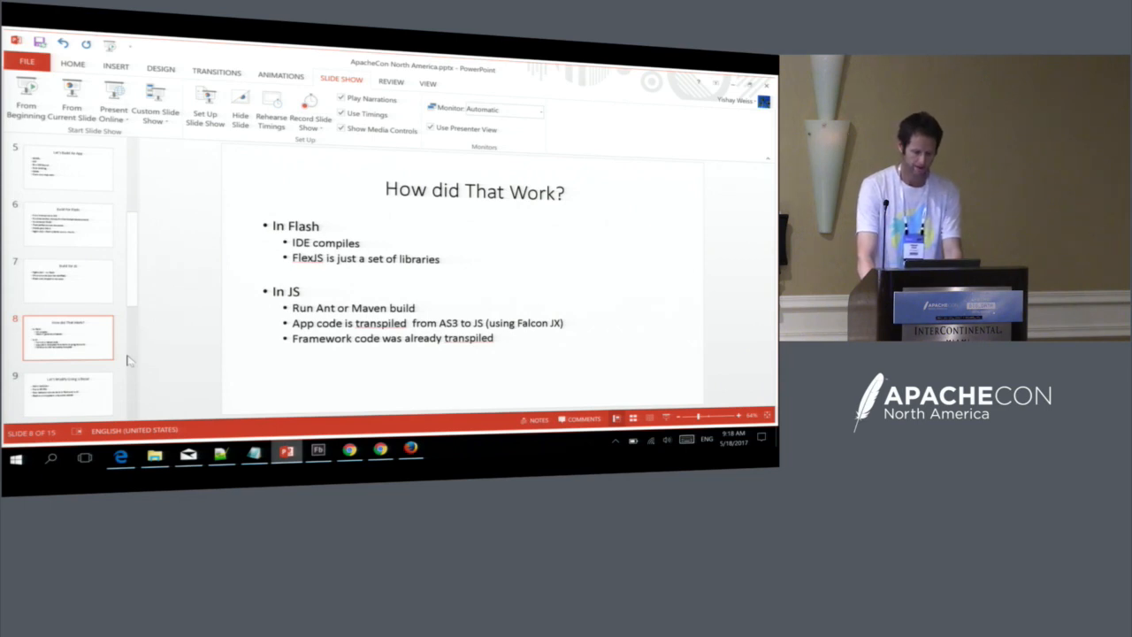
key(right)
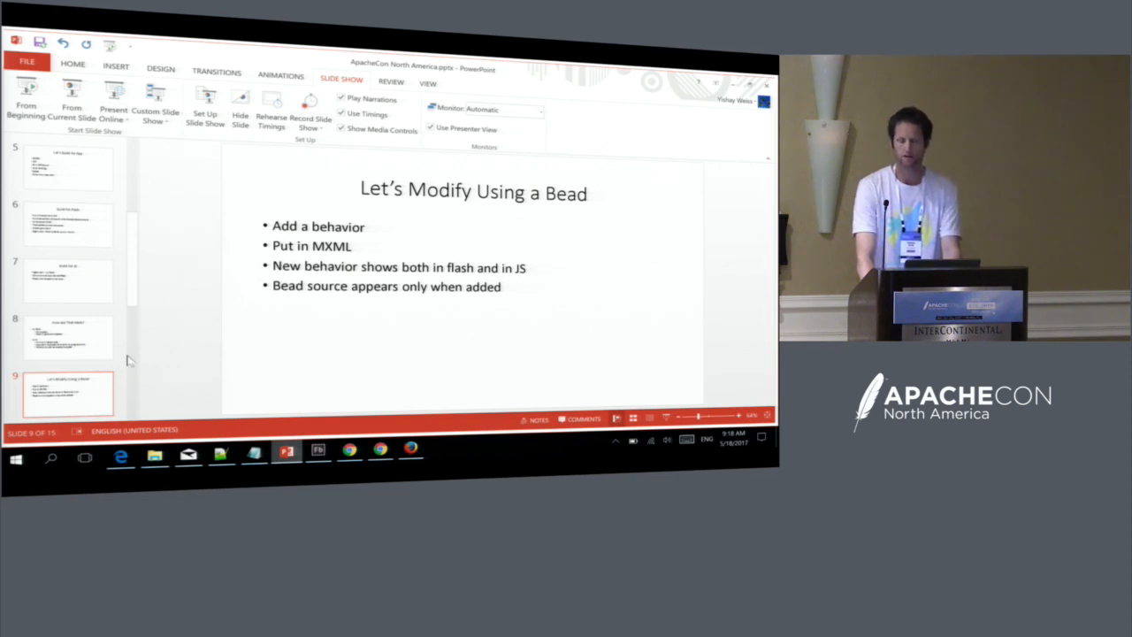
Switch from the slides to the MainView markup in Flash Builder.
click(319, 456)
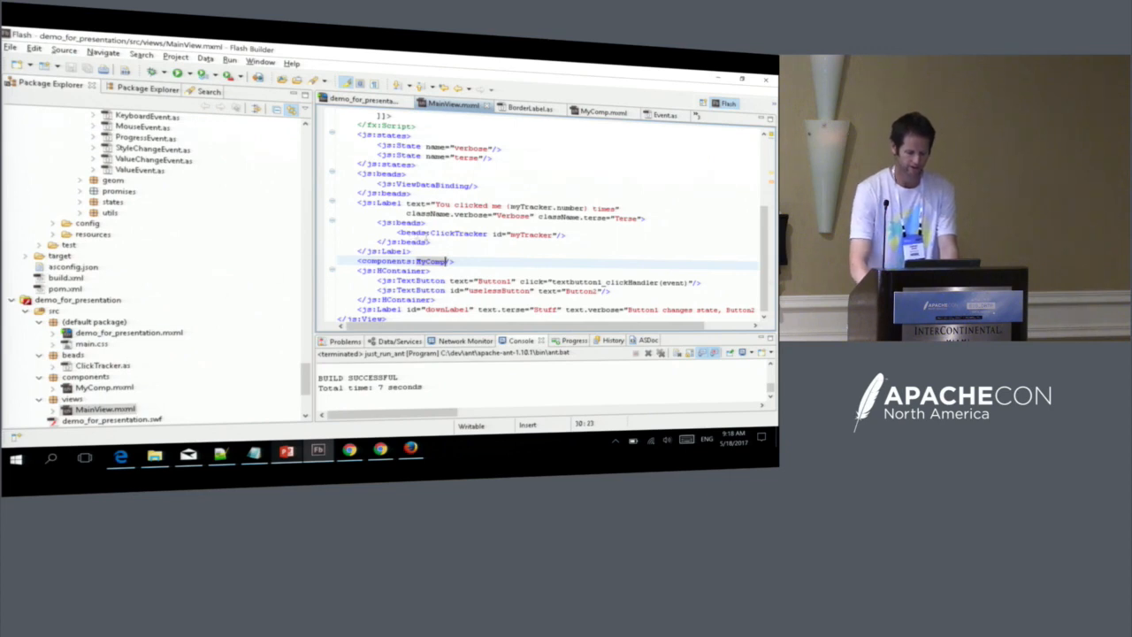
mouse_move(456, 233)
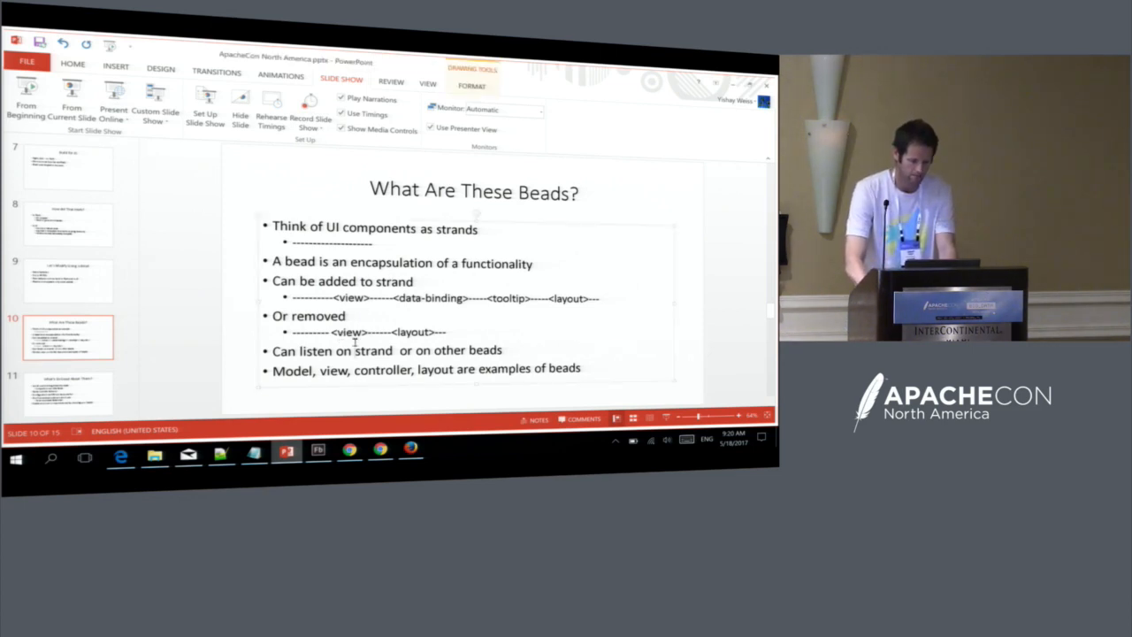
Show ClickTracker.as from the open files and read through the bead's source.
click(318, 456)
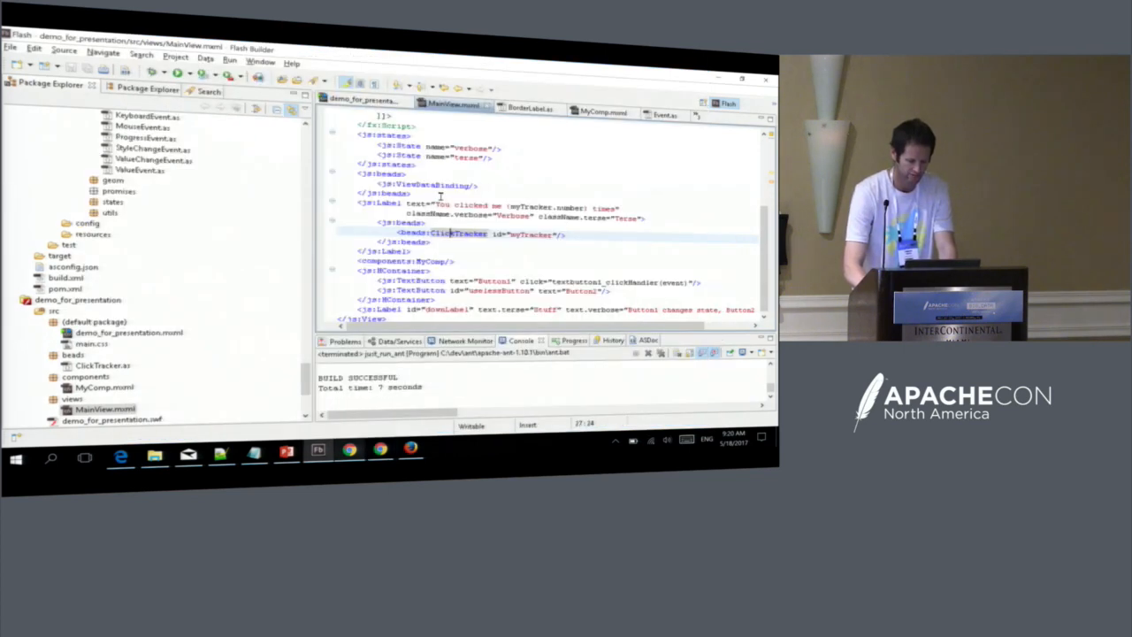
key(alt+tab)
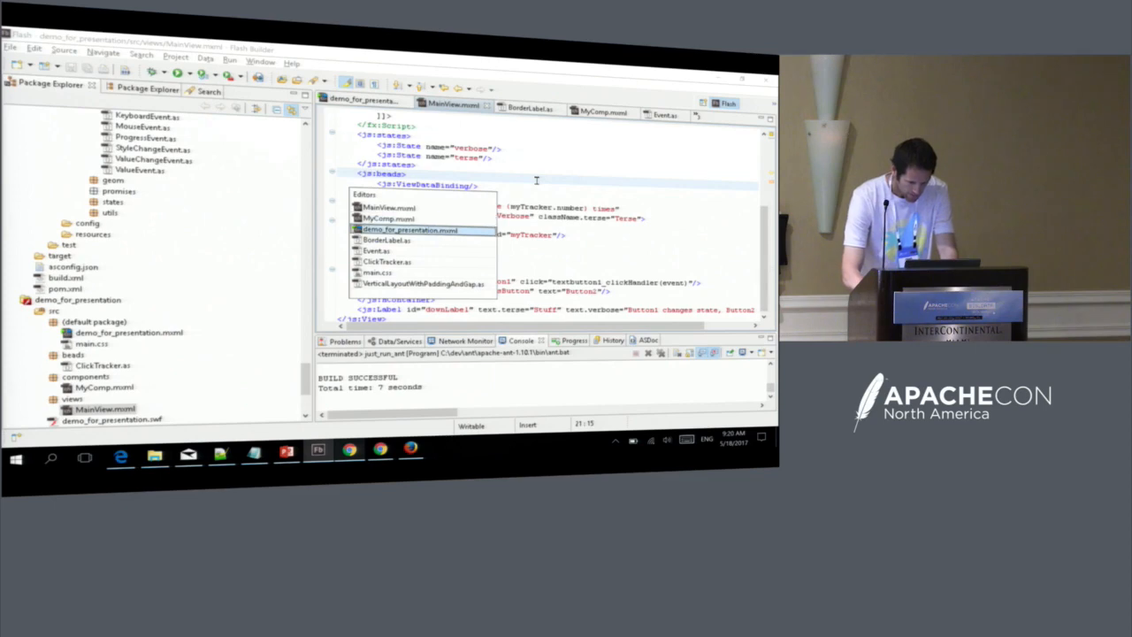
click(386, 262)
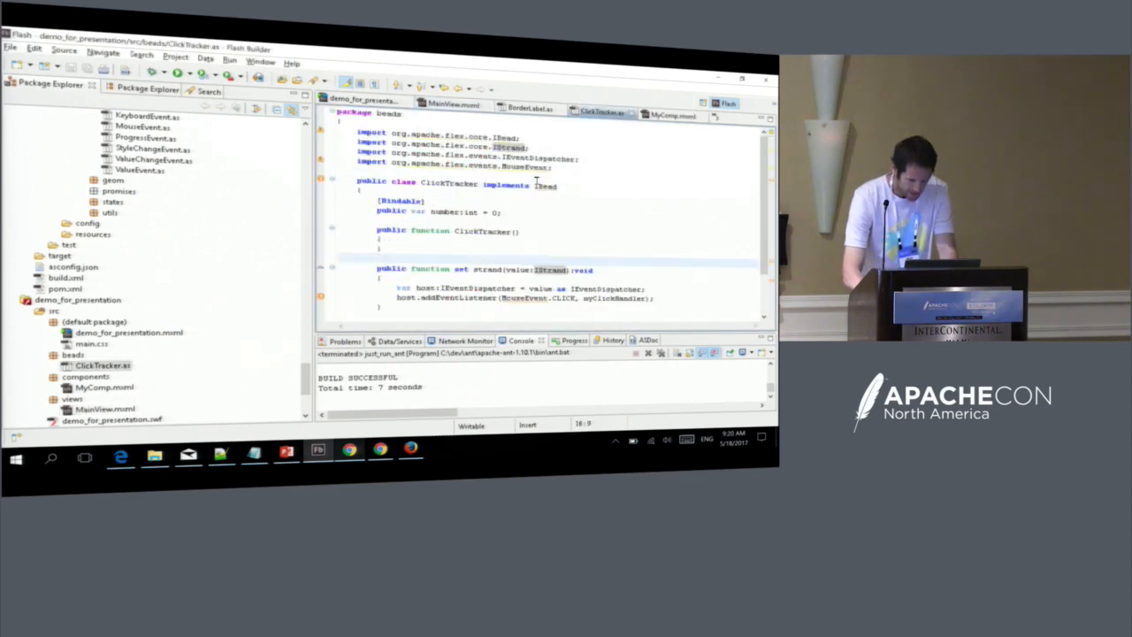
scroll(down, 3)
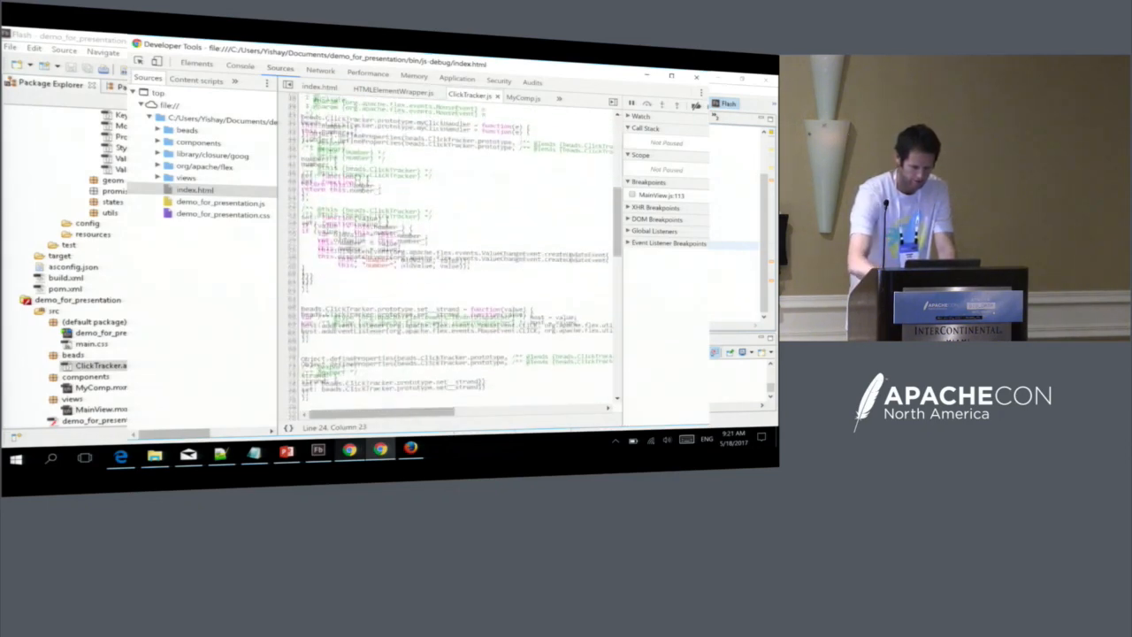
Scroll through the transpiled ClickTracker.js in the DevTools Sources panel.
scroll(down, 3)
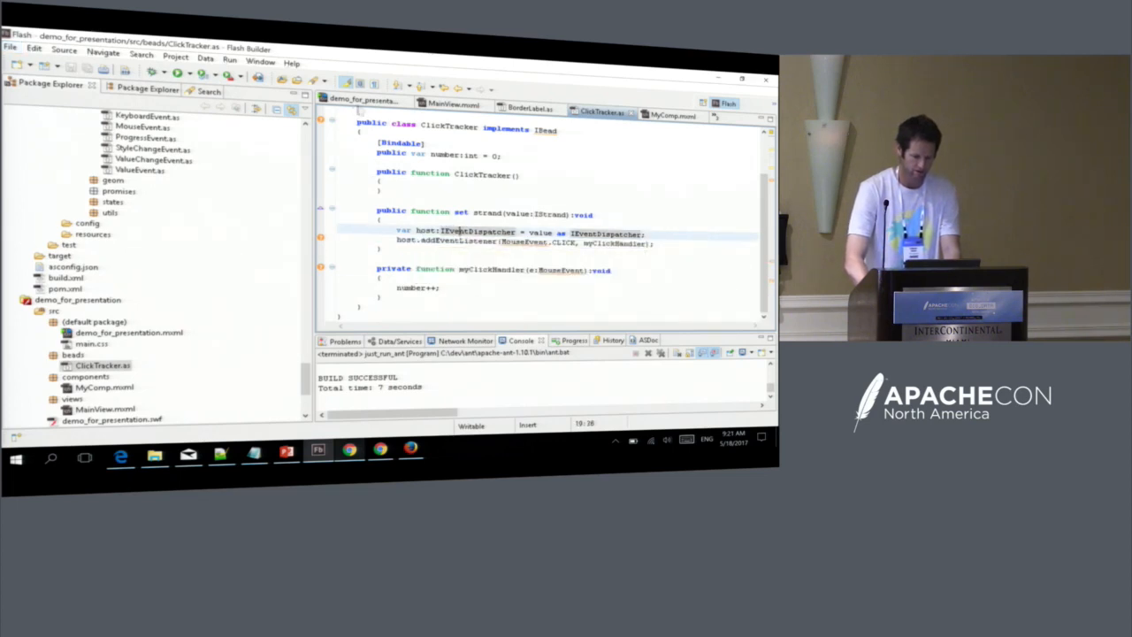
Return to MainView.mxml and run the Ant build script until BUILD SUCCESSFUL.
click(456, 104)
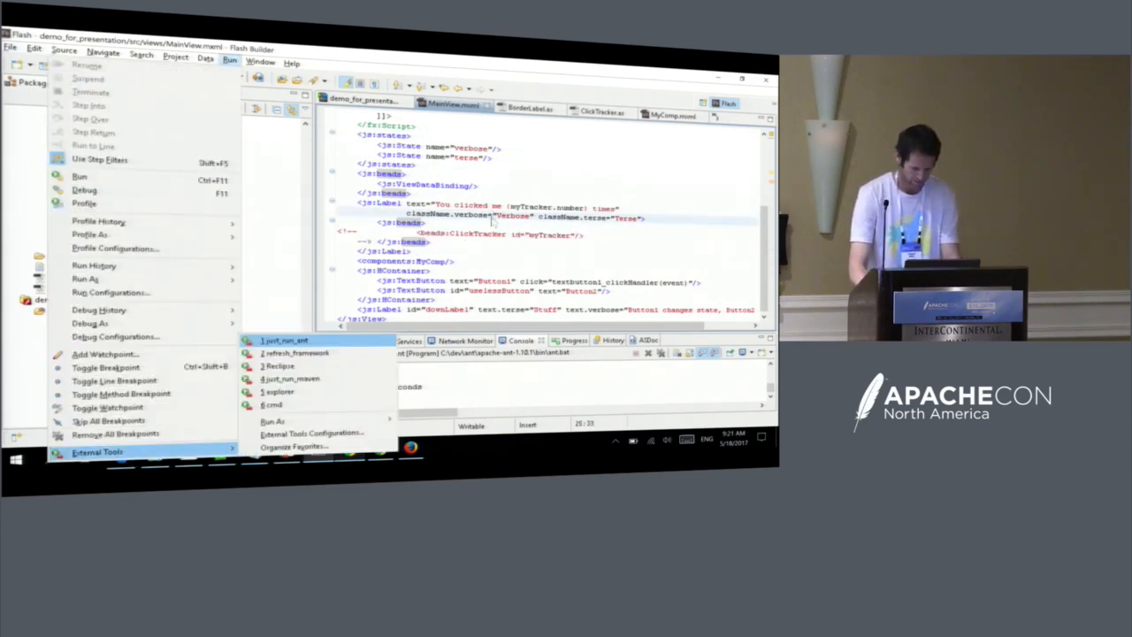
click(285, 339)
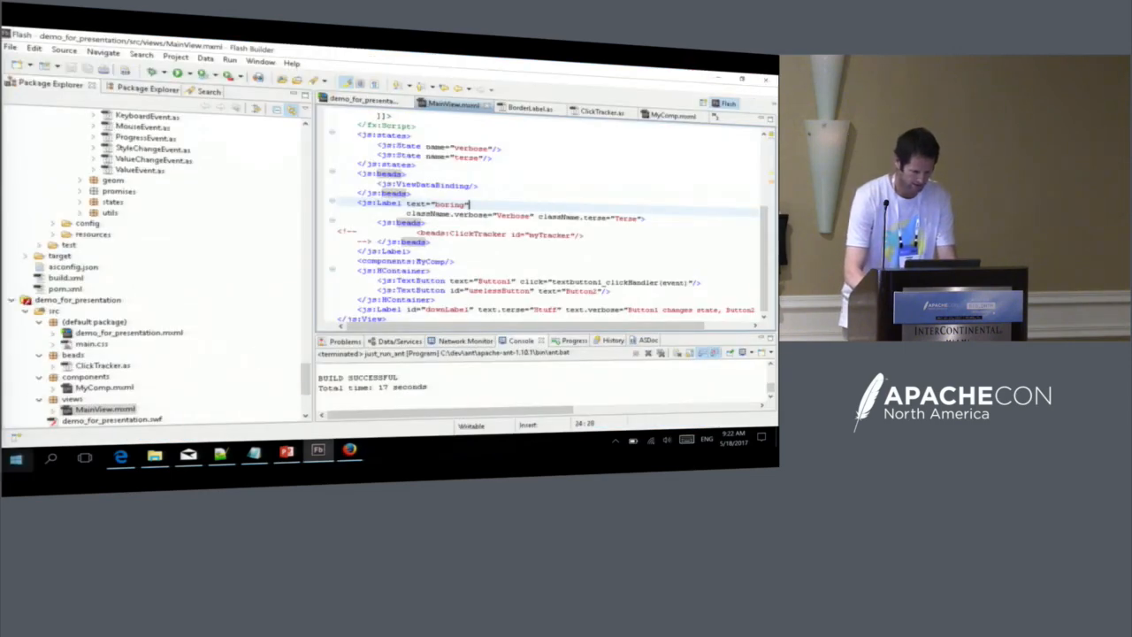
Clear Chrome's browsing data for the past week via the History page.
click(16, 457)
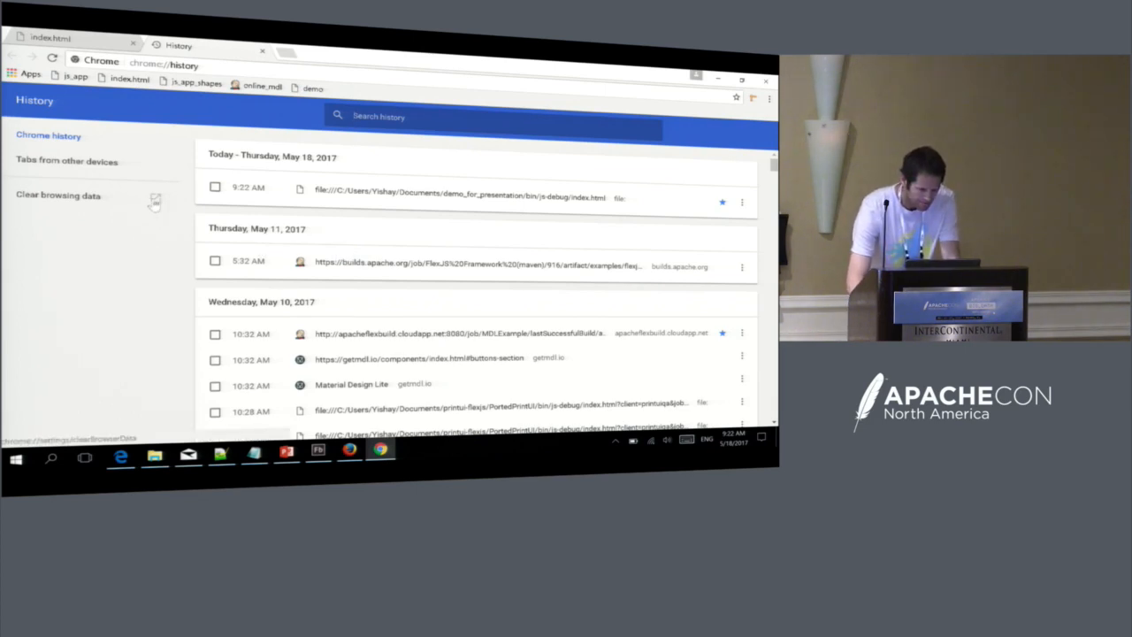
click(57, 195)
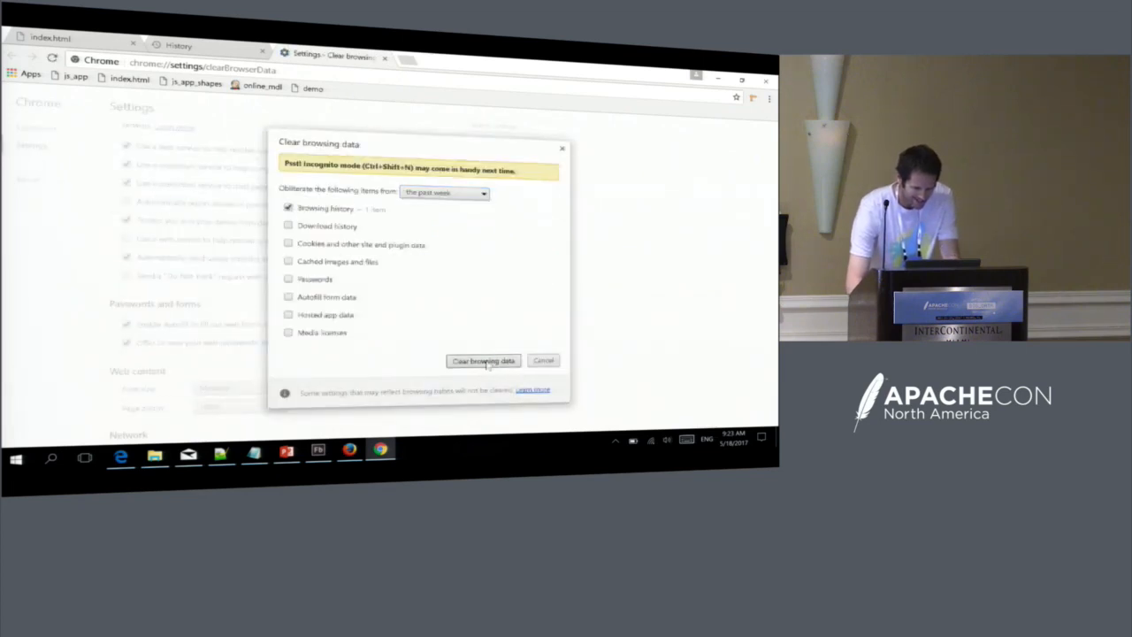
click(483, 361)
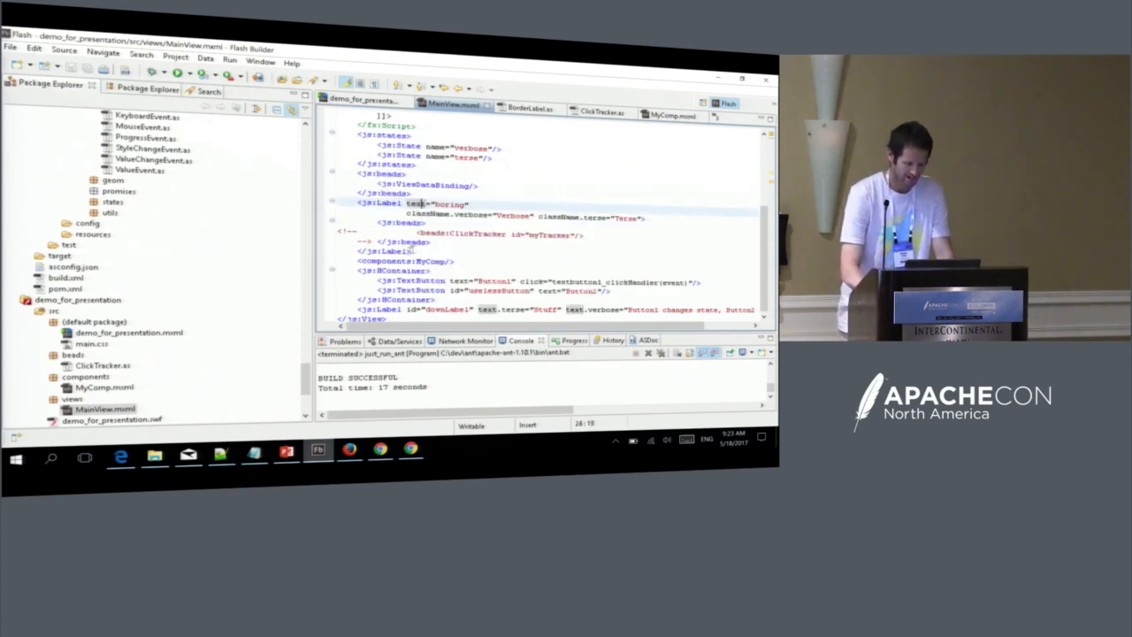
Search the project resources (Ctrl+Shift+R) for files starting with 'my'.
key(ctrl+shift+r)
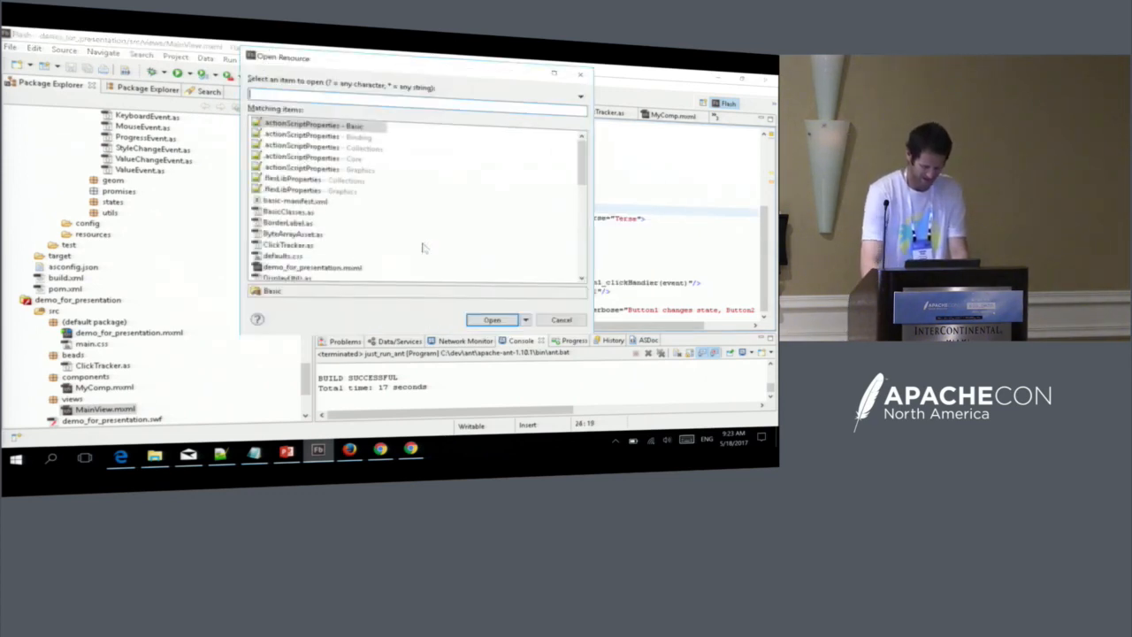
text(my)
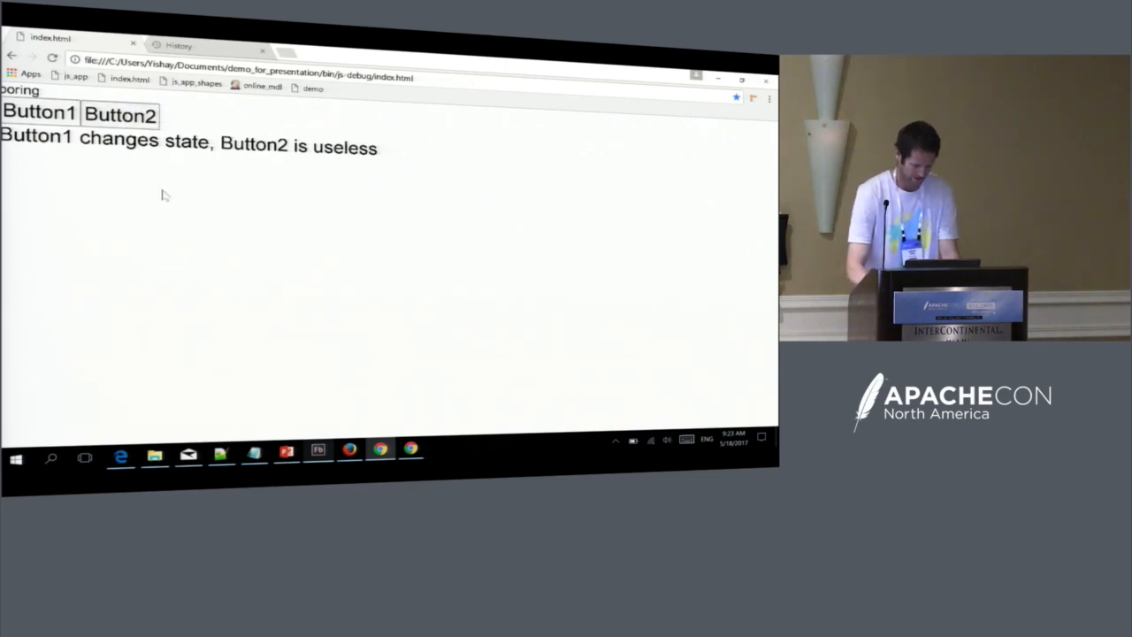
Bring up Chrome DevTools on the demo page and search the sources for 'click'.
key(F12)
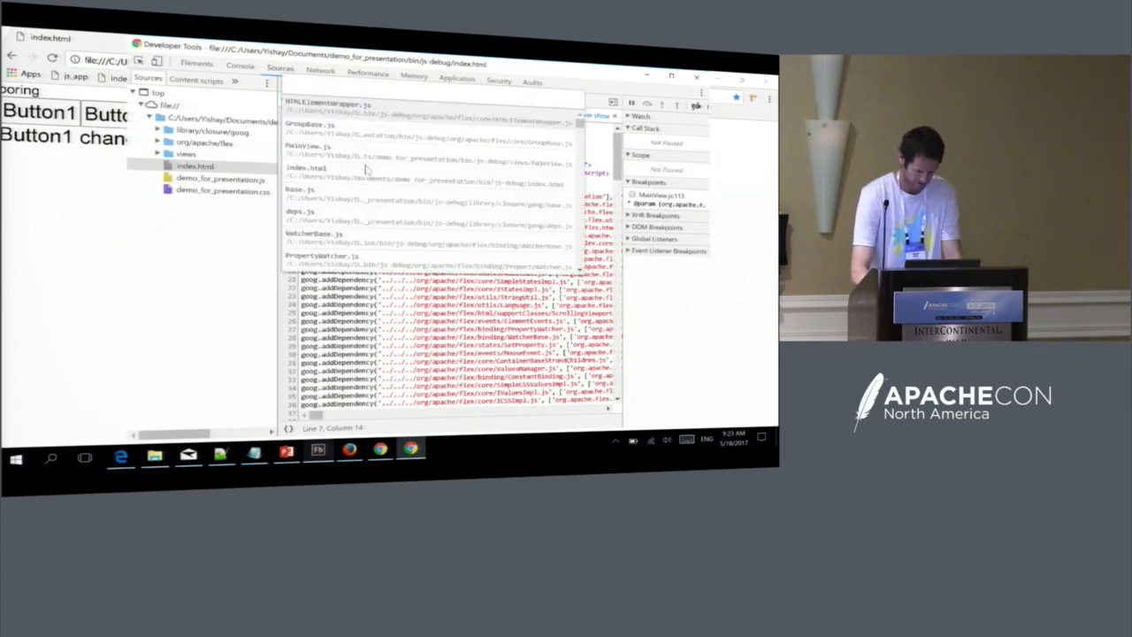
text(click)
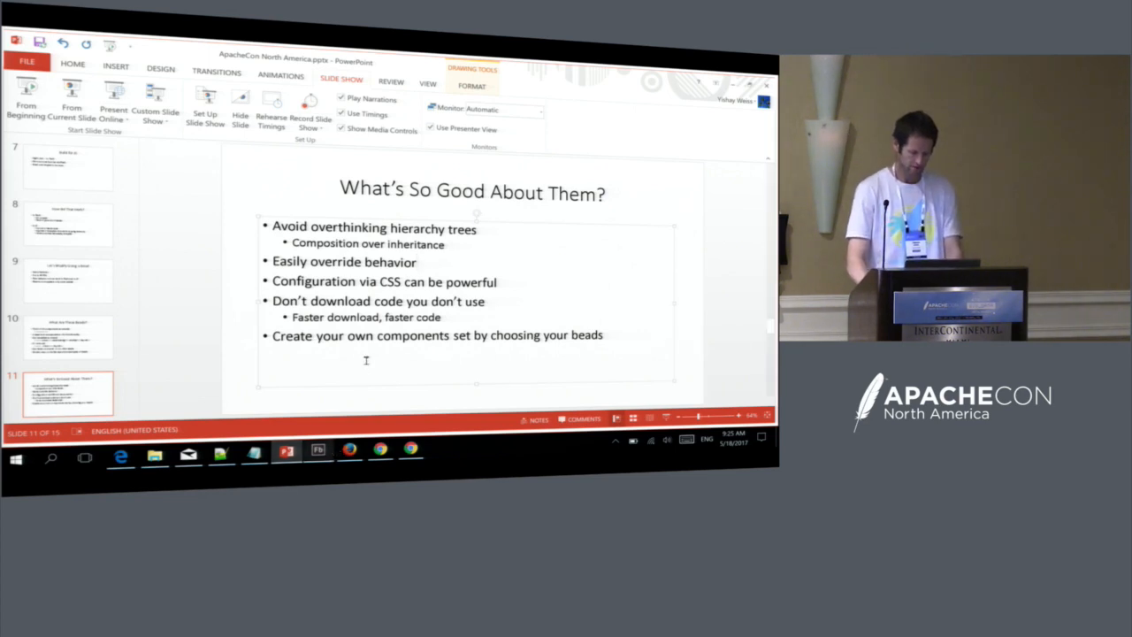
Return to MainView.mxml in the editor and read down through its markup.
click(316, 456)
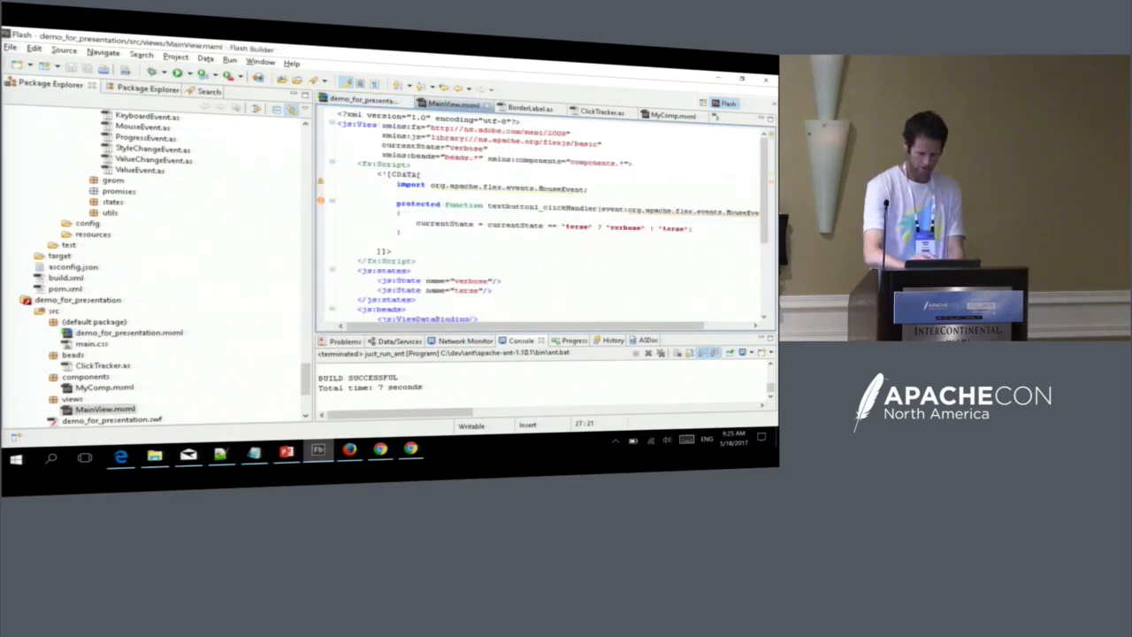
scroll(down, 3)
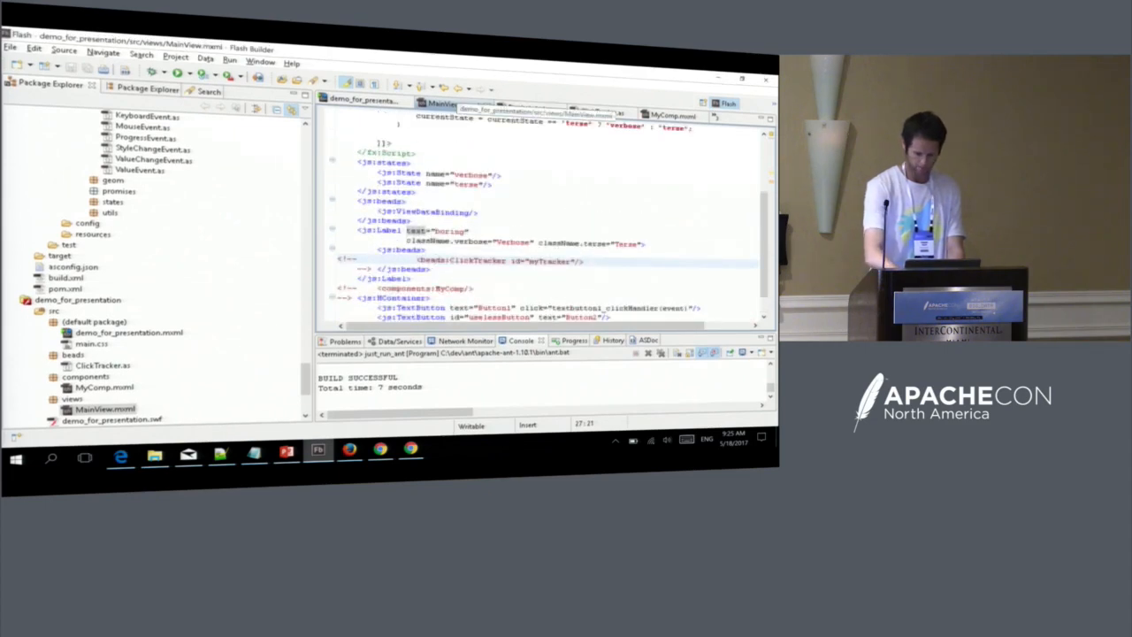
scroll(down, 3)
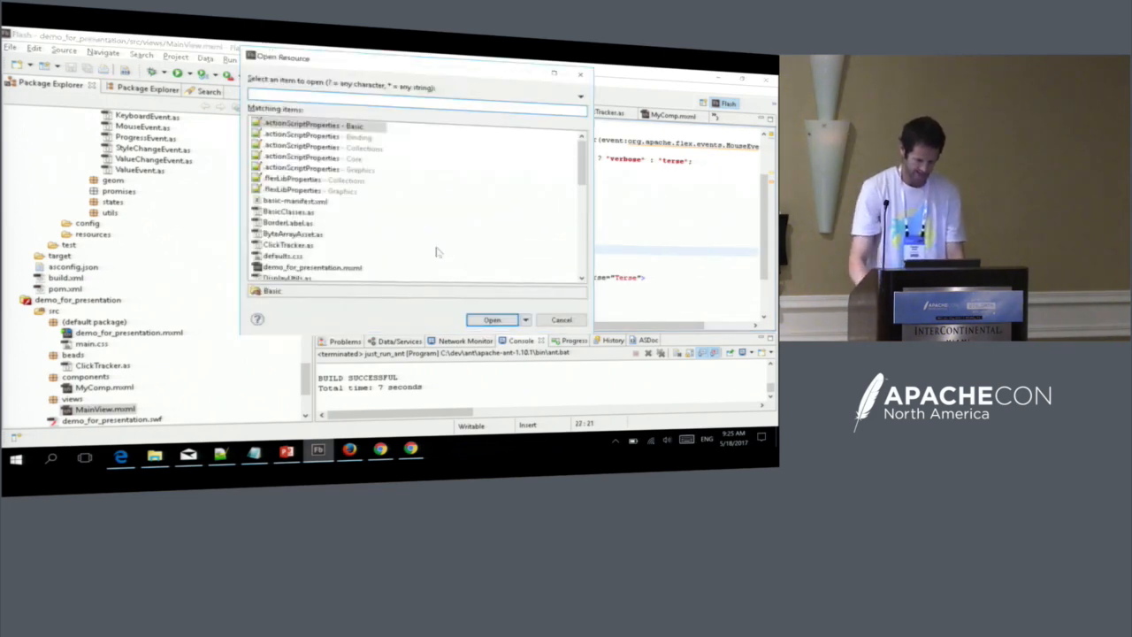
Find 'main' in Open Resource to bring up the main.css stylesheet.
text(main)
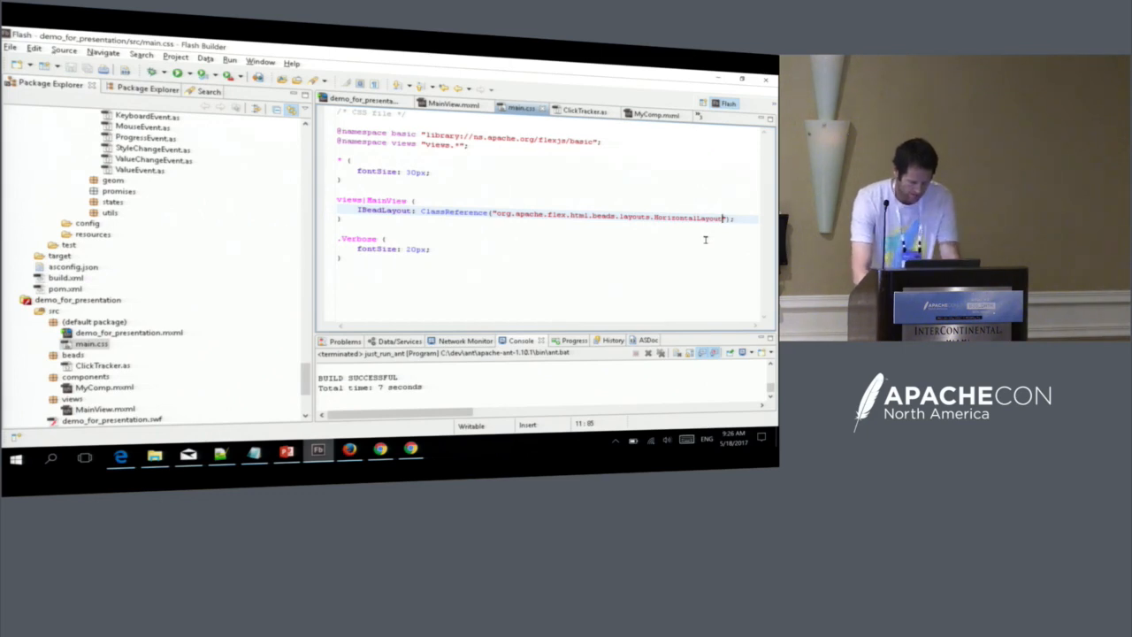
Run the Ant build, then add a <js:ViewDataBinding/> bead inside MainView's <js:beads> via completion.
click(230, 62)
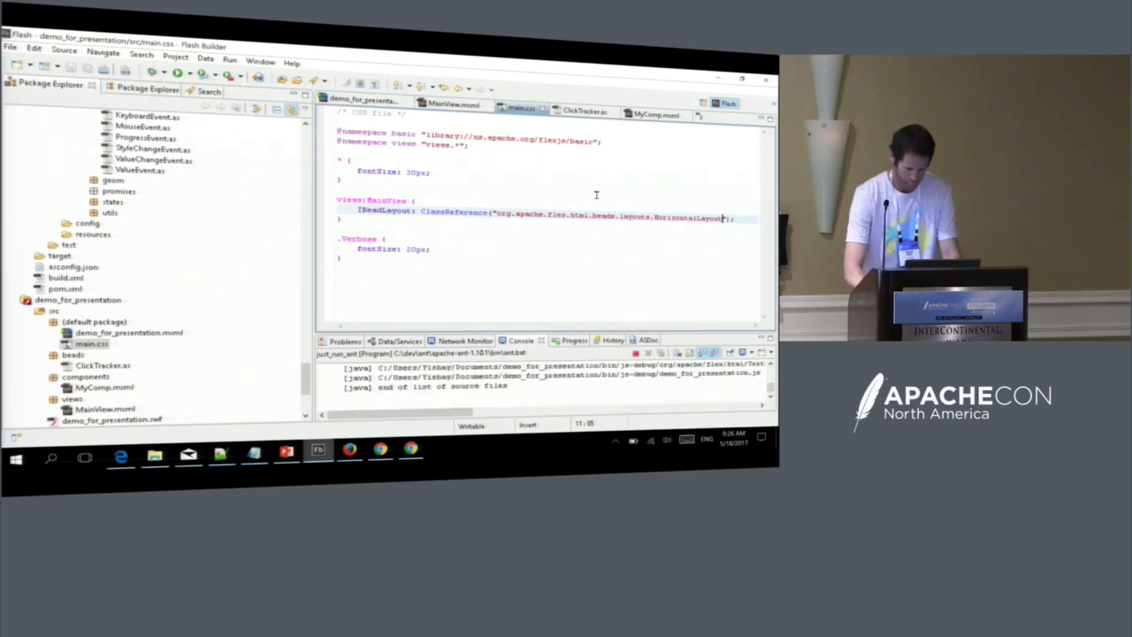
key(alt+tab)
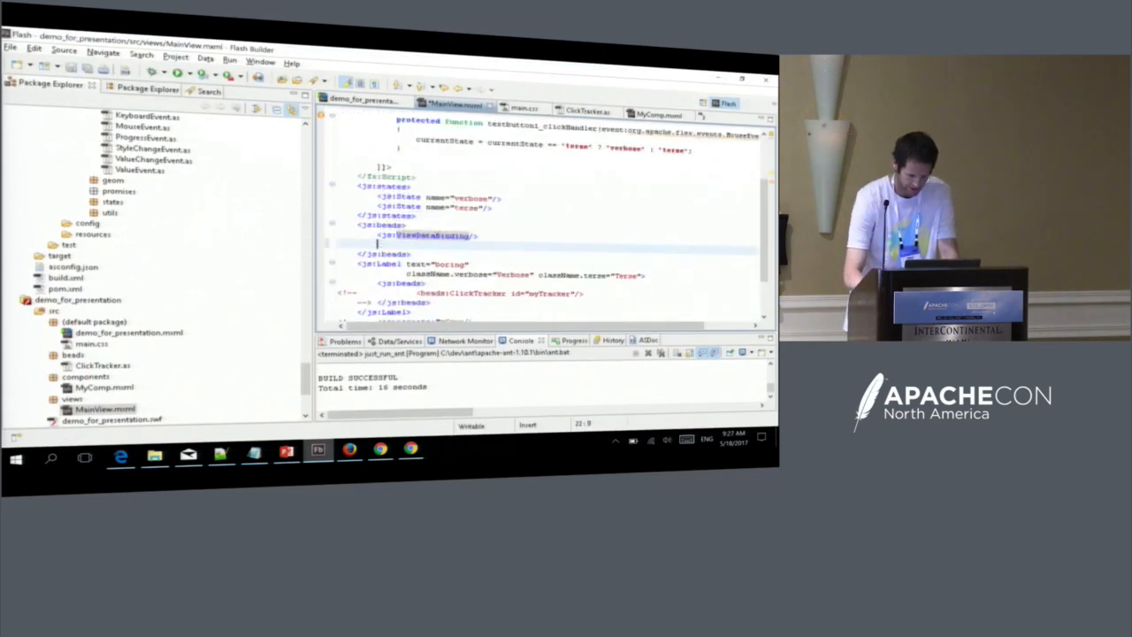
key(ctrl+space)
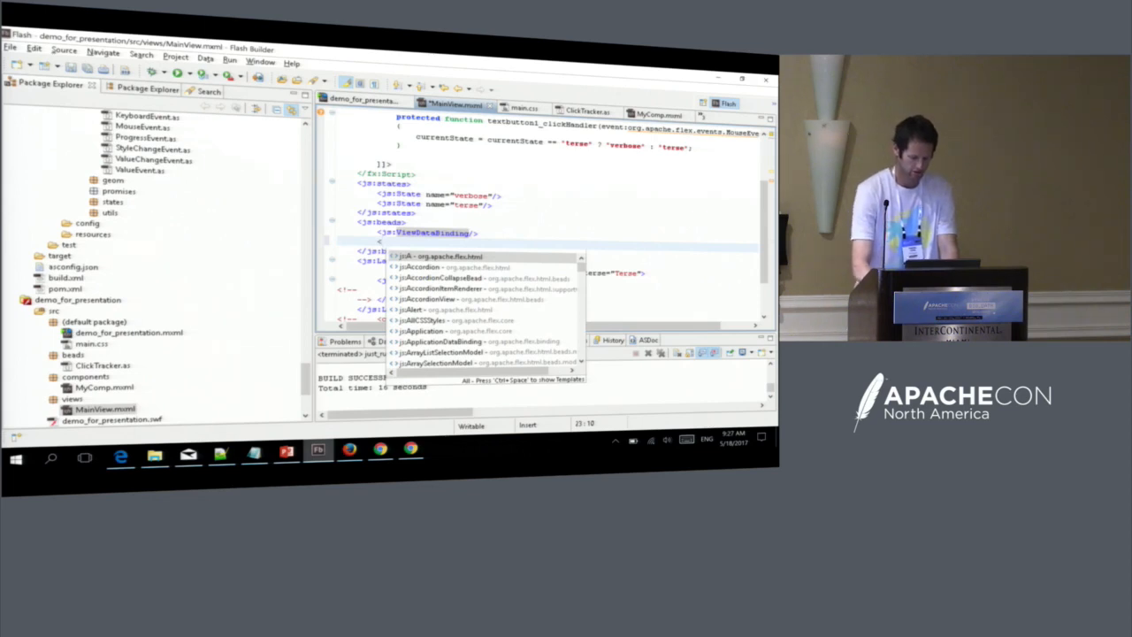
text(Ver)
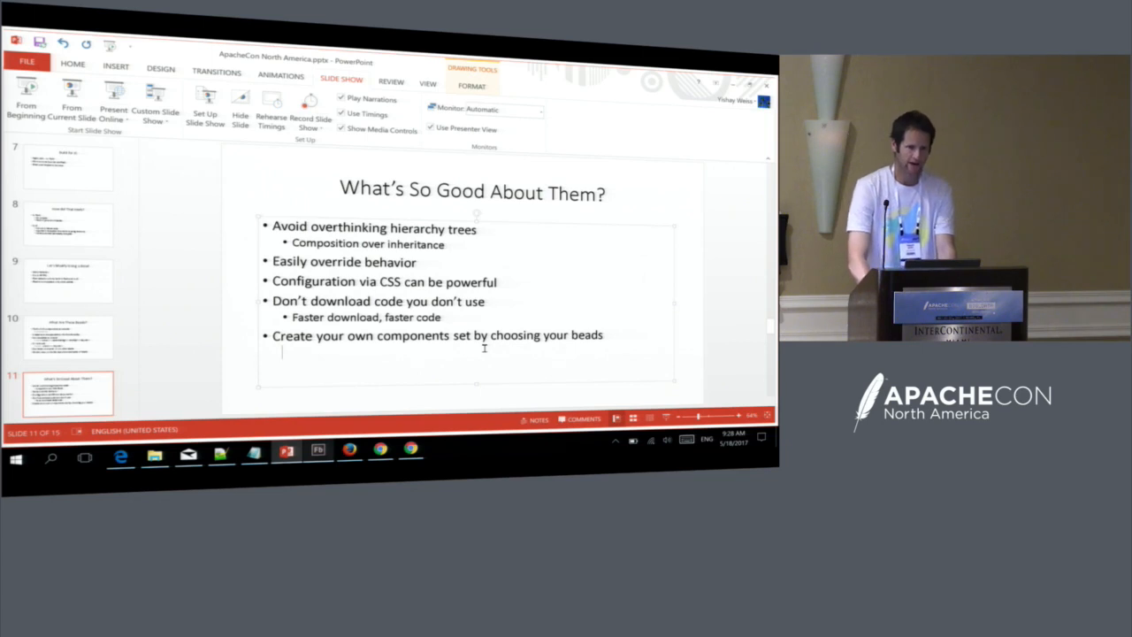
key(alt+tab)
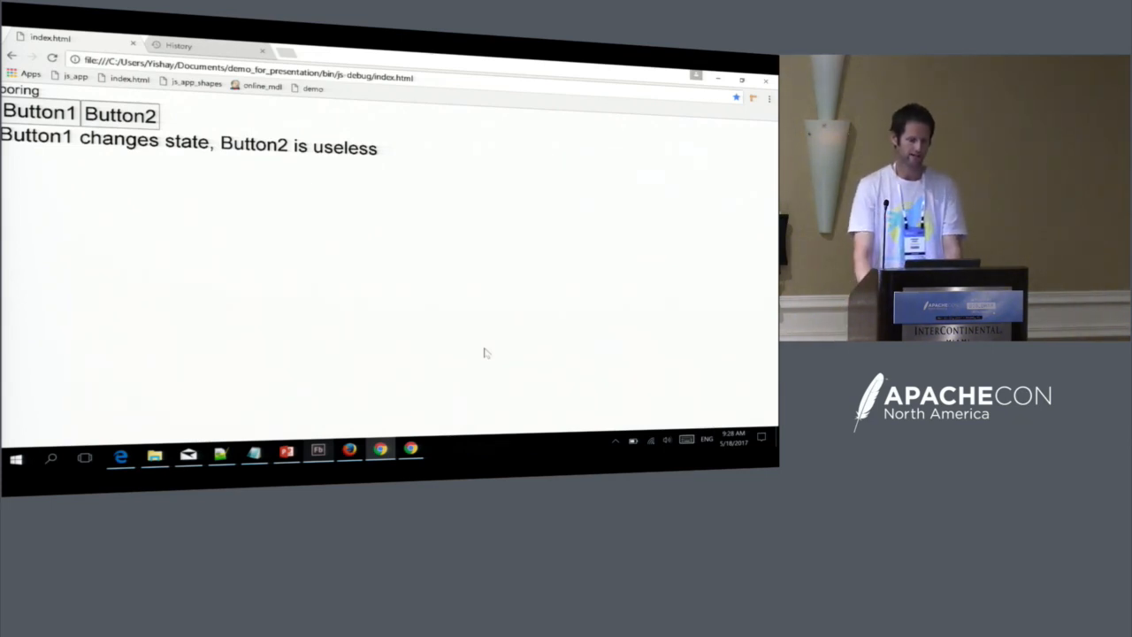
mouse_move(434, 407)
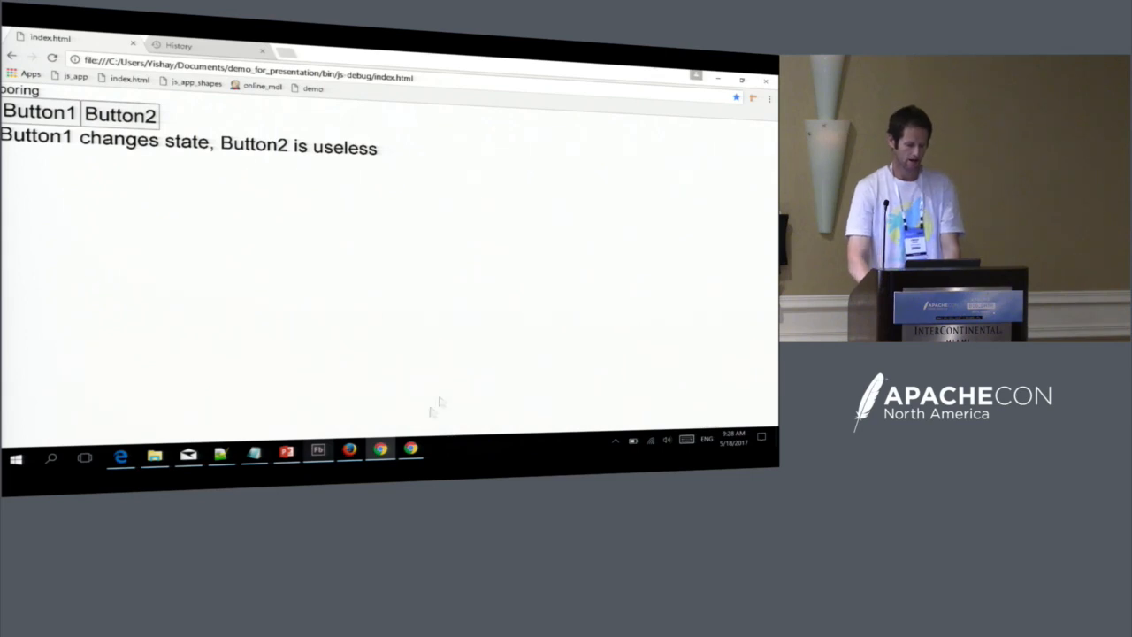
mouse_move(287, 453)
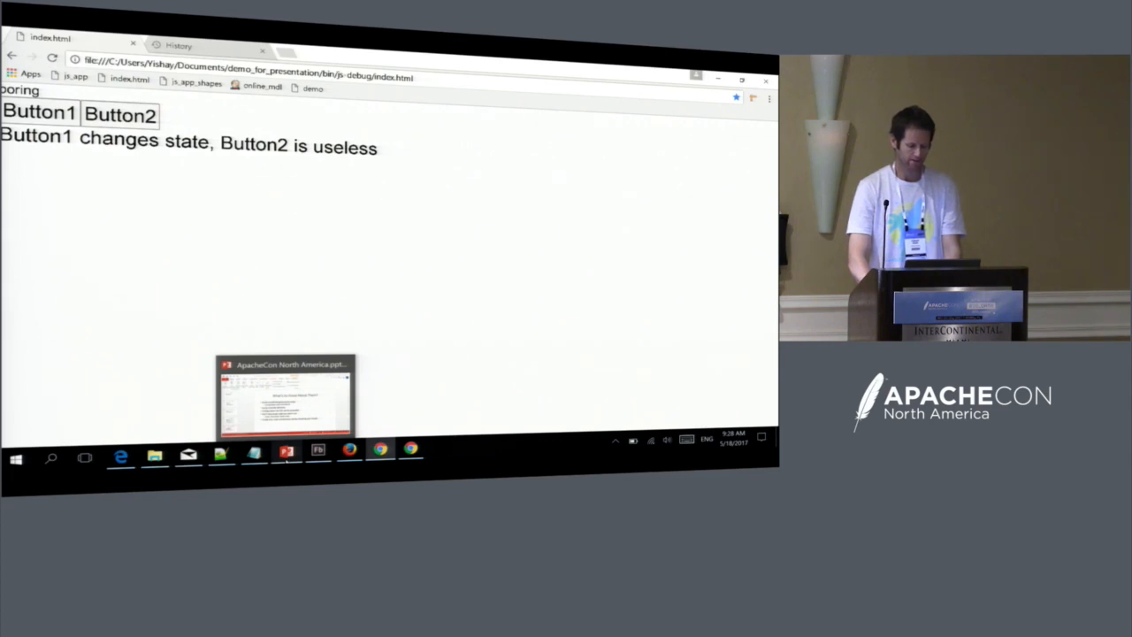
click(286, 396)
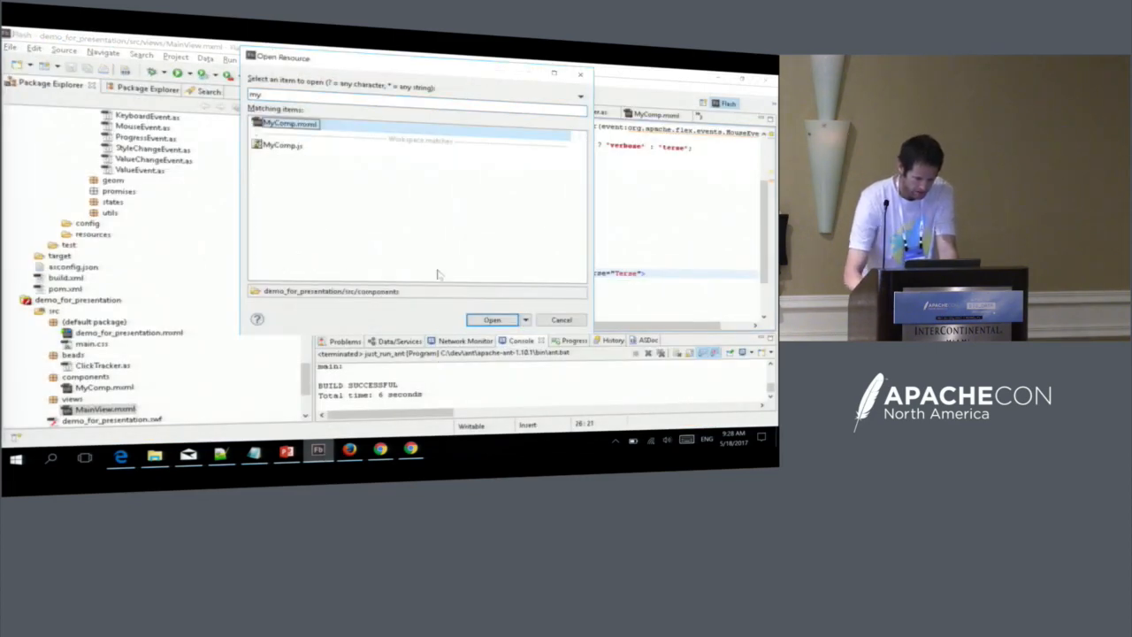
Bring up the MyComp component file and the Editors quick-switch list.
click(491, 319)
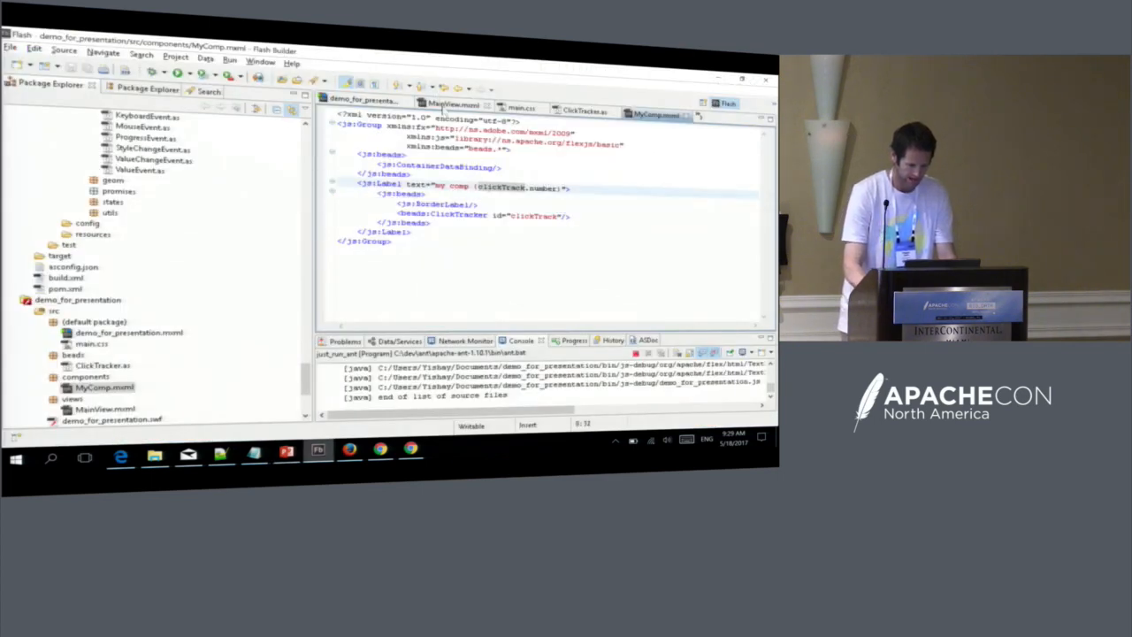
click(452, 103)
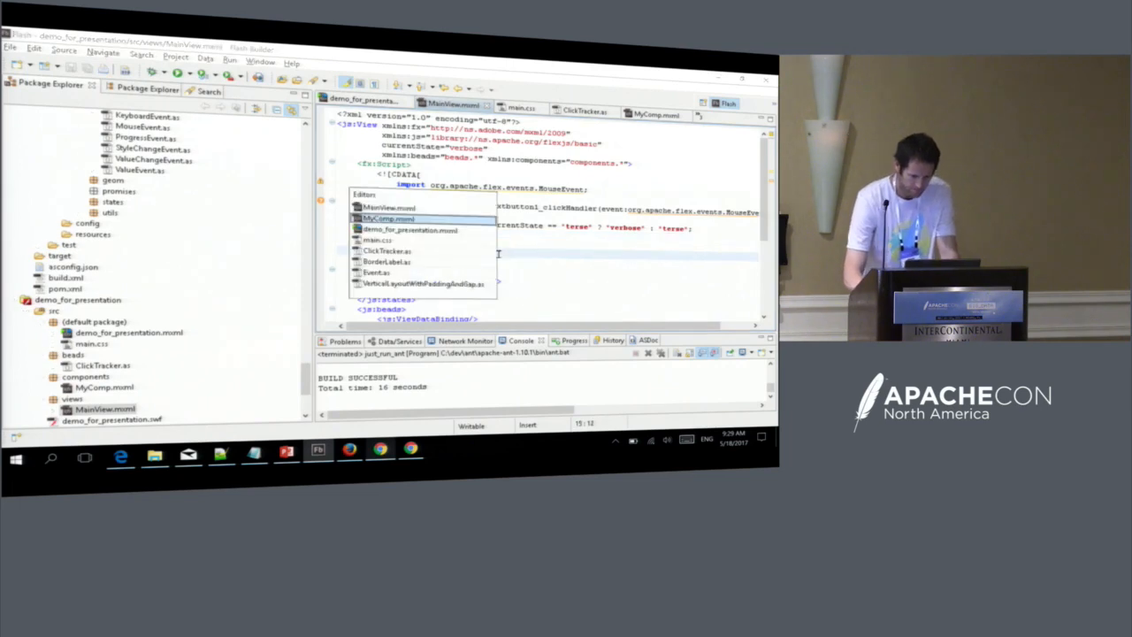
Switch back to PowerPoint on slide 11, 'What's So Good About Them?'.
click(410, 230)
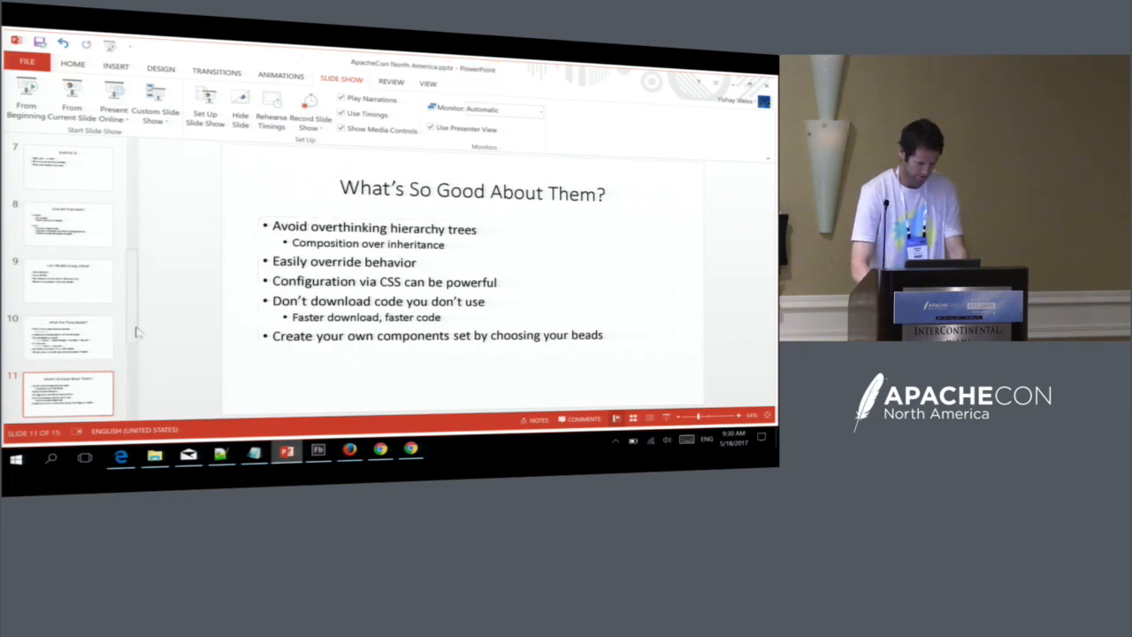
Advance to the Component Sets slide, then return to MainView.mxml in Flash Builder.
scroll(down, 3)
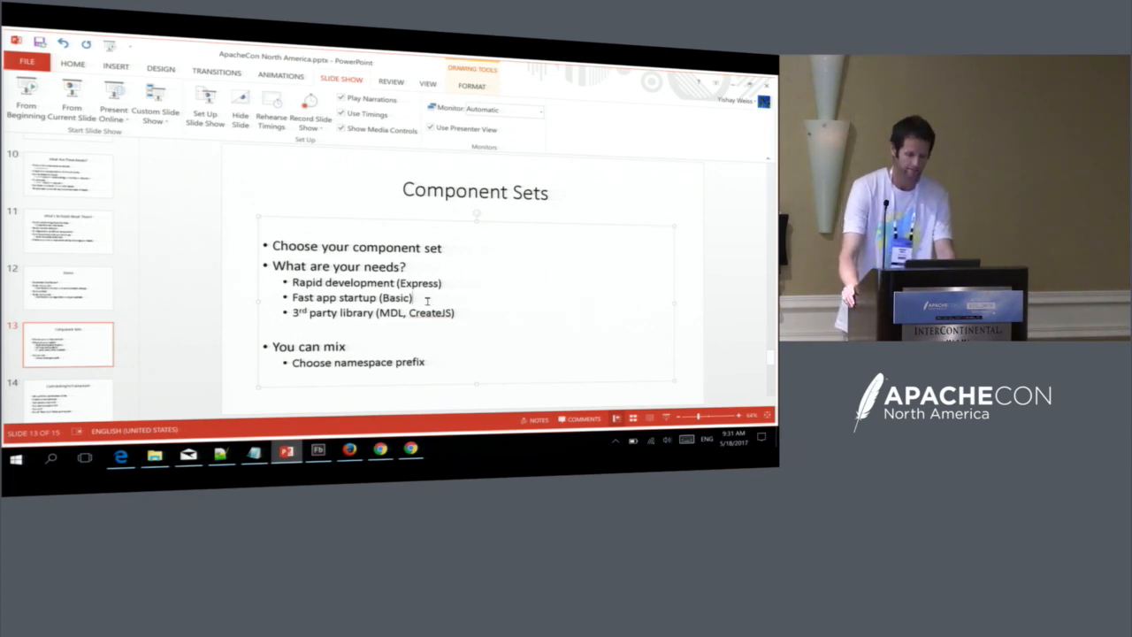
click(319, 456)
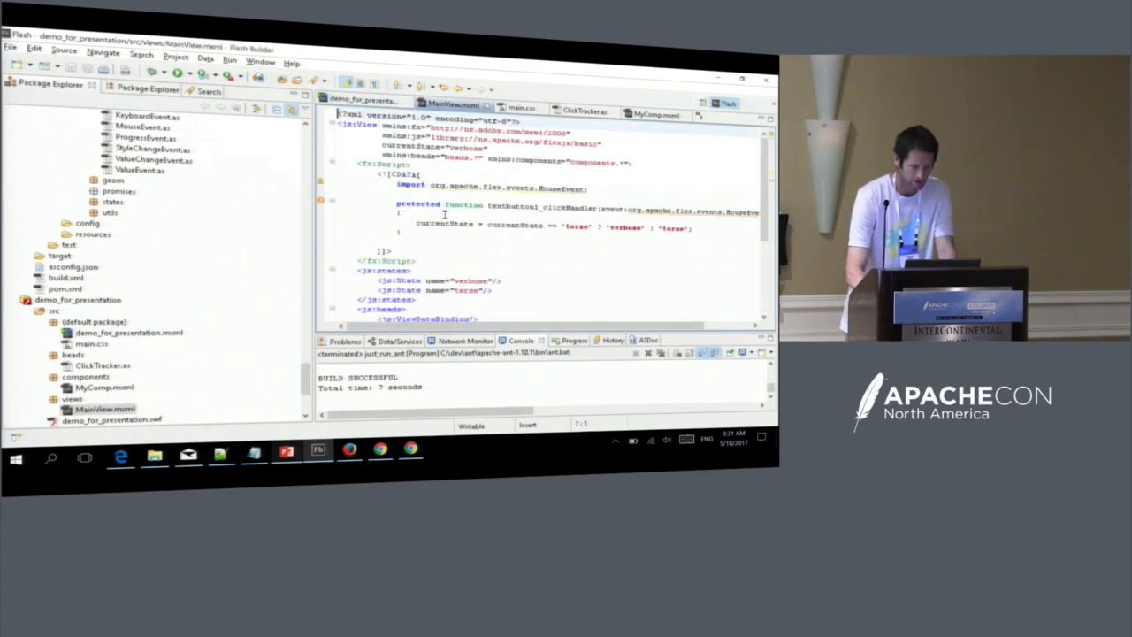
scroll(down, 3)
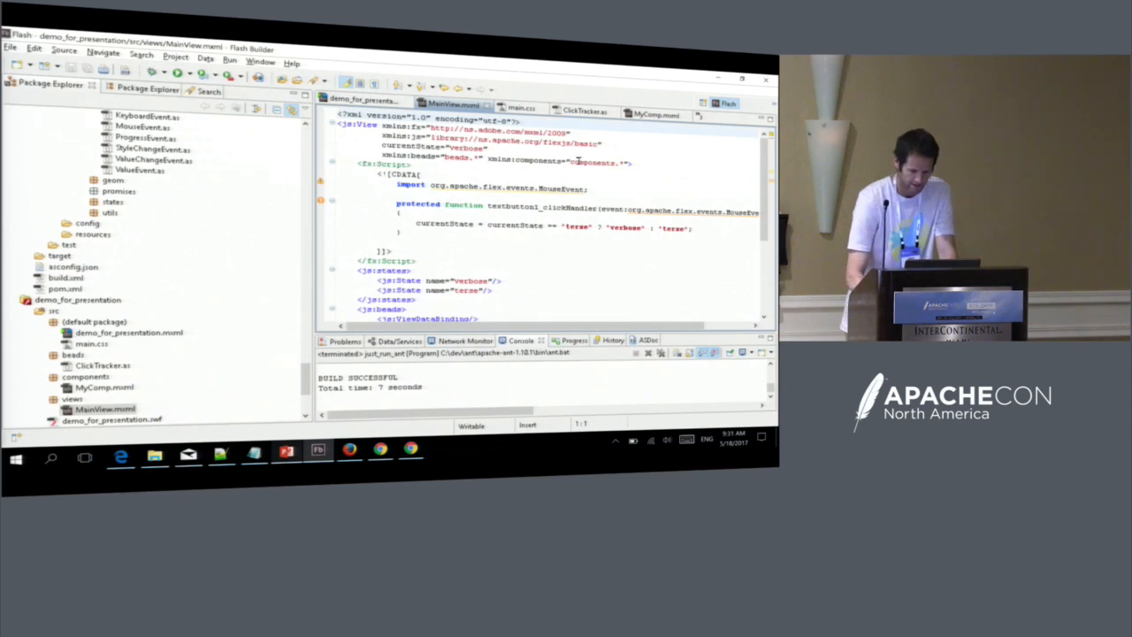
double_click(583, 142)
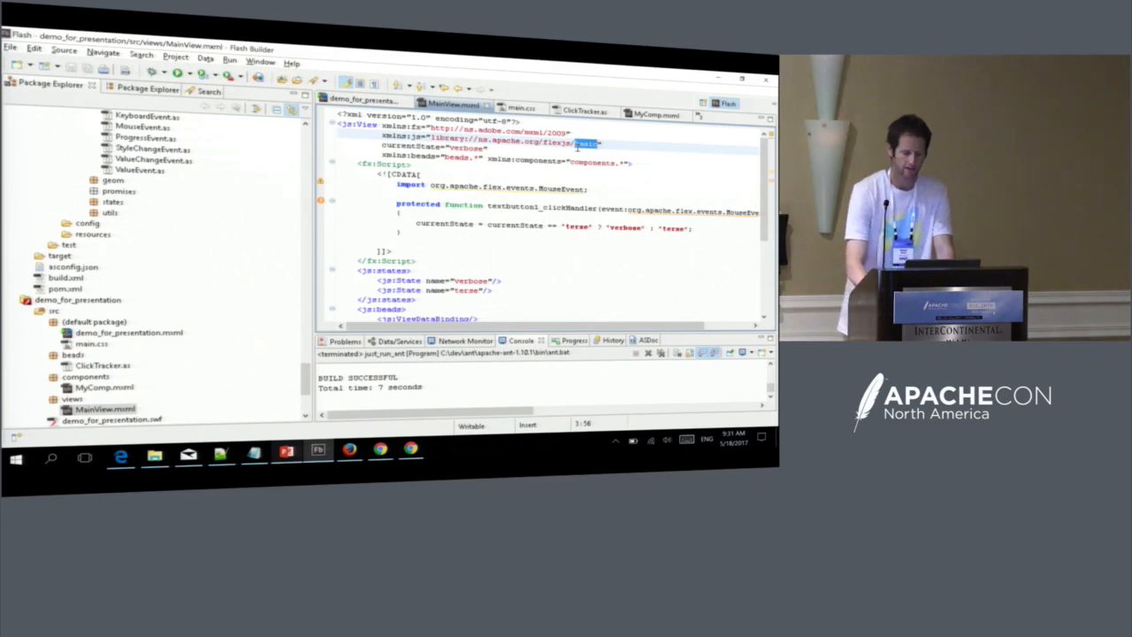
scroll(down, 3)
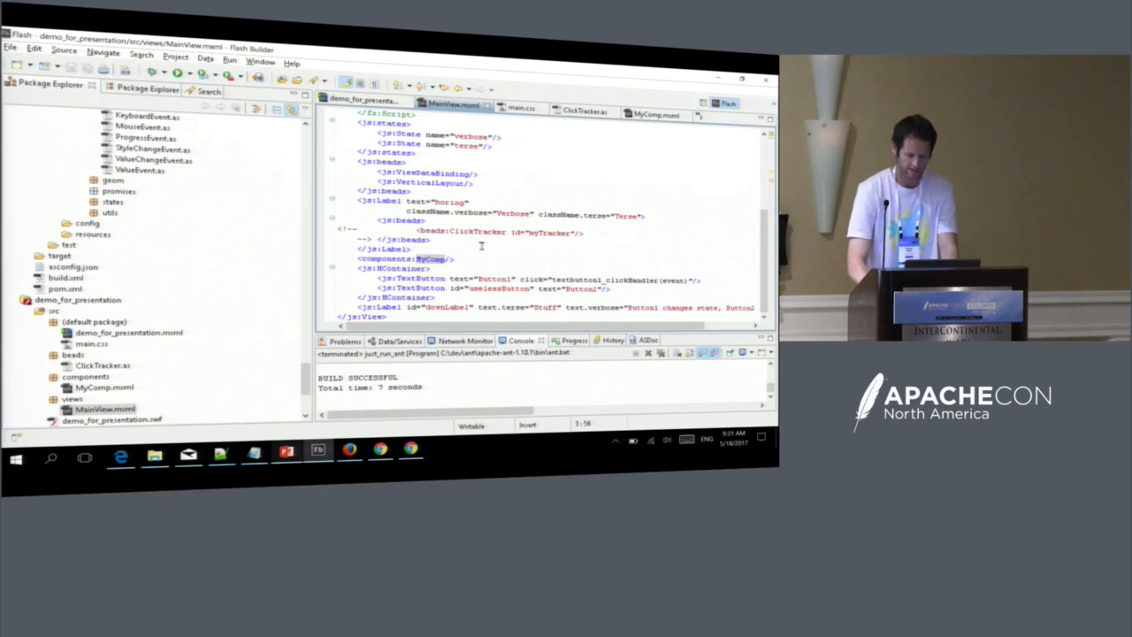
mouse_move(472, 258)
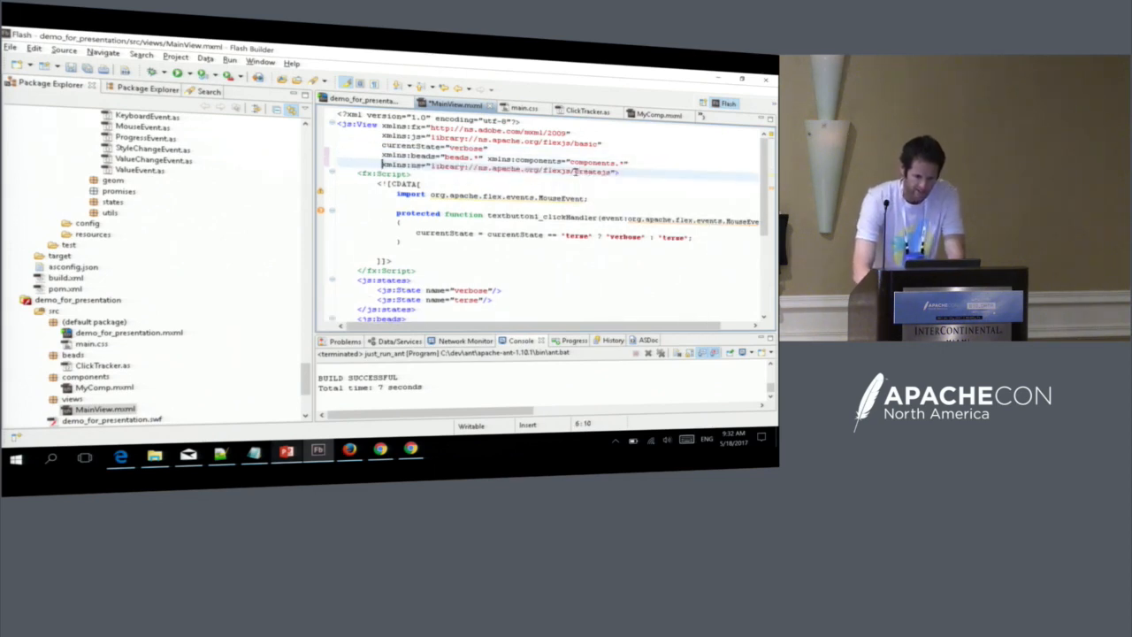
Select the new namespace's library name and start a 'con' element below MyComp.
double_click(593, 170)
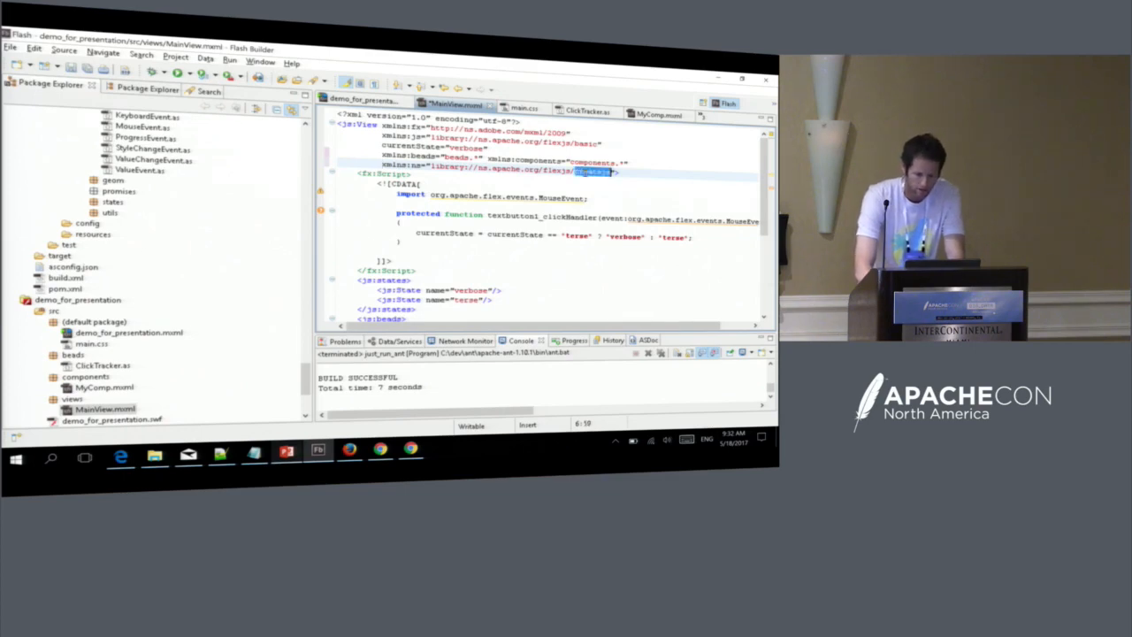
scroll(down, 3)
text(<ns:)
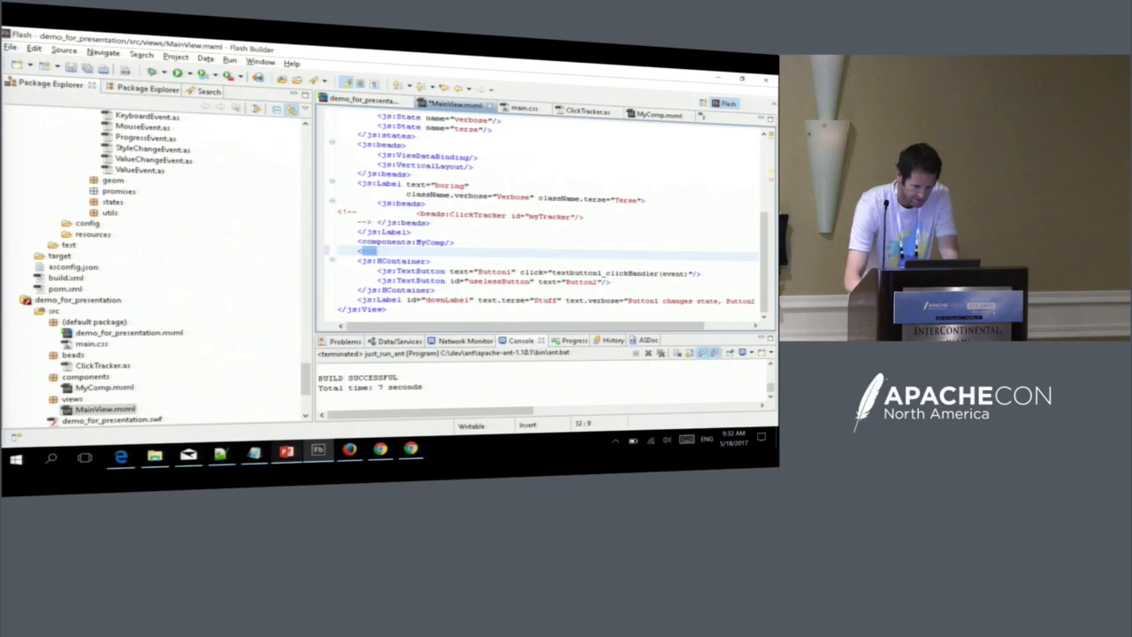
text(con)
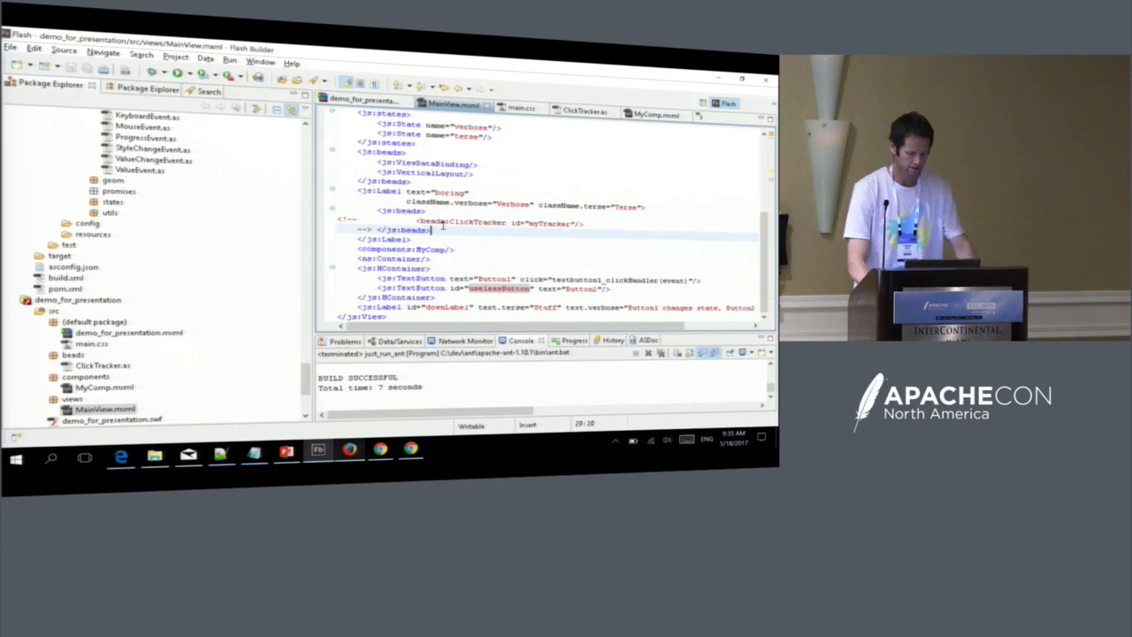
Locate 'bo' in Open Resource and view the BorderLabel.as source.
key(ctrl+shift+r)
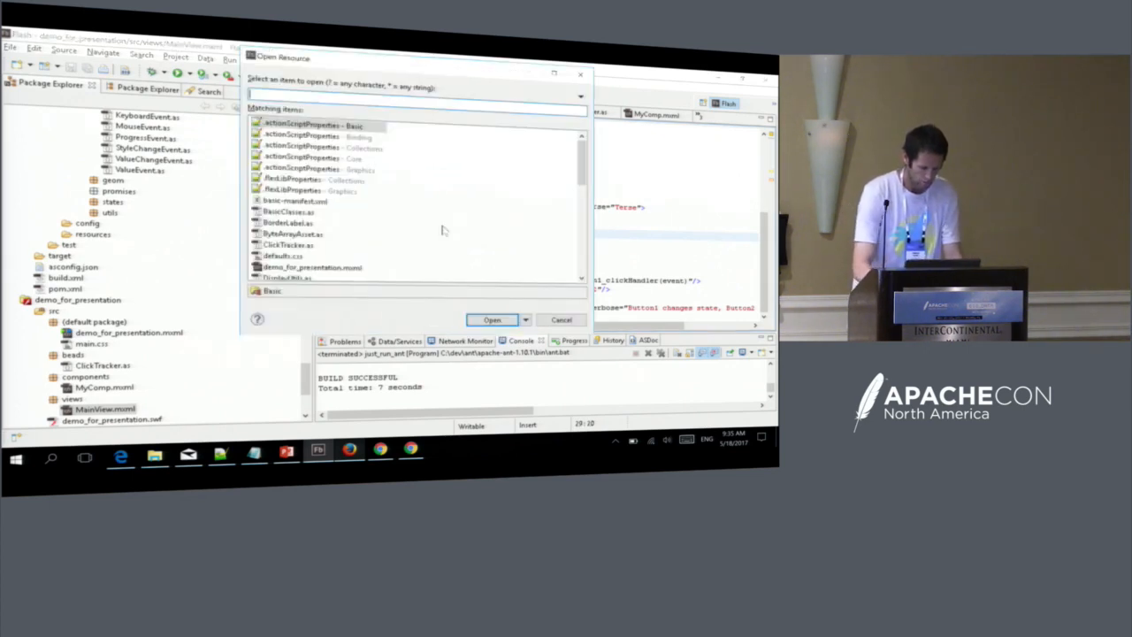
text(bo)
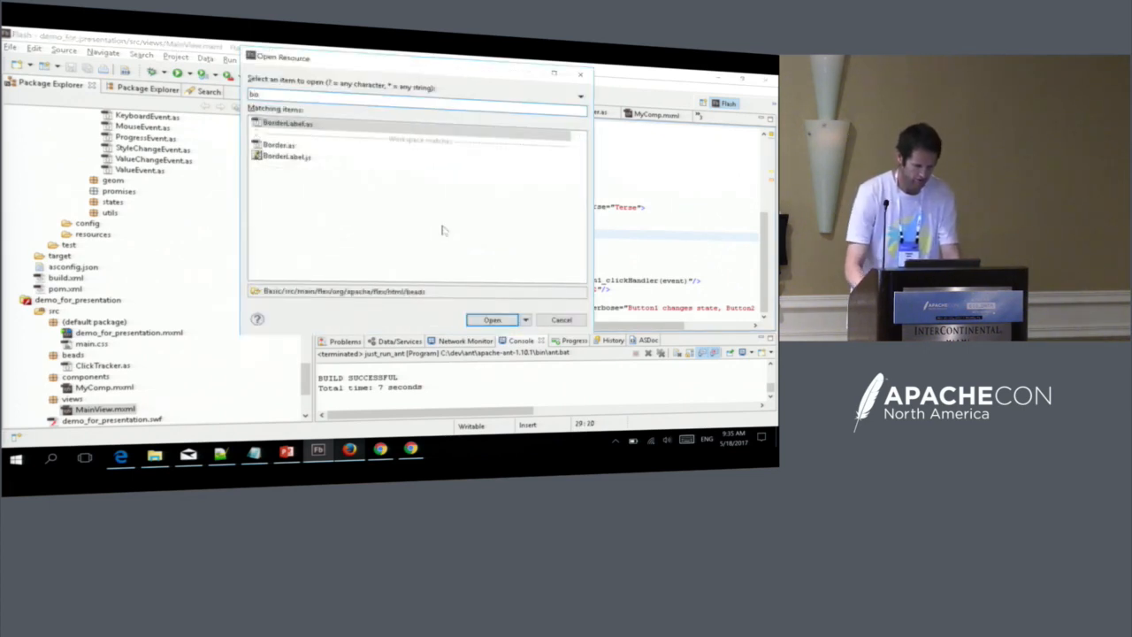
click(492, 318)
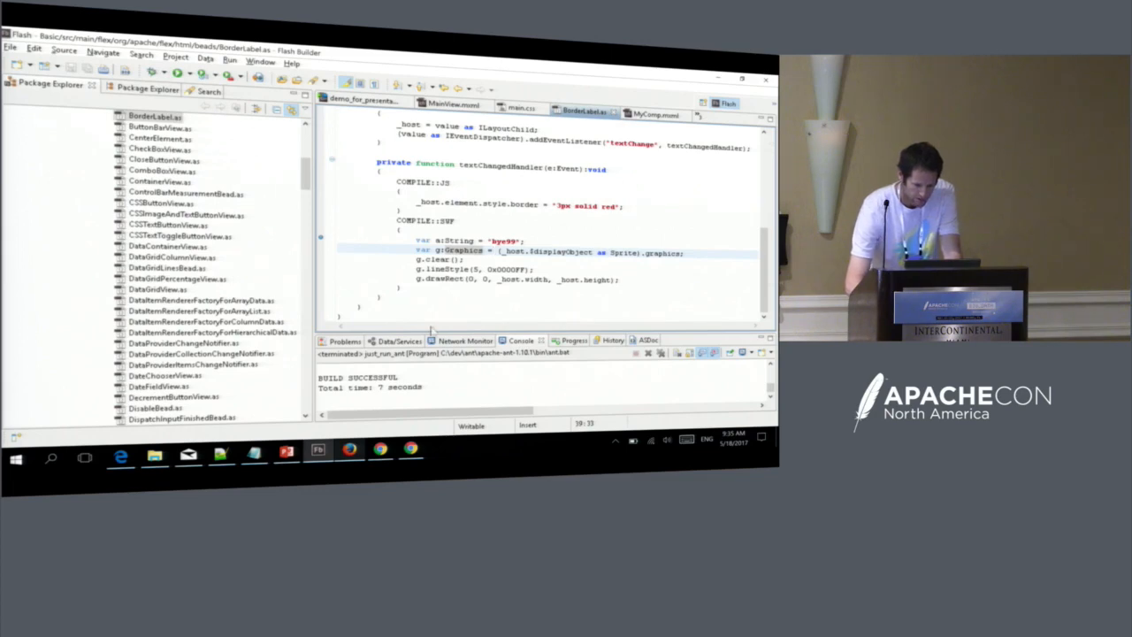
Add a <js:BorderLabel/> bead inside the label's js:beads in MainView.mxml, then build and launch.
click(287, 456)
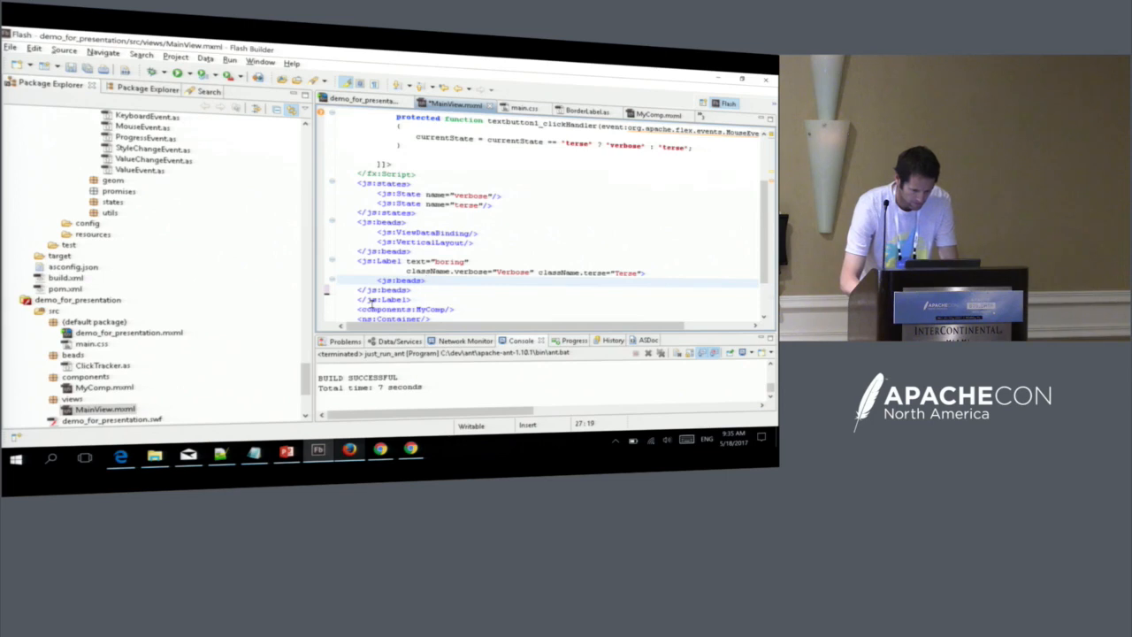
key(ctrl+a)
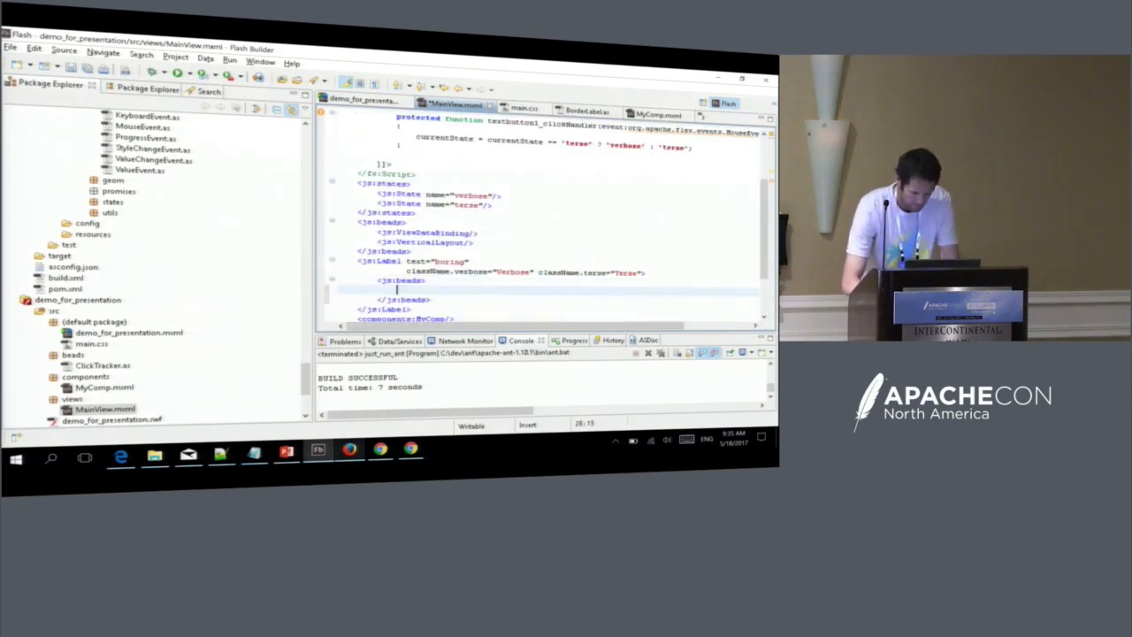
text(<js:BorderLabel/>)
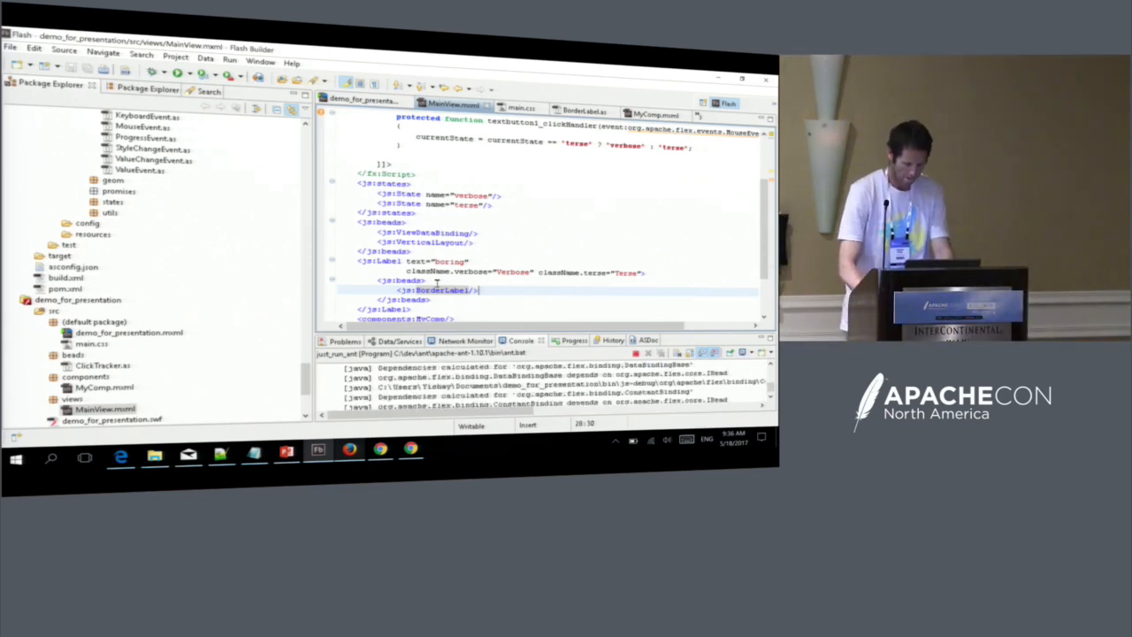
key(alt+tab)
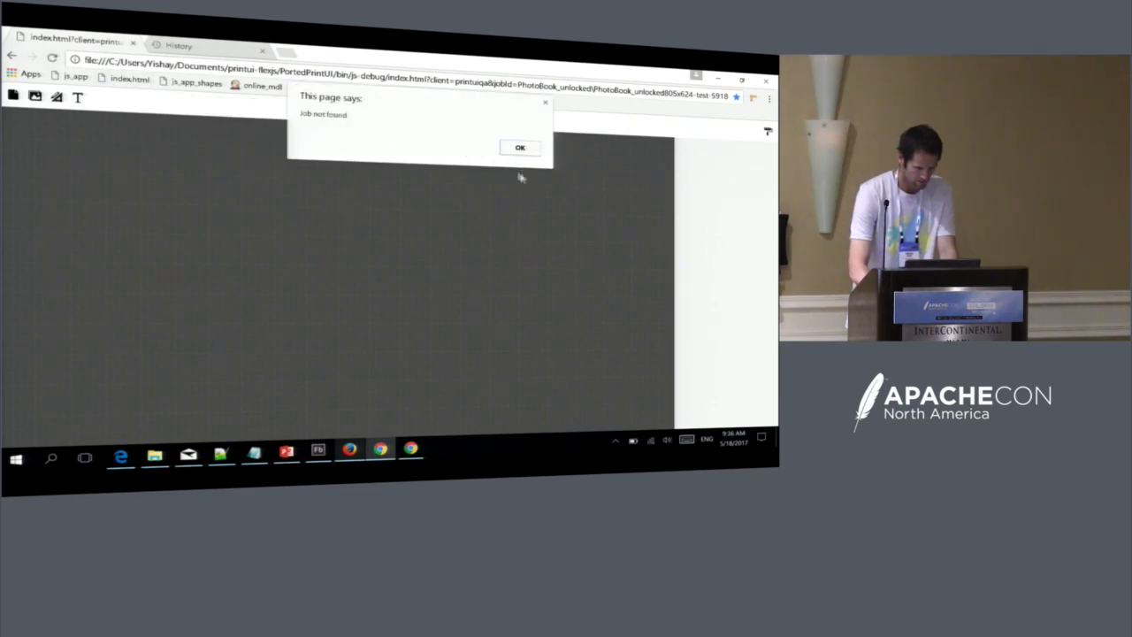
Dismiss the 'This page says' alert and show the rebuilt demo in the other browser.
click(520, 147)
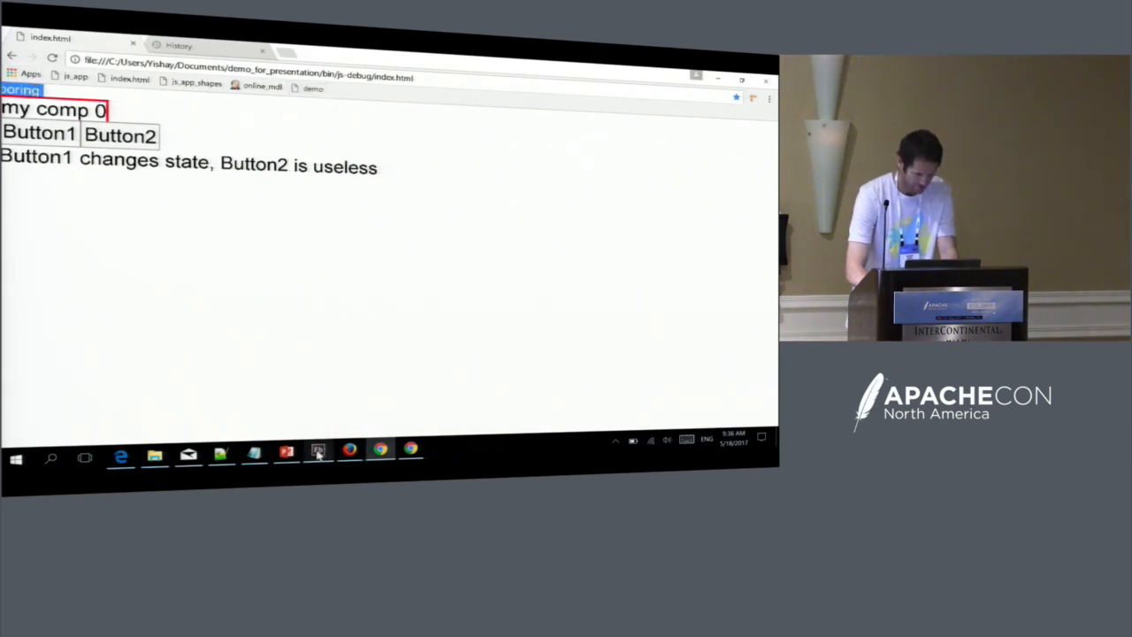
click(319, 452)
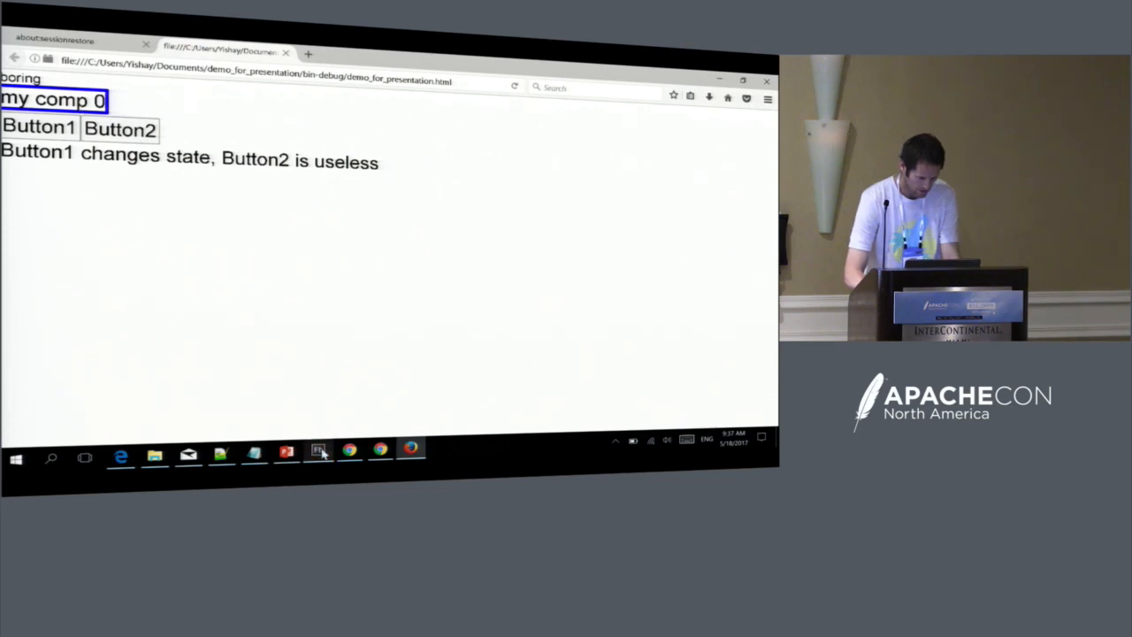
Return from the Firefox demo to the BorderLabel source in Flash Builder.
click(318, 453)
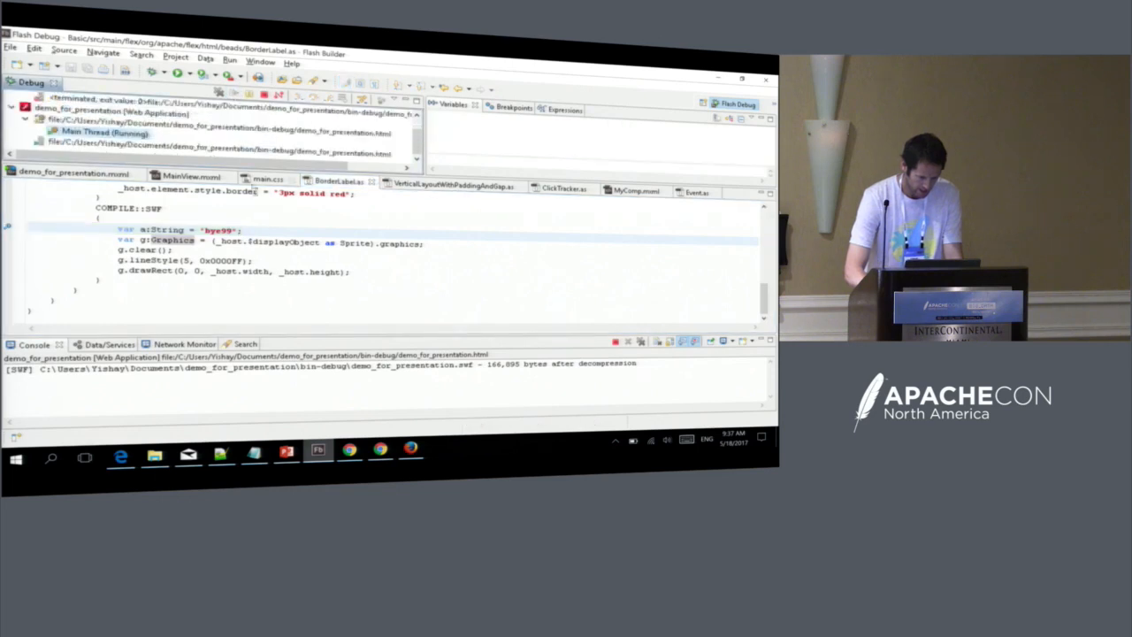
key(ctrl+shift+r)
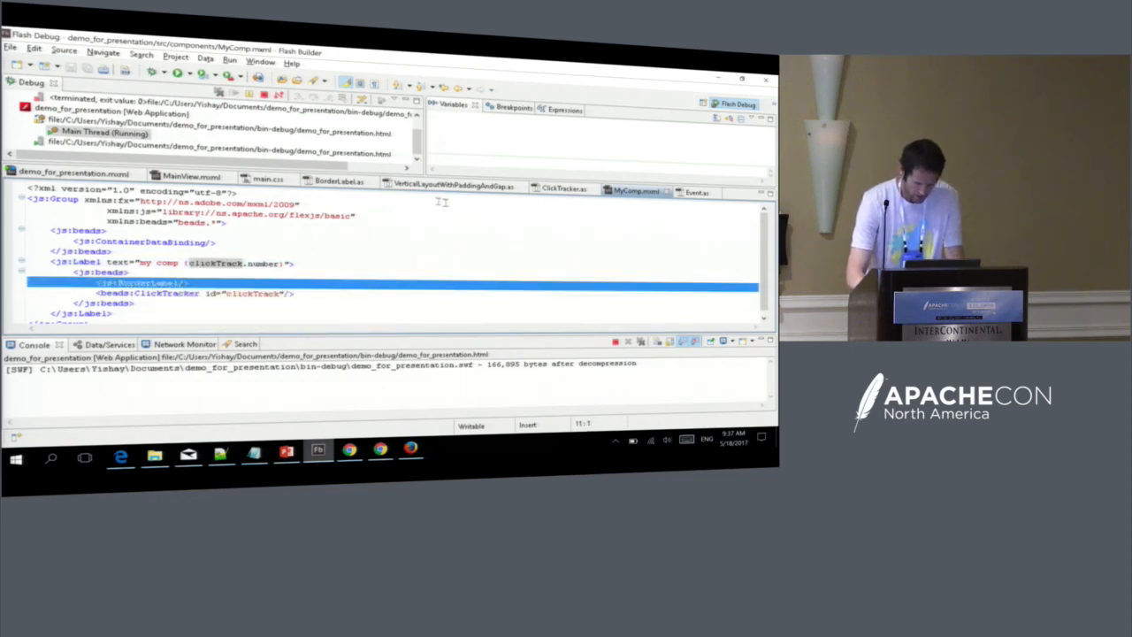
click(191, 176)
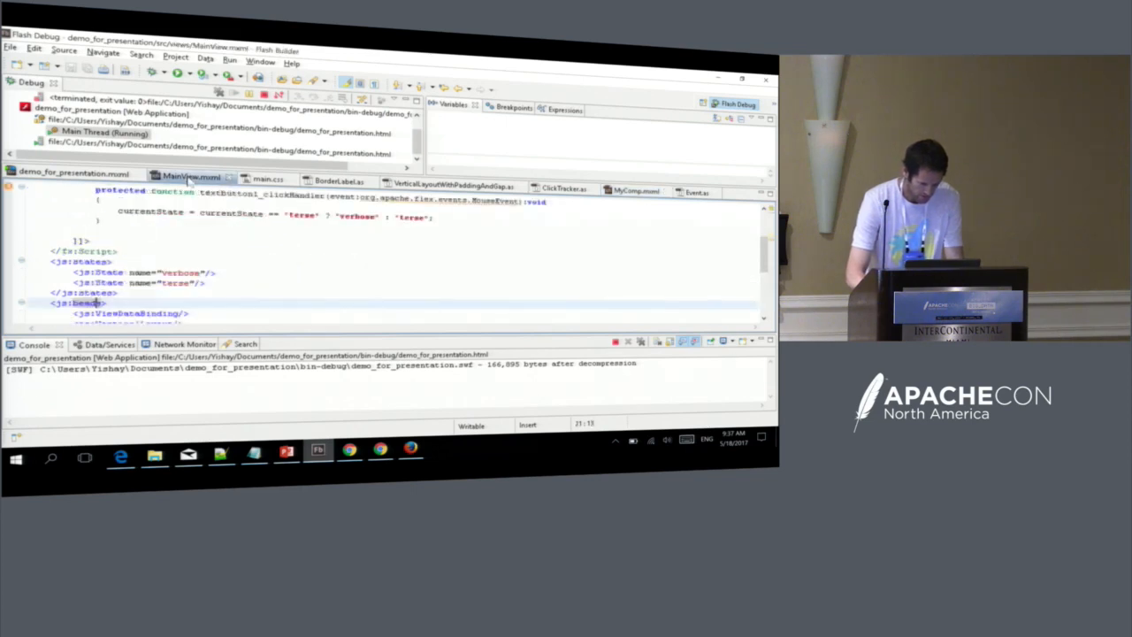
scroll(down, 3)
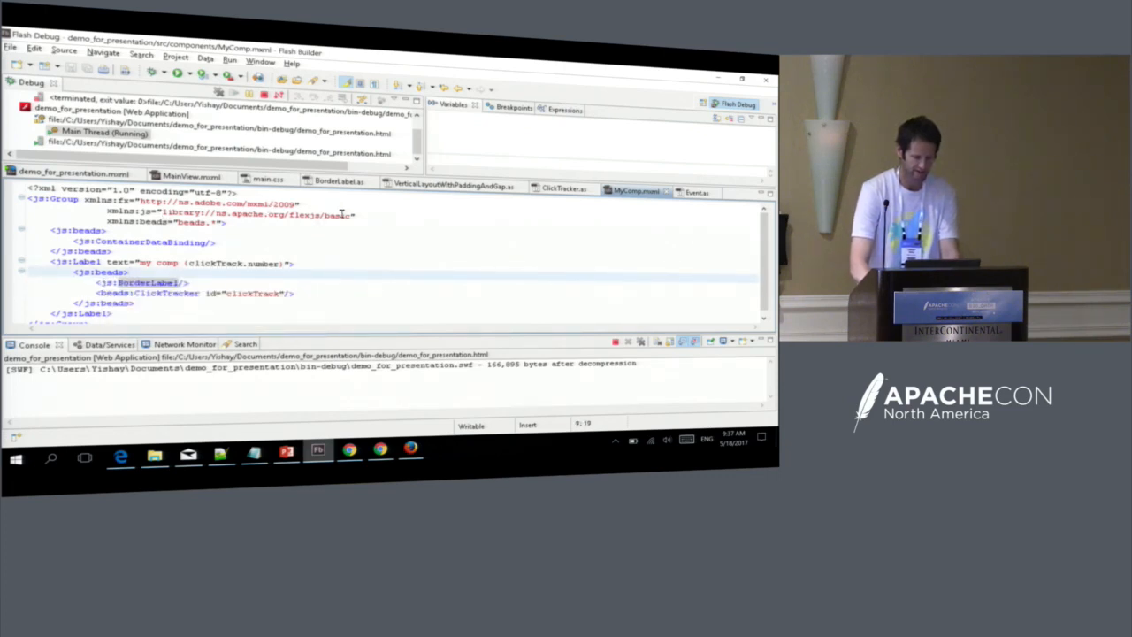
double_click(336, 216)
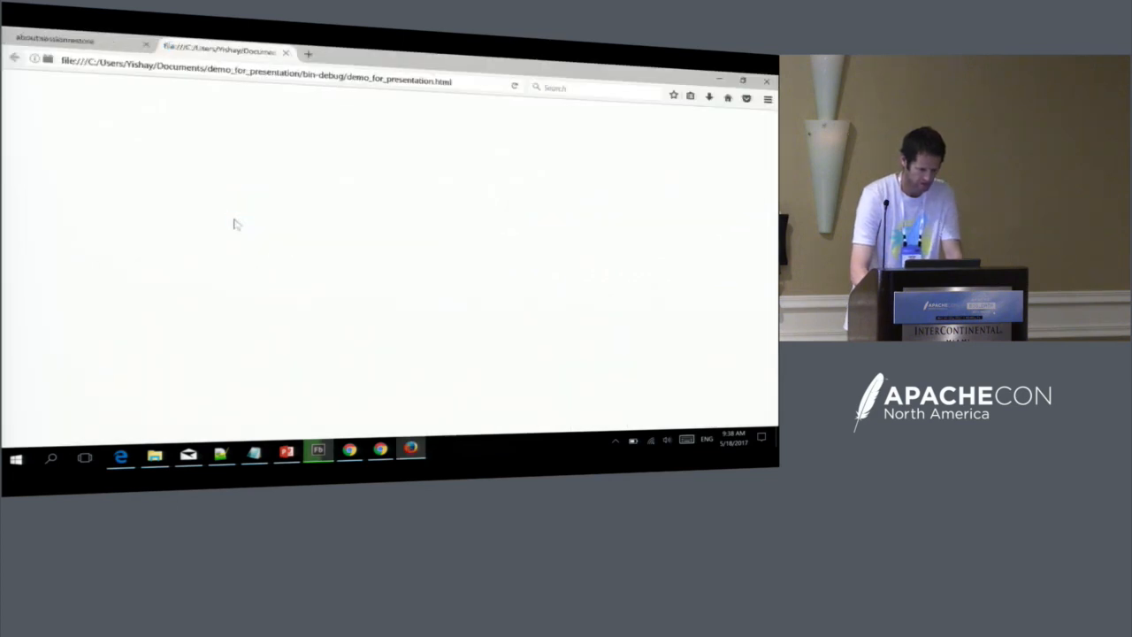
Click in the blank demo_for_presentation page in Firefox.
click(319, 456)
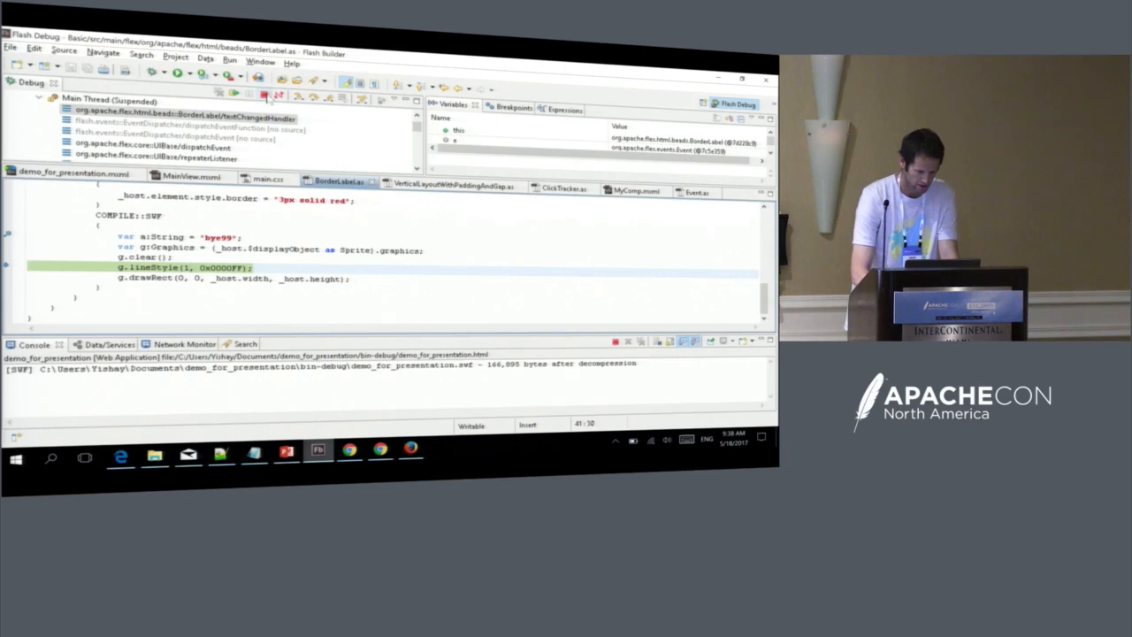
Terminate the debug session suspended inside BorderLabel's drawing code.
click(175, 57)
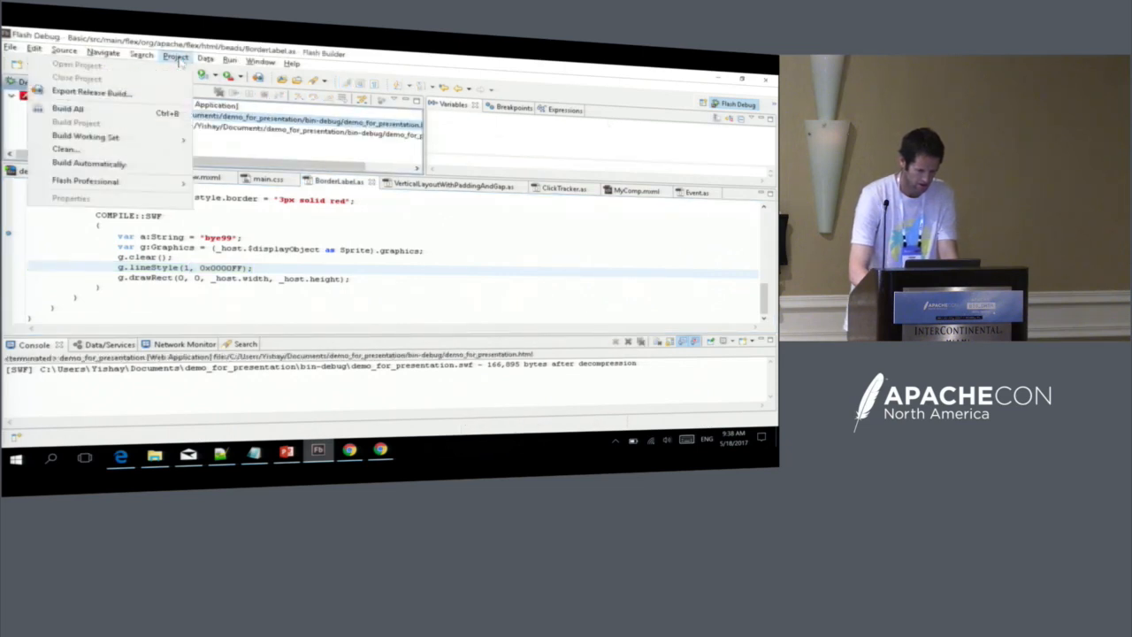
Clean and rebuild Basic and demo_for_presentation, proceeding with launch despite Basic's errors.
click(64, 148)
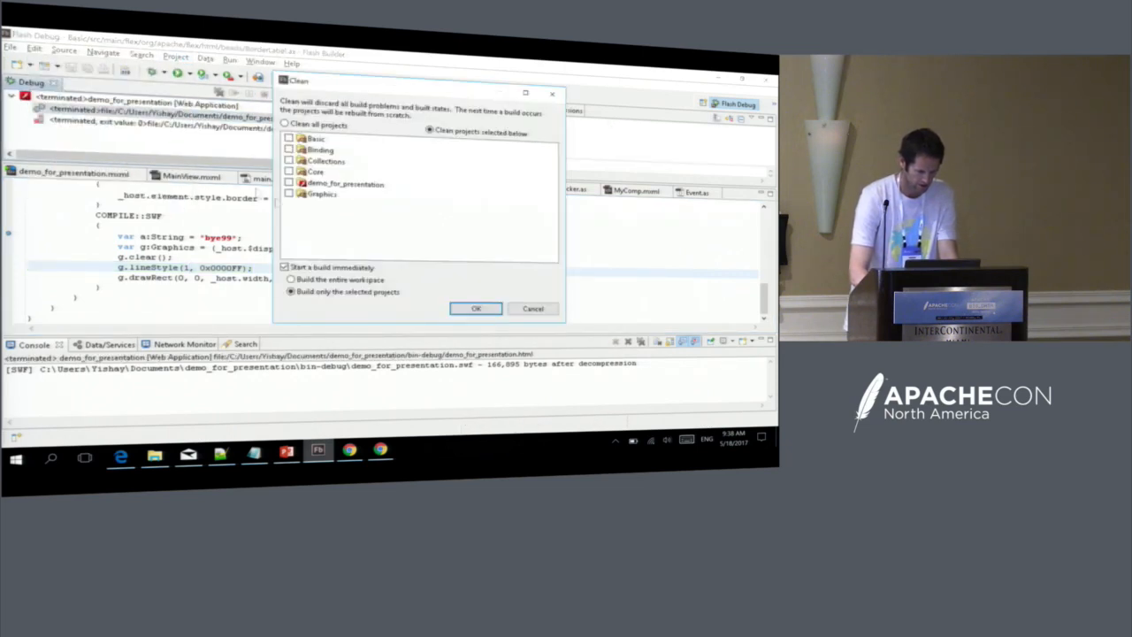
click(288, 182)
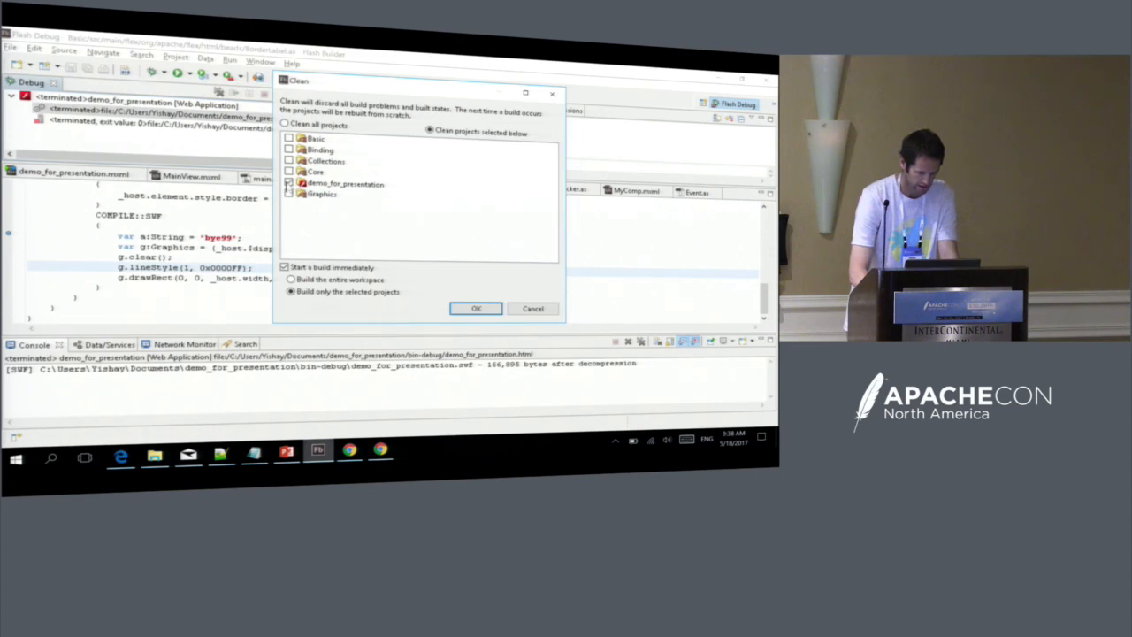
click(289, 138)
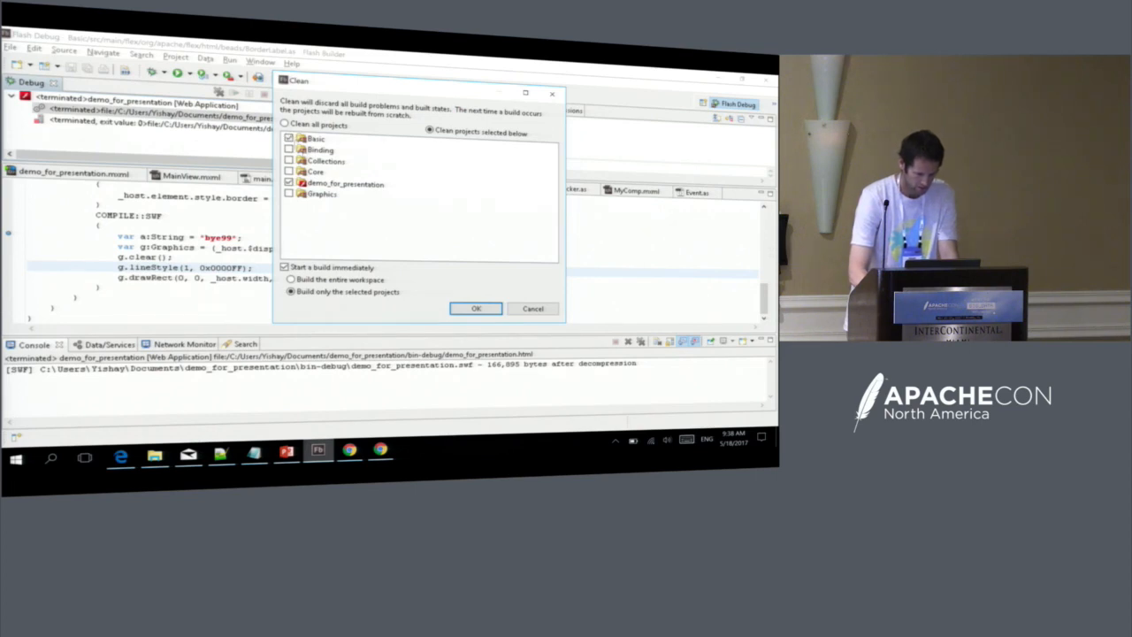
click(475, 308)
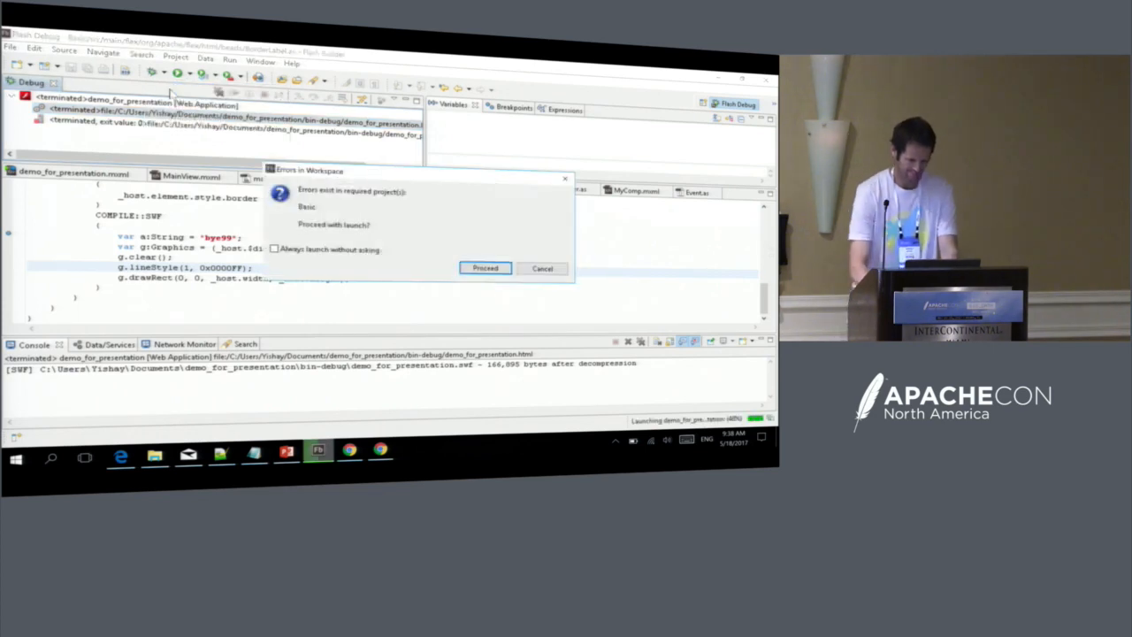
click(485, 269)
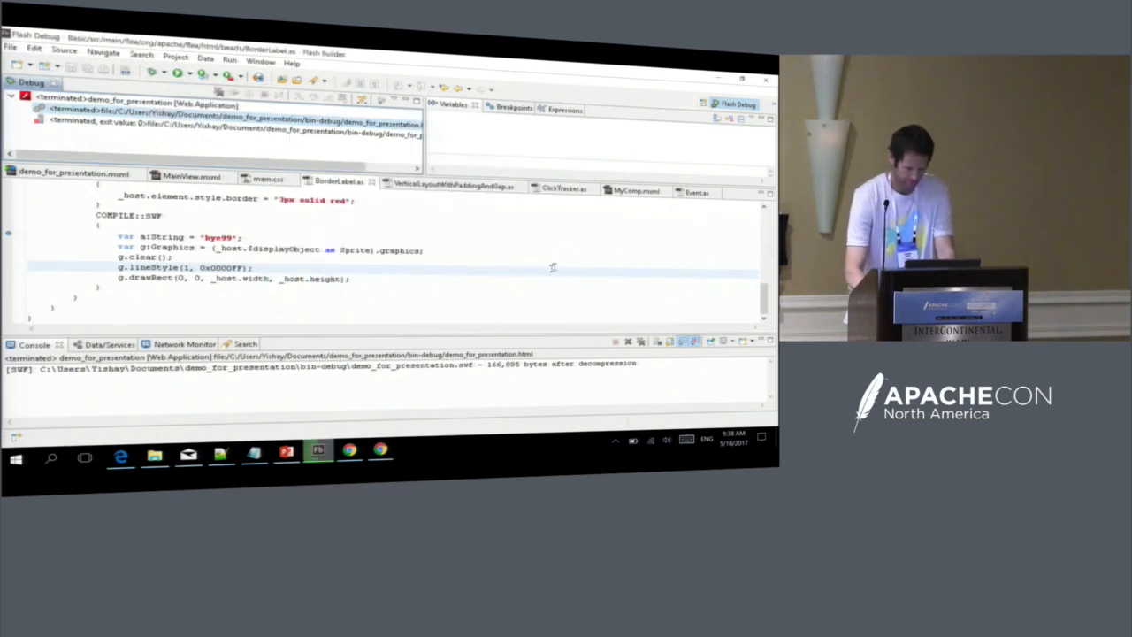
click(336, 181)
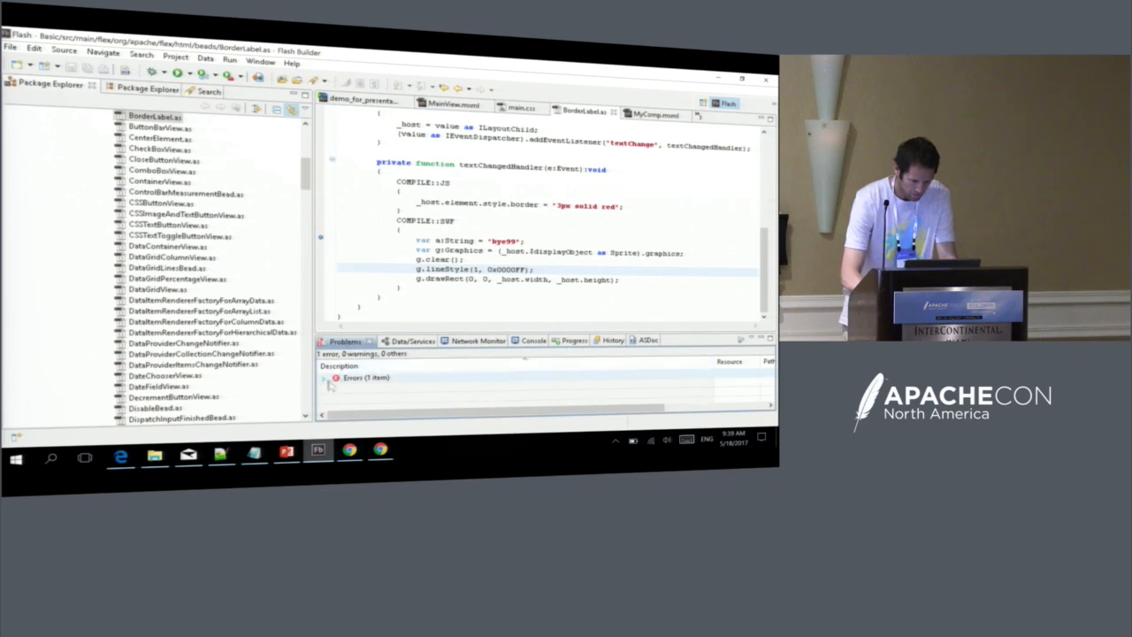
Debug-launch demo_for_presentation from the Console, view it in Firefox, and return to the code.
click(324, 378)
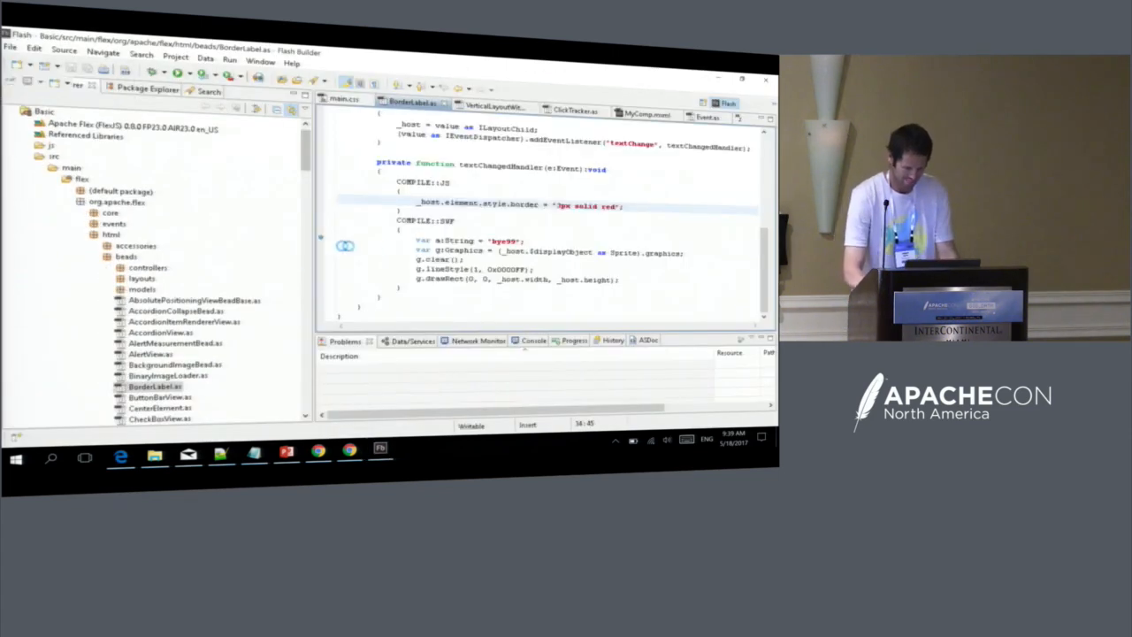
click(417, 230)
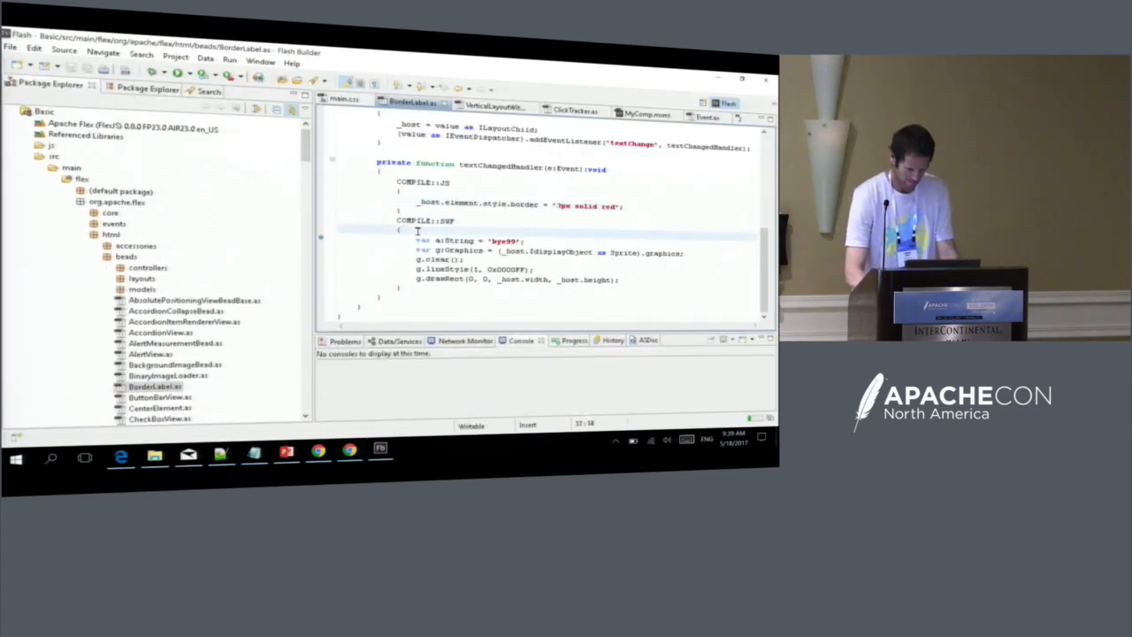
click(151, 73)
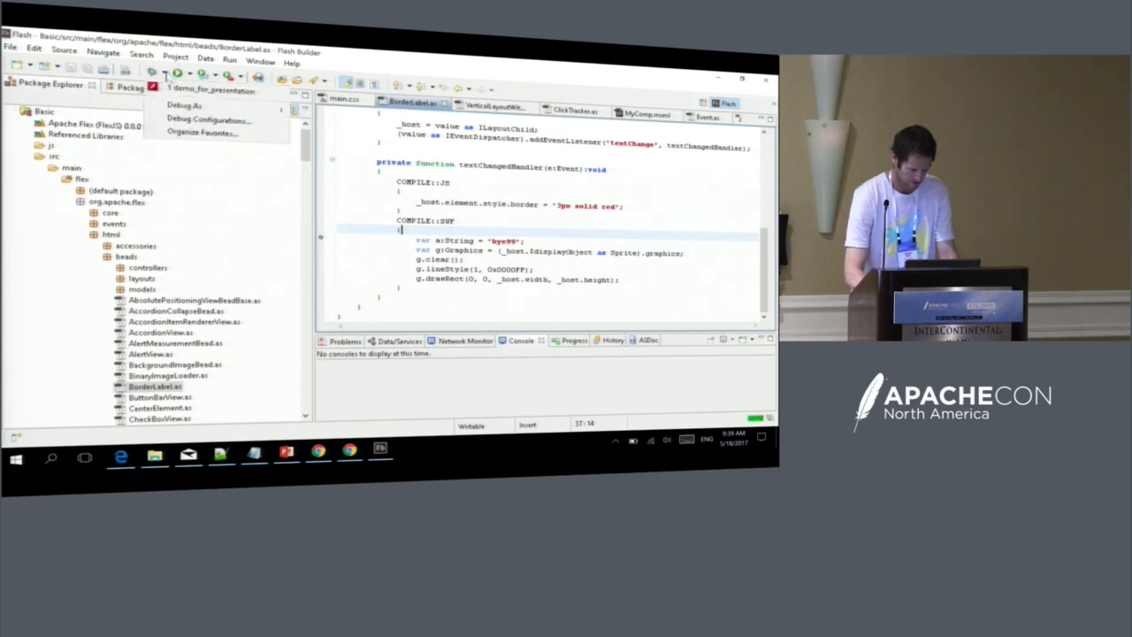
click(213, 89)
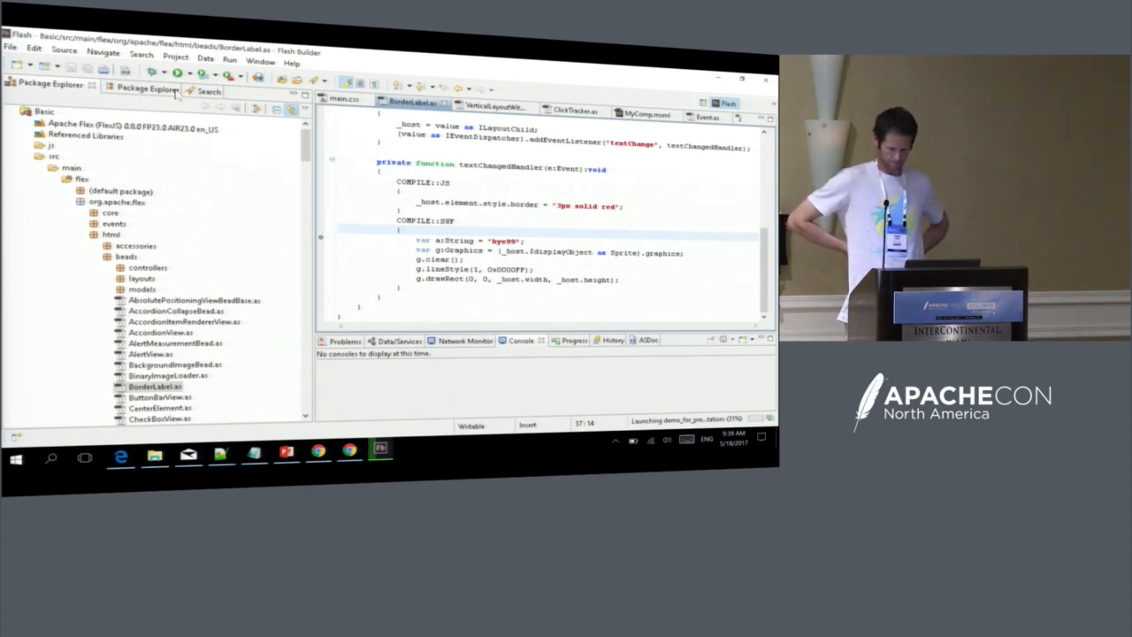
click(410, 446)
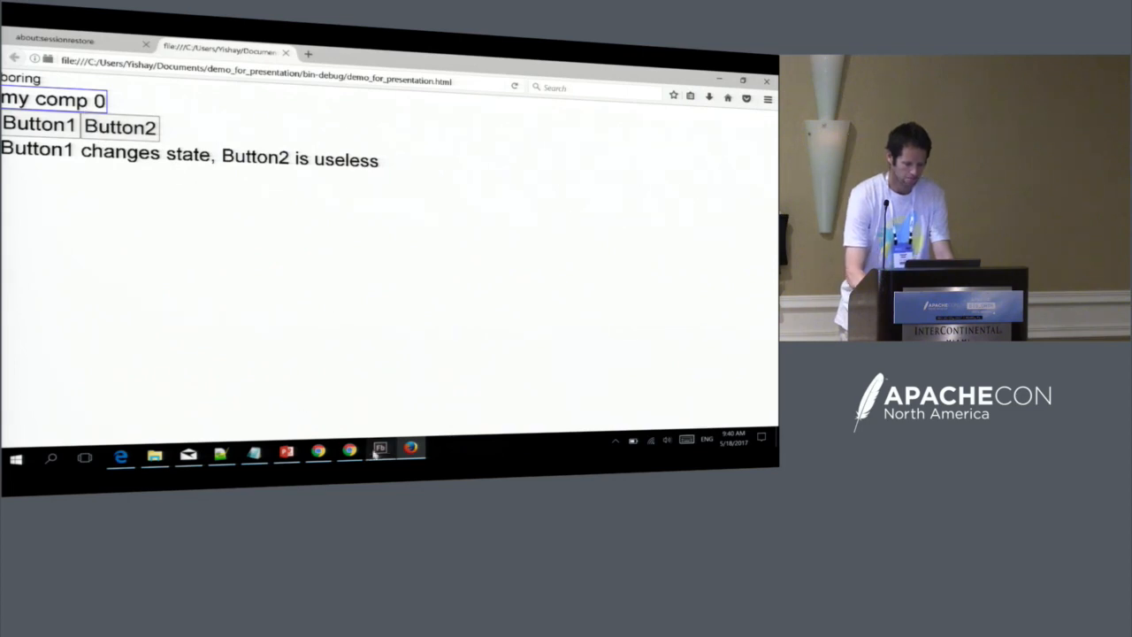
click(378, 457)
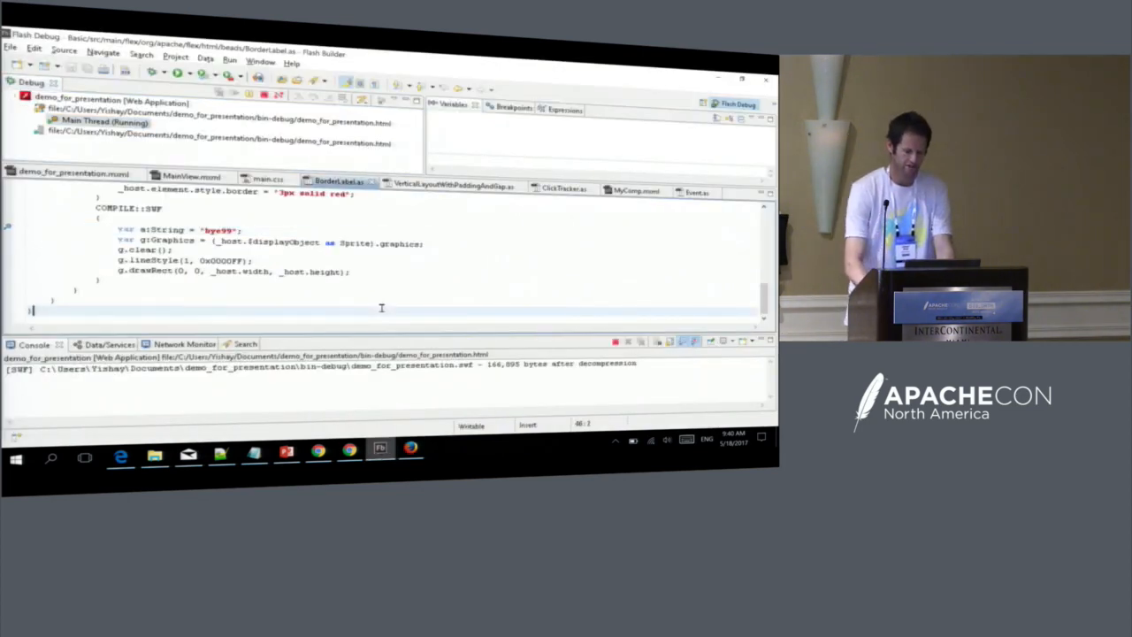
Switch back to the Flash perspective where the Ant build reports BUILD SUCCESSFUL.
click(350, 272)
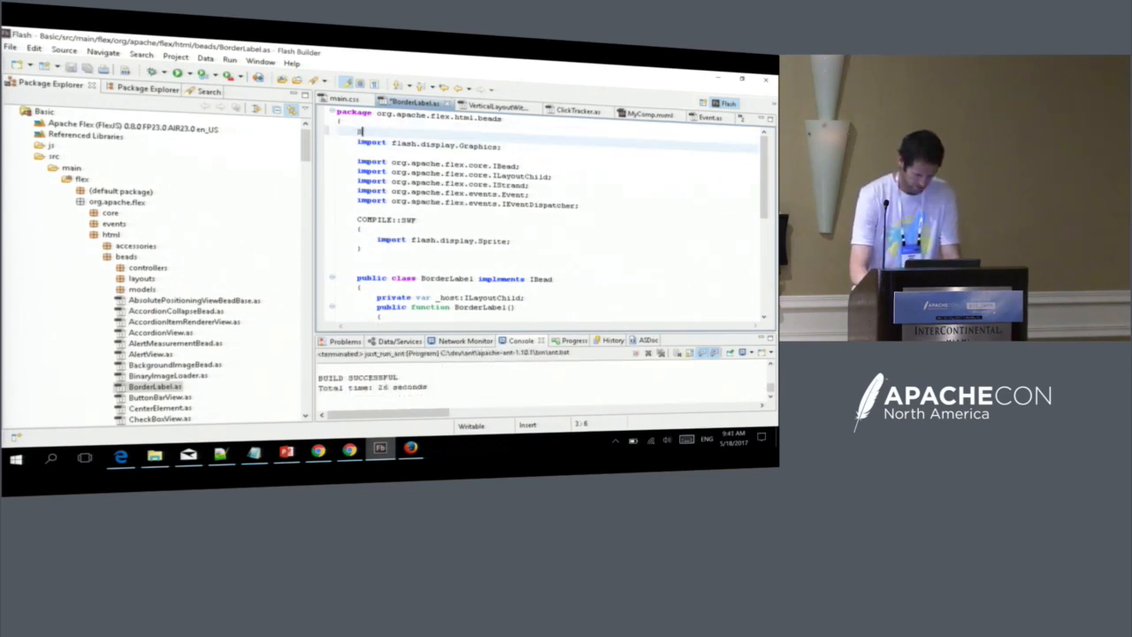
Add 'import flash.display.Graphics;' under COMPILE::SWF in BorderLabel.as and scroll to textChangedHandler.
text(co)
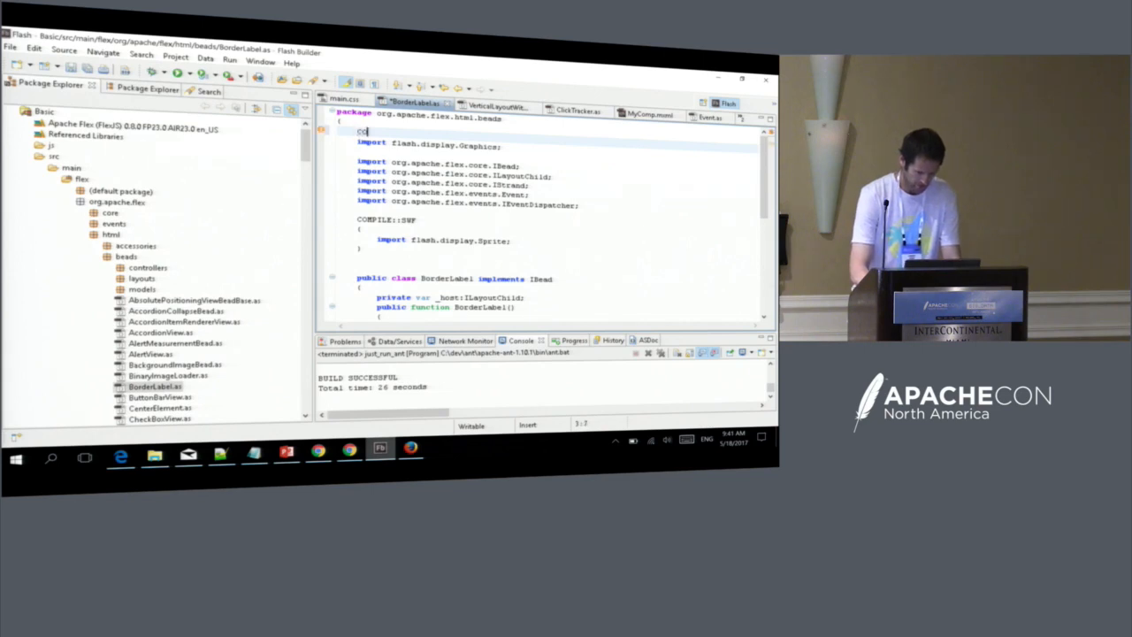
text(COMPILE::SWF)
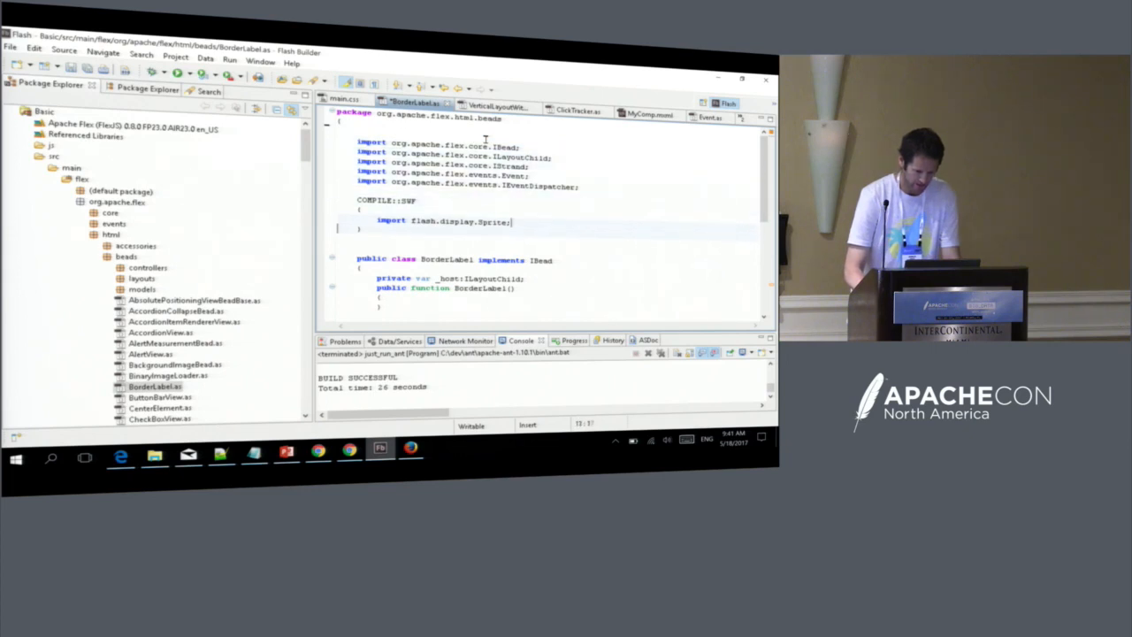
text(import flash.display.Graphics;)
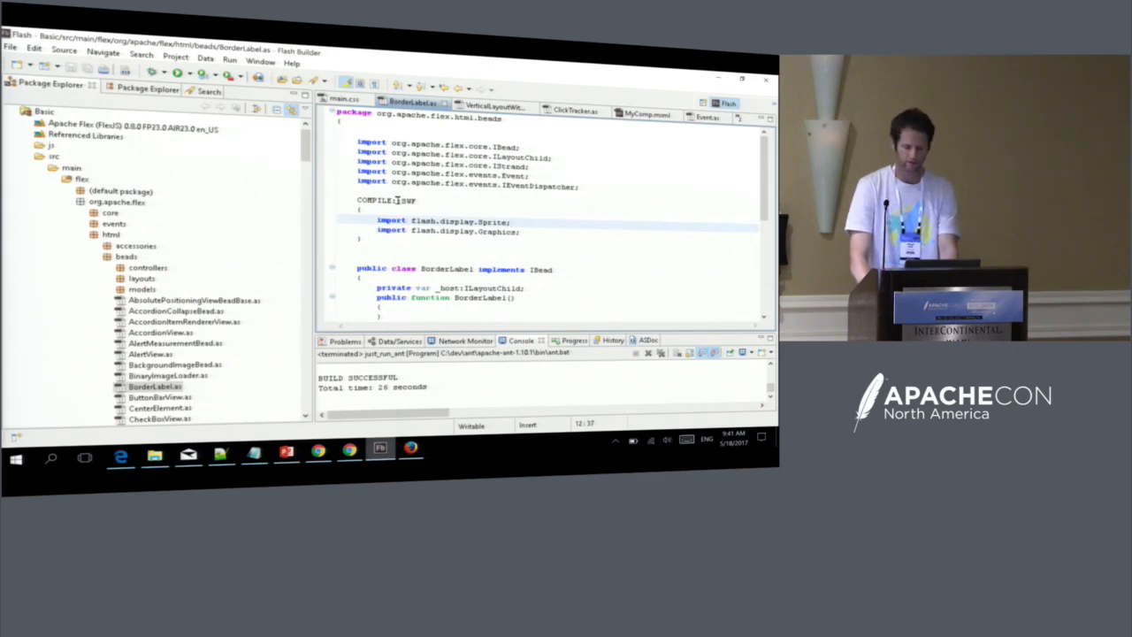
scroll(down, 3)
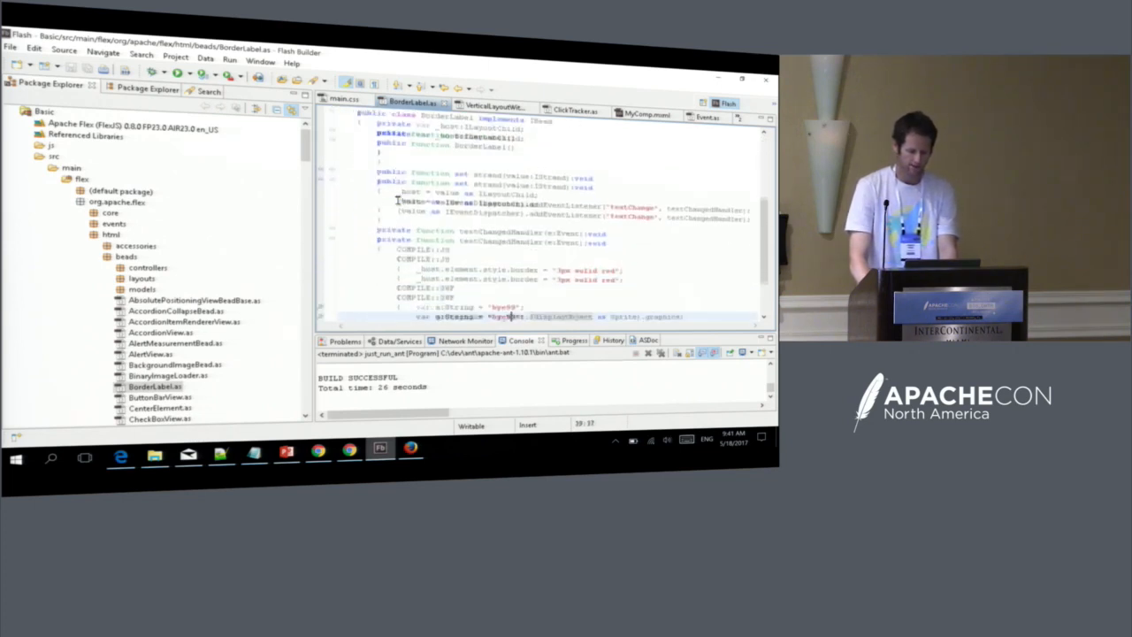
scroll(down, 3)
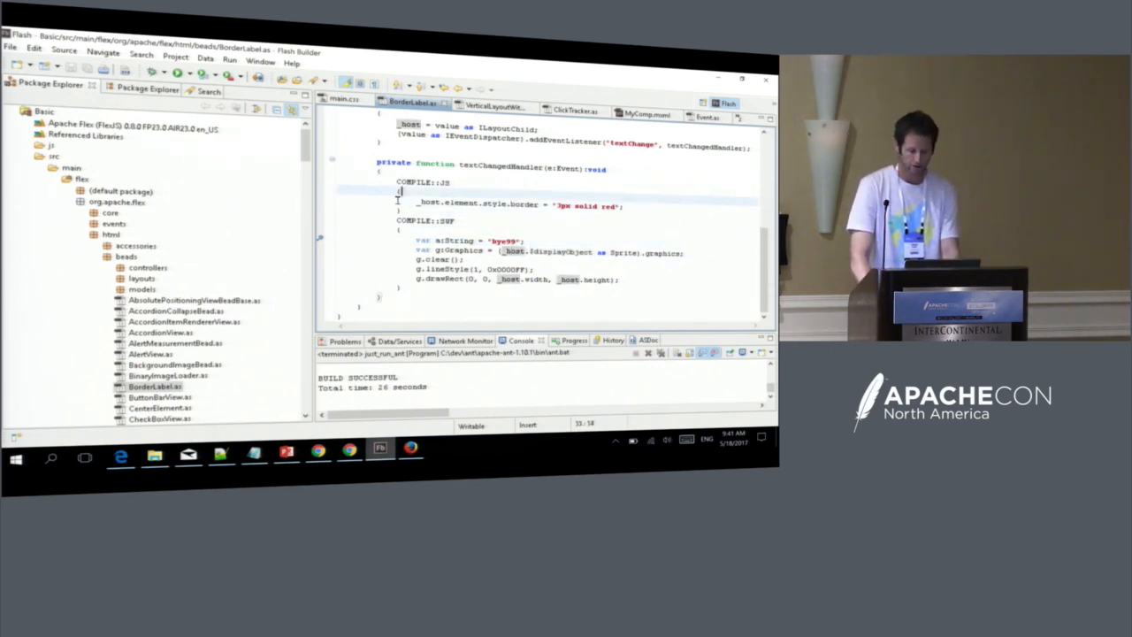
Check the demo in Chrome, then bring up Run > External Tools in Flash Builder.
click(425, 191)
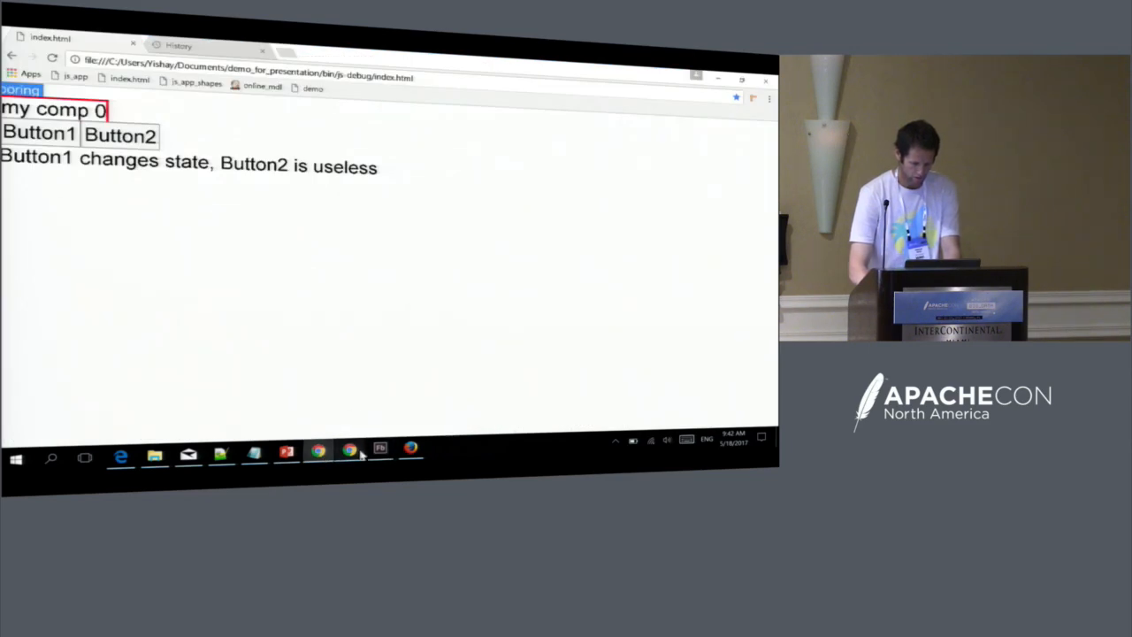
click(379, 457)
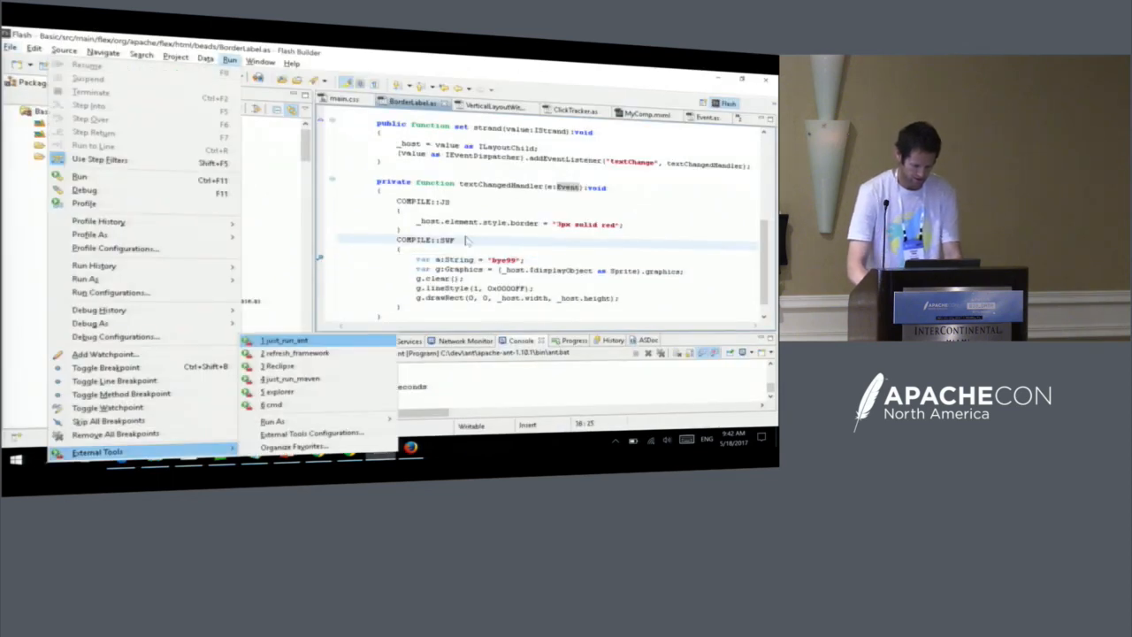
Run the just_run_ant framework build, then switch to demos_for_presentation.mxml.
click(285, 339)
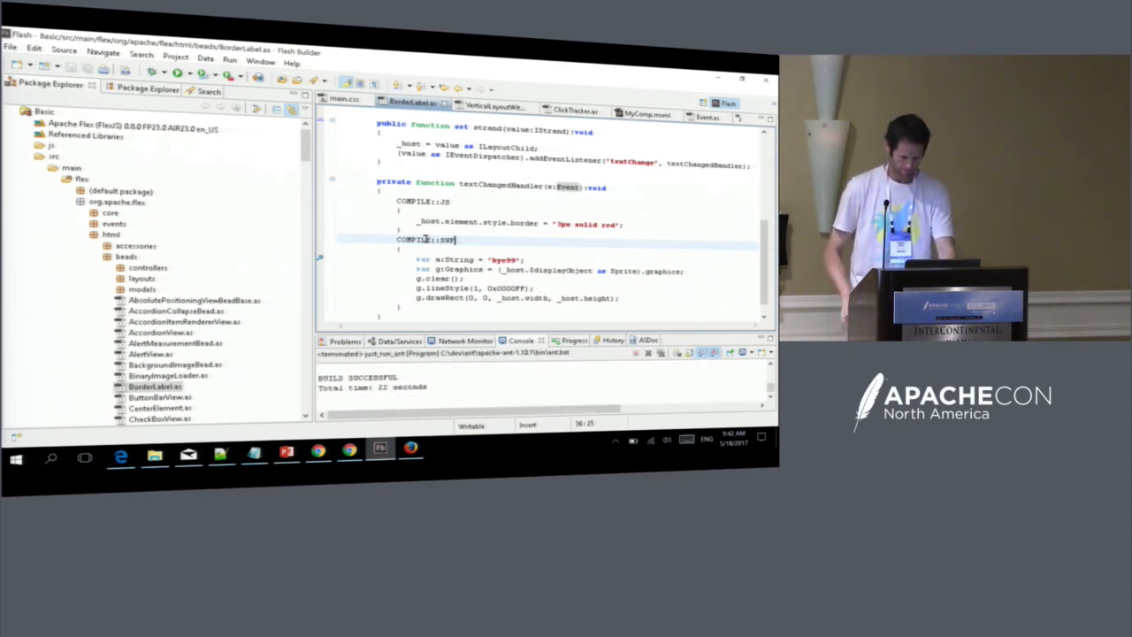
key(alt+tab)
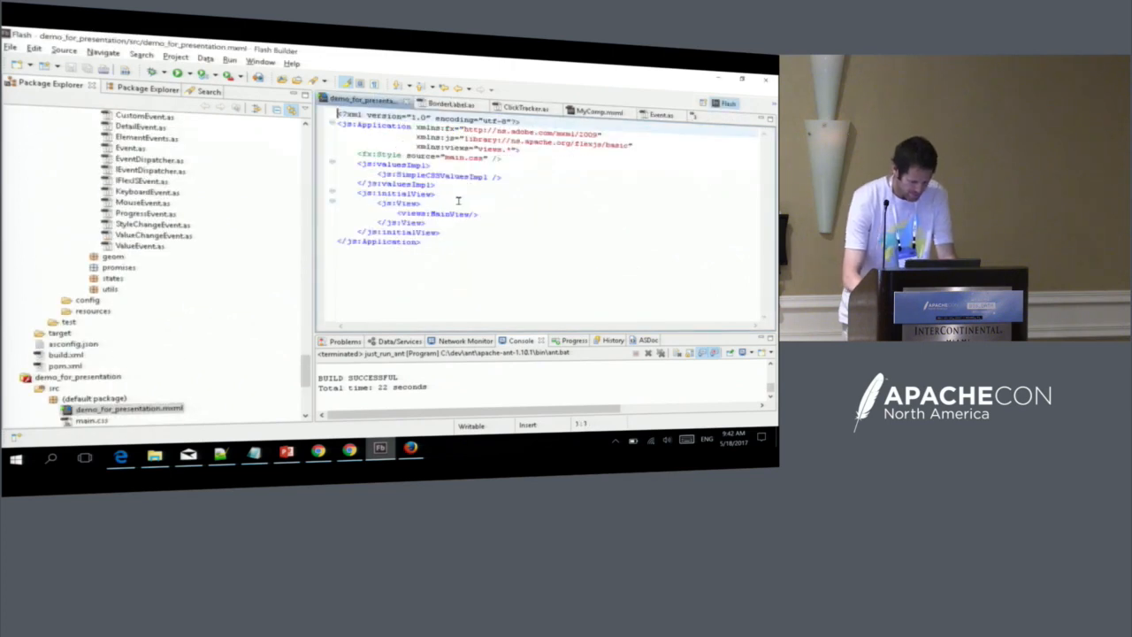
Run refresh_framework and the compile tool so the rebuilt demo opens in Chrome.
click(230, 50)
text(ee)
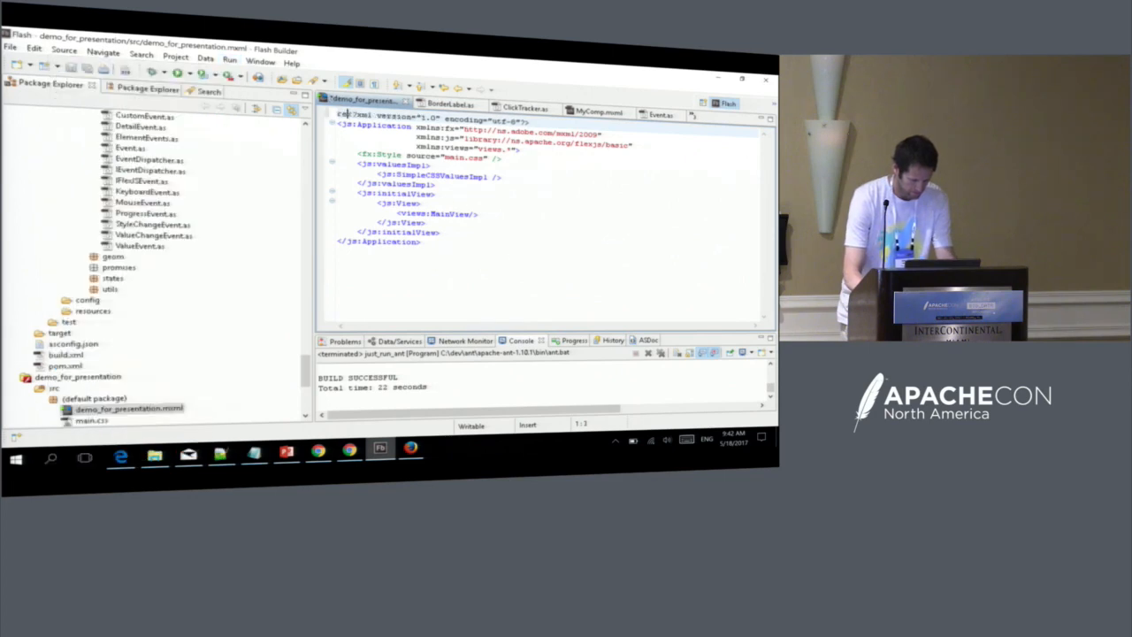
click(230, 49)
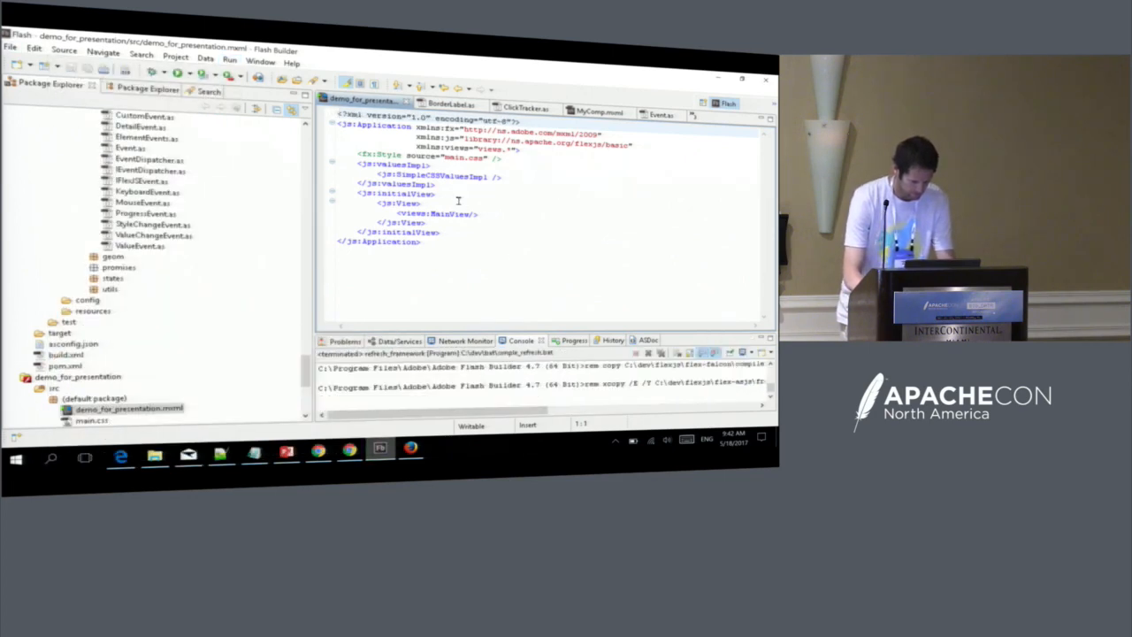
click(230, 49)
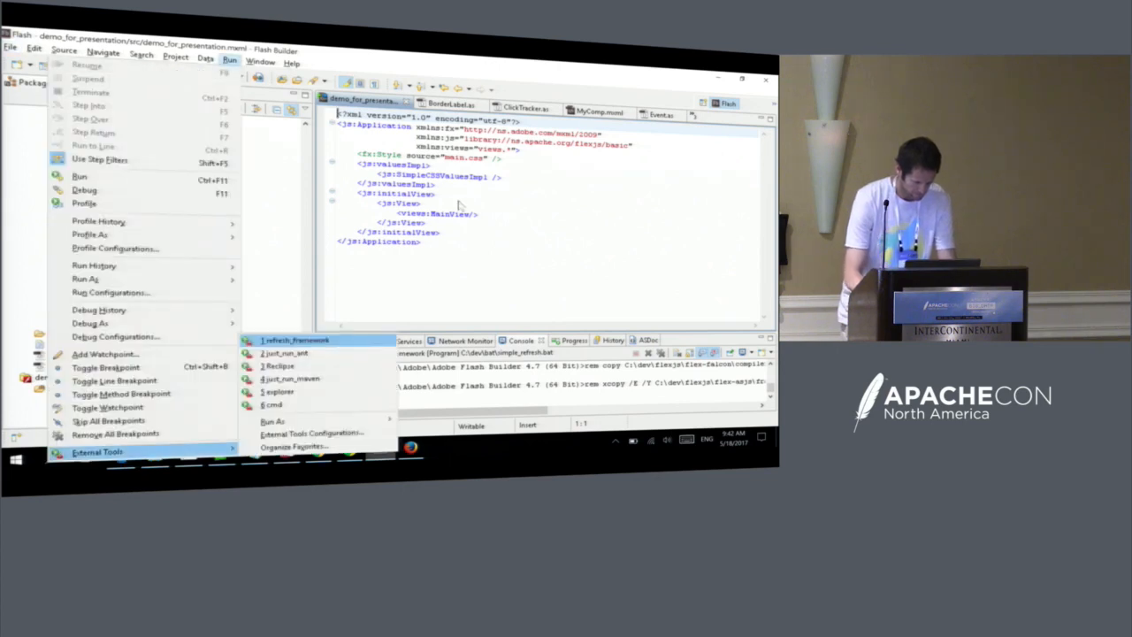
click(285, 354)
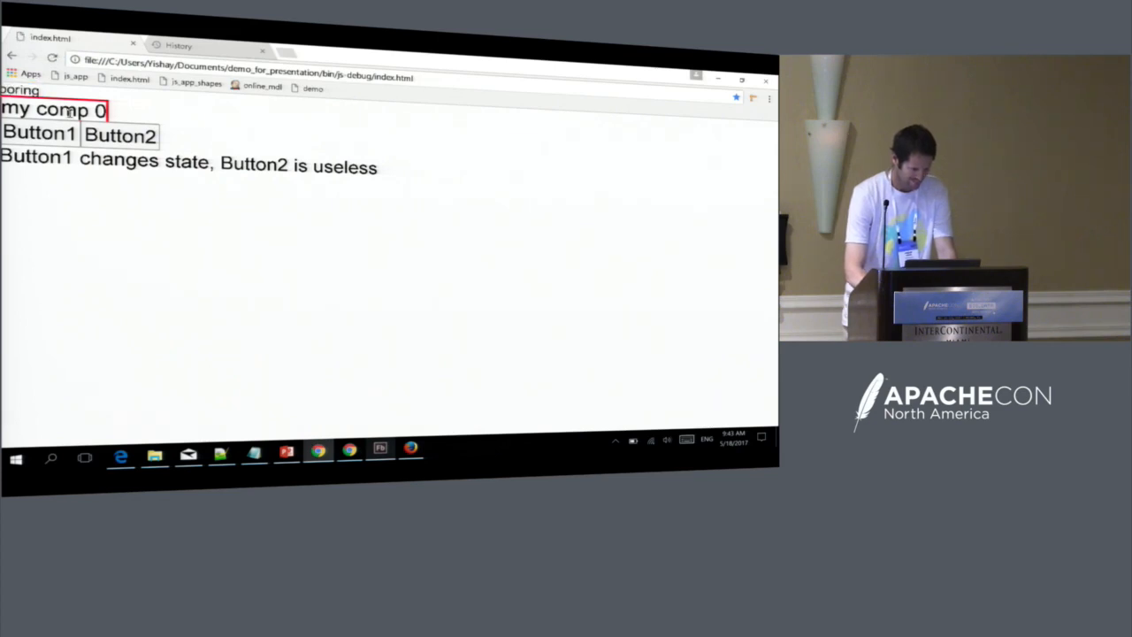
Click Button1 repeatedly until the bordered label reads 'my comp 7'.
click(39, 133)
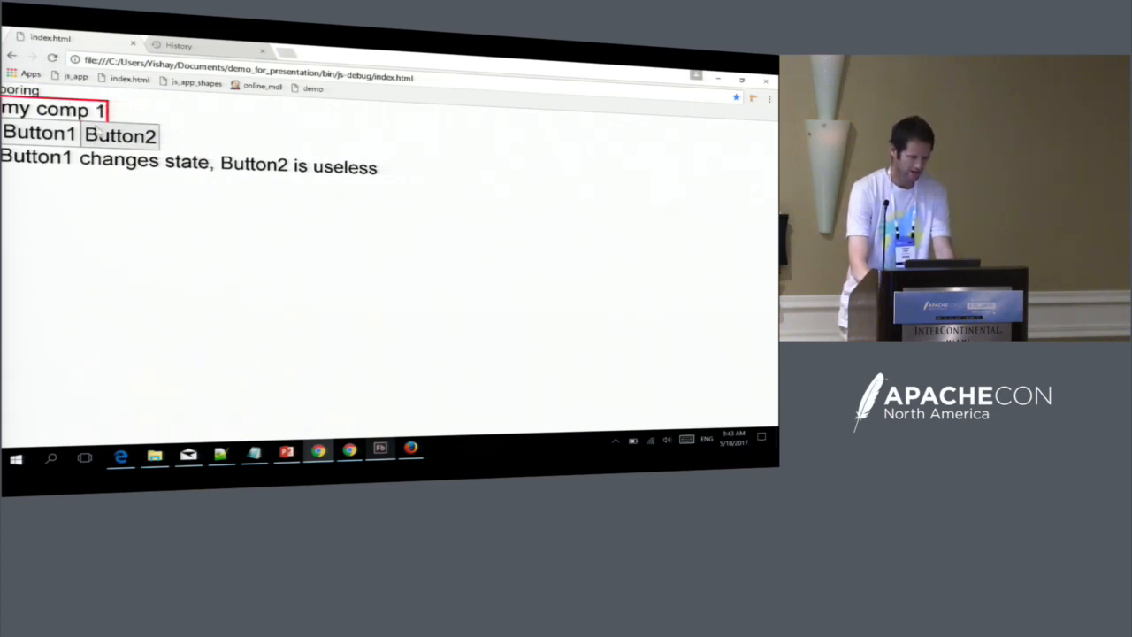
click(39, 133)
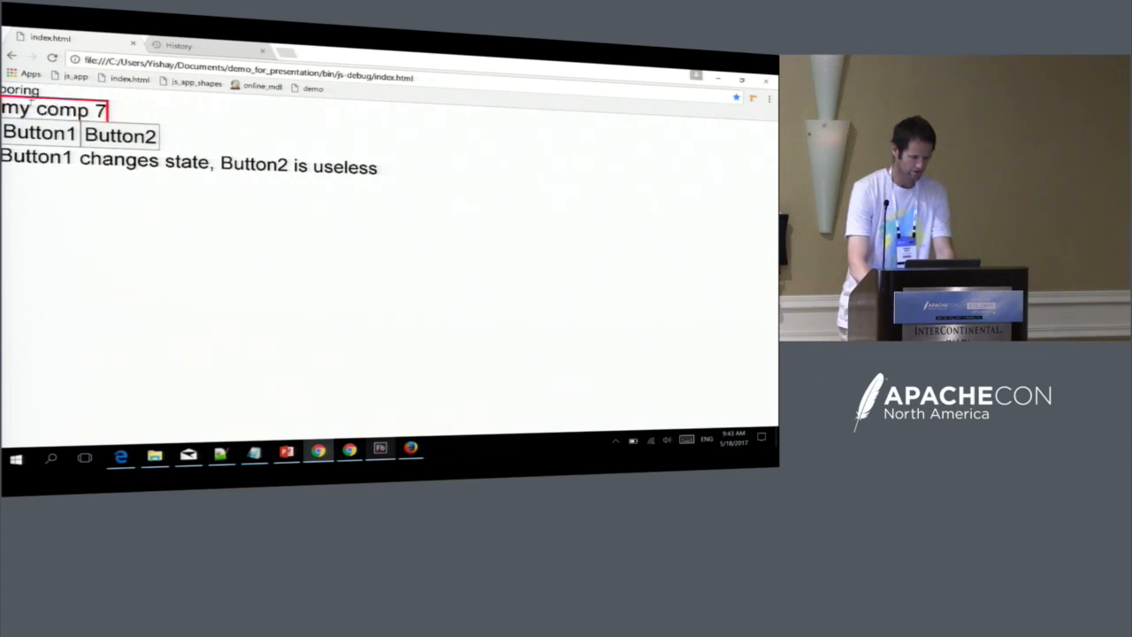
mouse_move(315, 403)
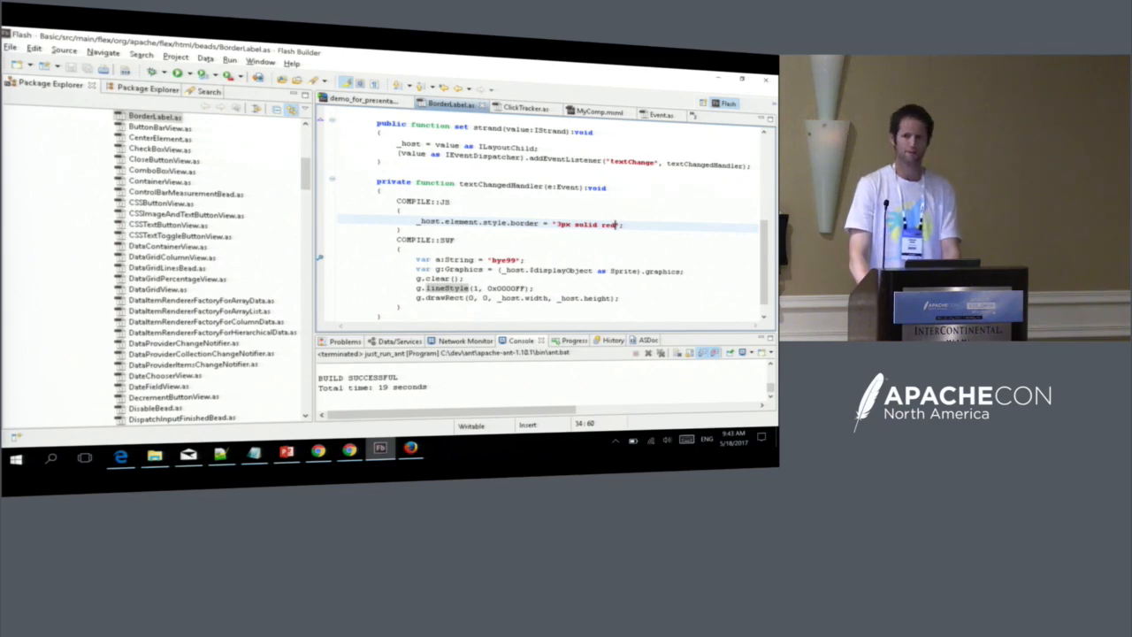
Switch from the BorderLabel code to the Contributing to Framework slide in PowerPoint.
key(alt+tab)
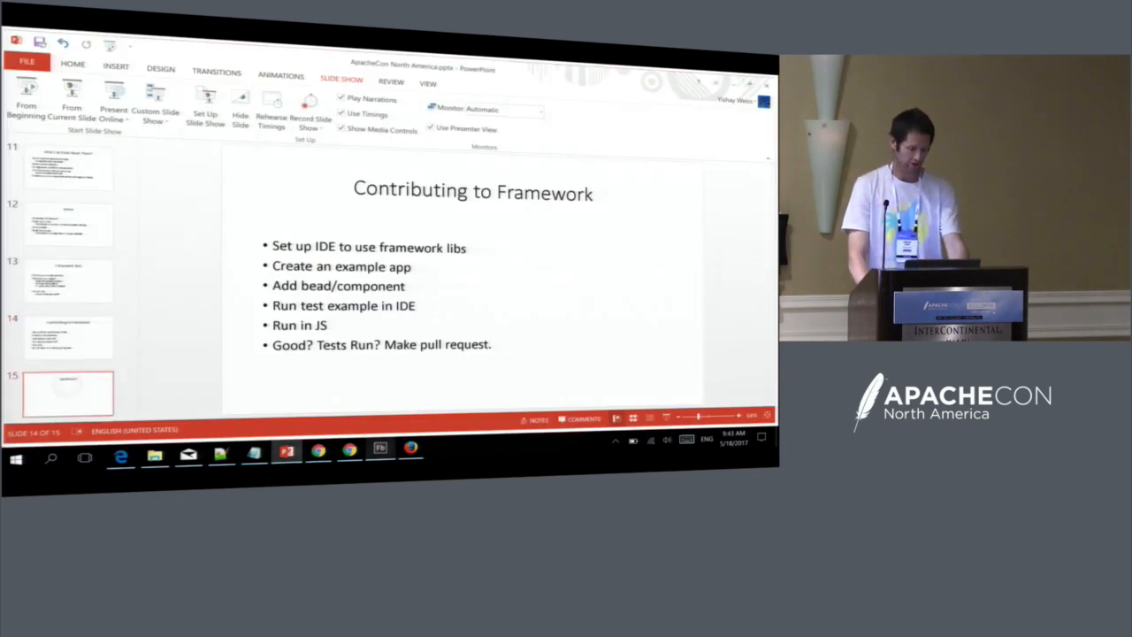
Show slide 14, Contributing to Framework, then return to the 'my comp 7' demo in Chrome.
click(67, 336)
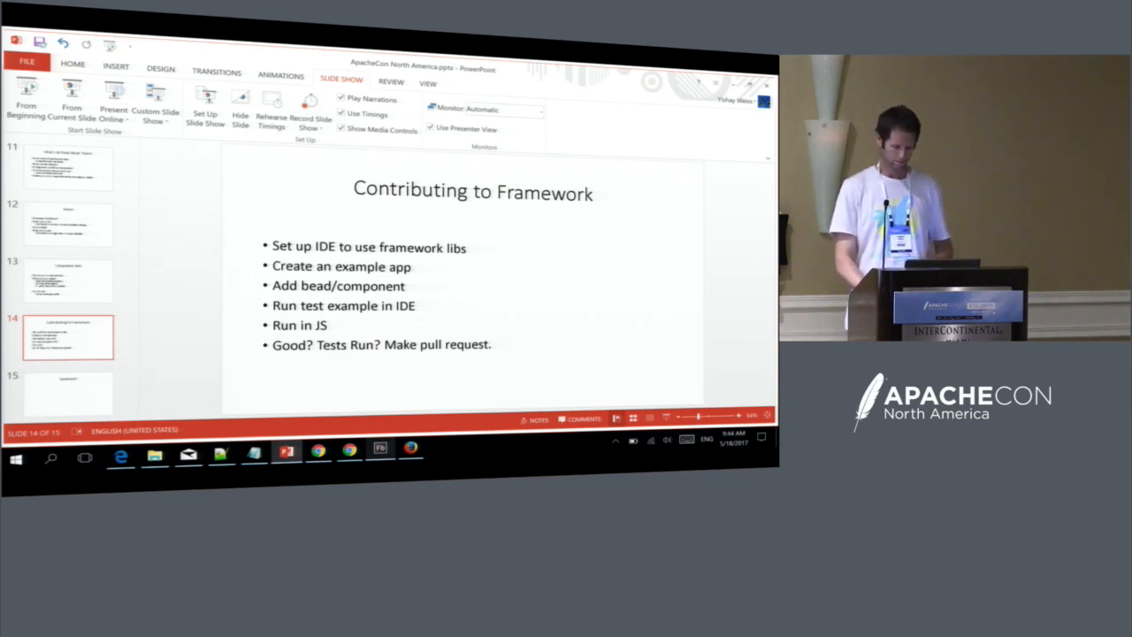
click(67, 393)
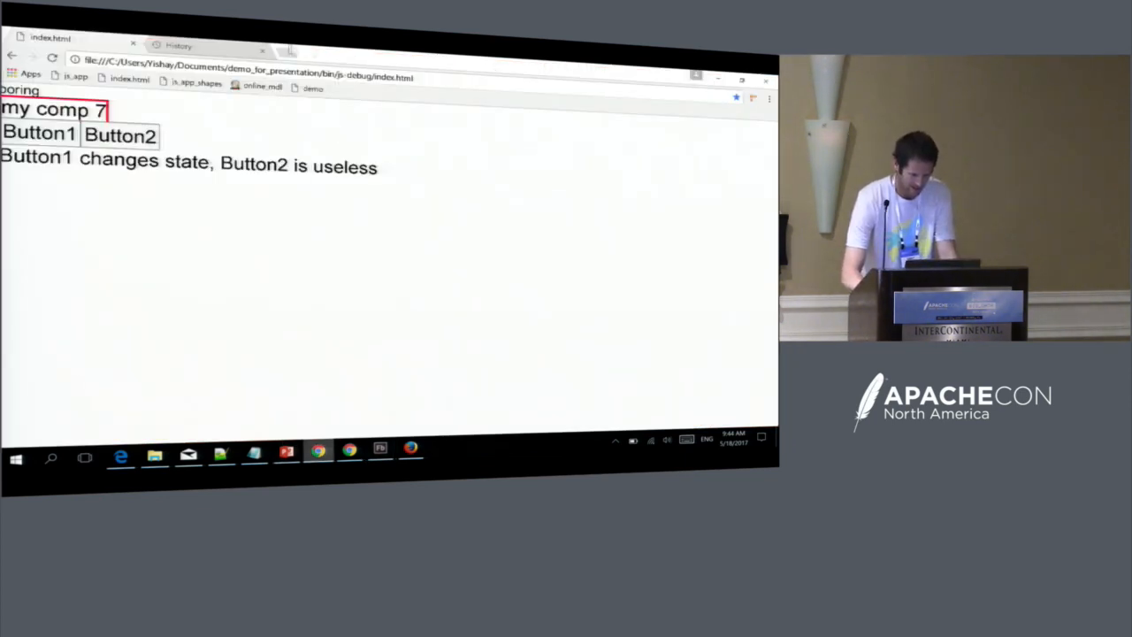
Navigate Chrome to the MDL example's bin-debug index.html on the apacheflexbuild server.
click(293, 53)
text(apacheflexbuild.cloudapp.net:8080/job/MDLExample/lastSuccessfulBuild/artifact/examples/flexjs/MDLExample/bin/js-debug/index.html)
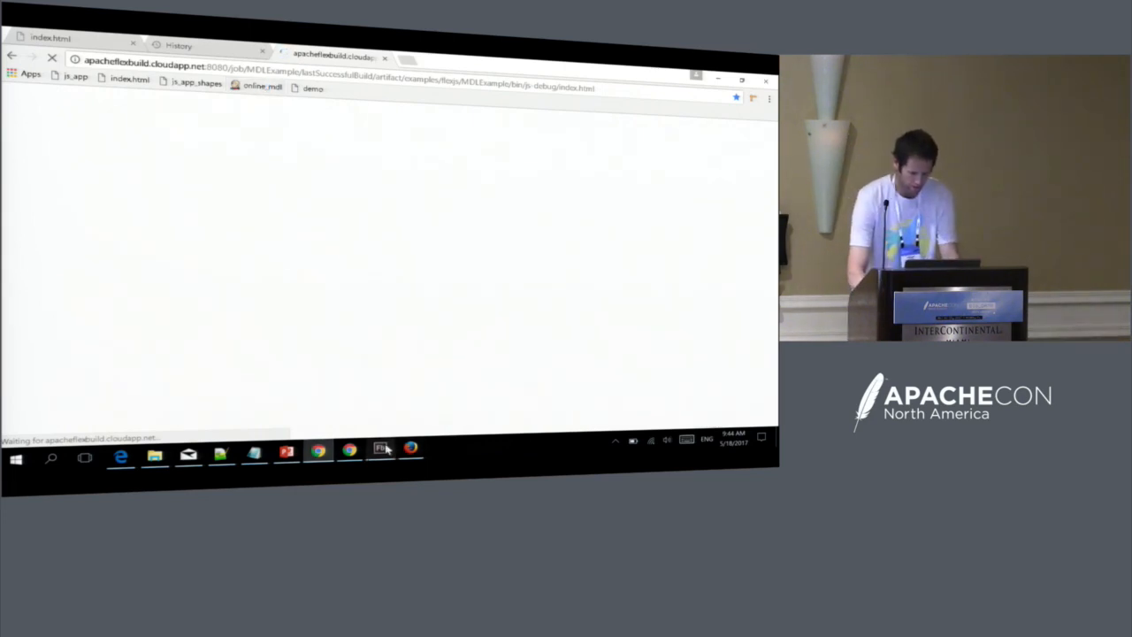
Bring Flash Builder's MainView.mxml editor back to the front from the taskbar.
click(379, 453)
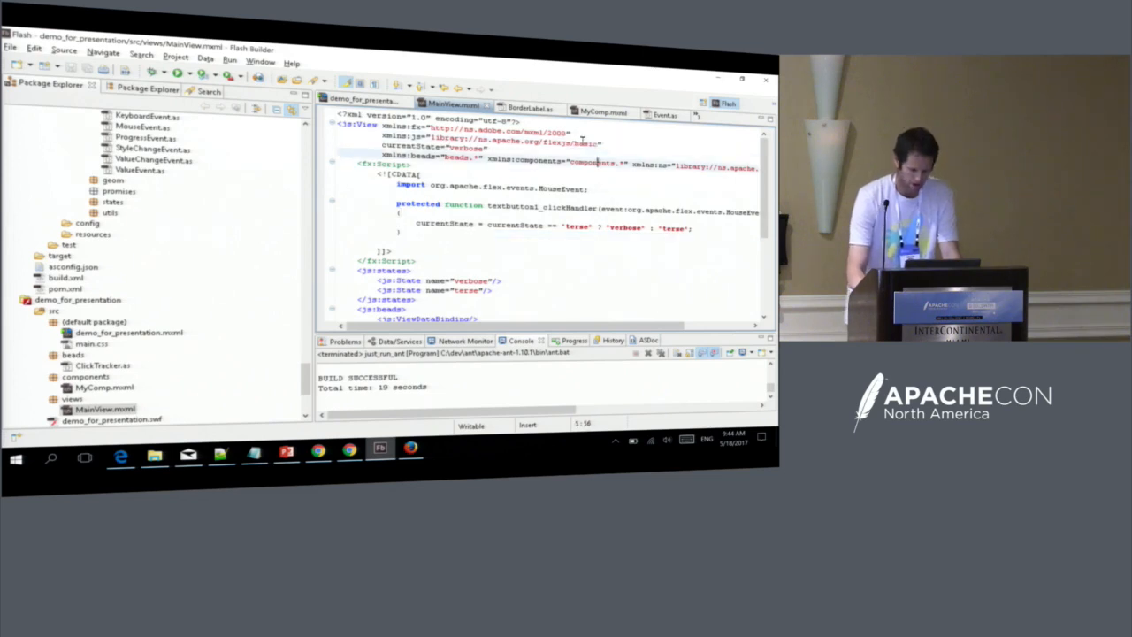
Add a <js:Slider element with width="100" near the end of MainView.mxml.
scroll(down, 3)
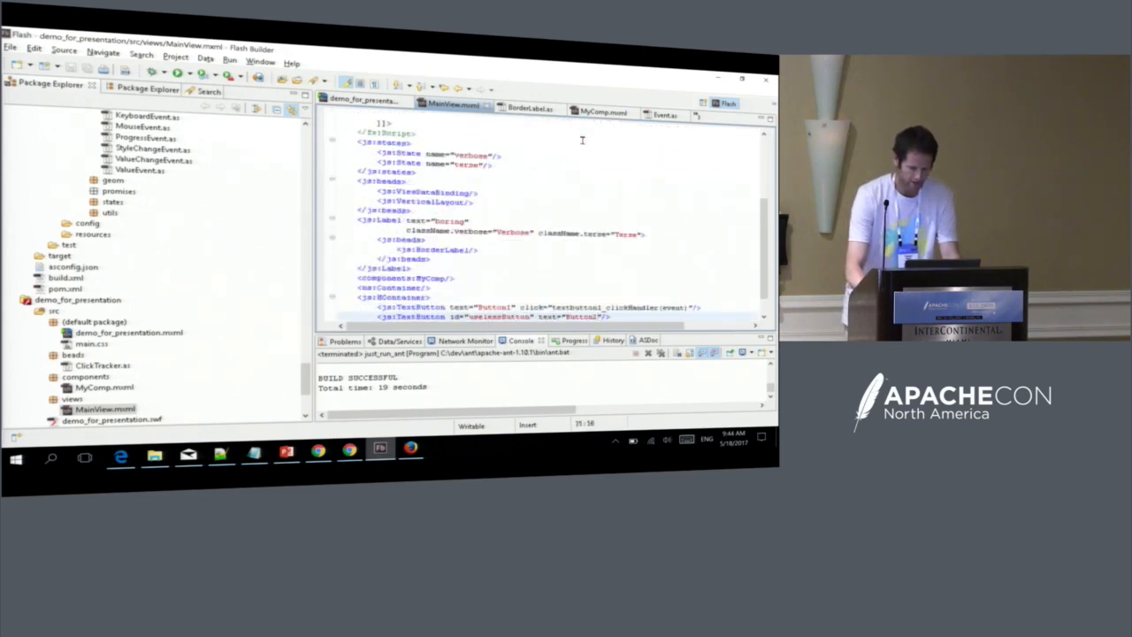
text(<)
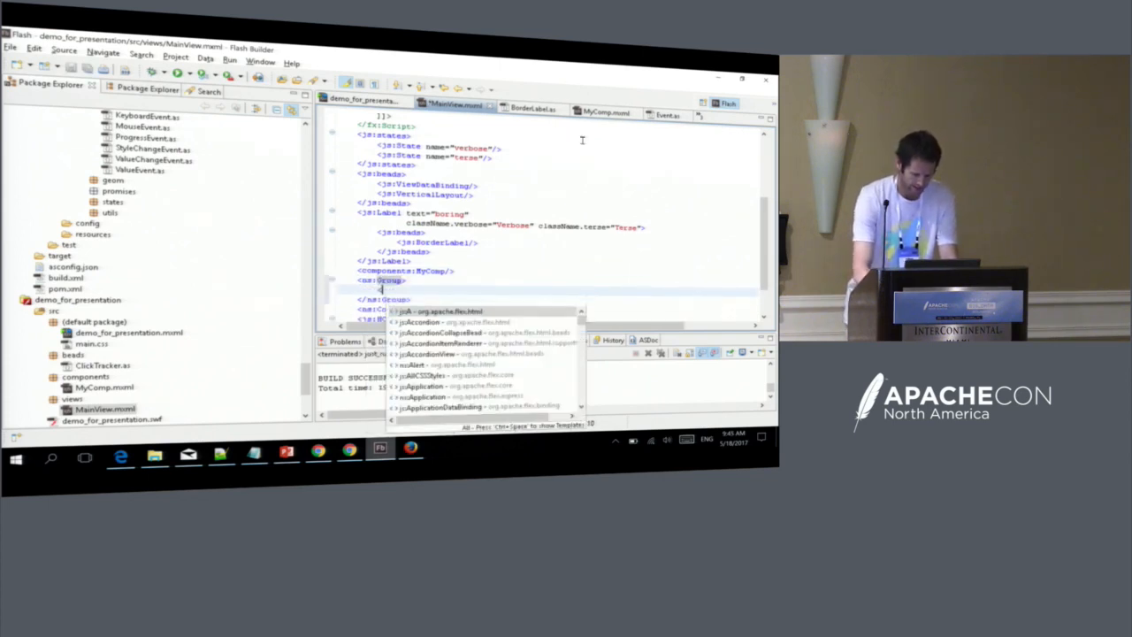
text(Slider)
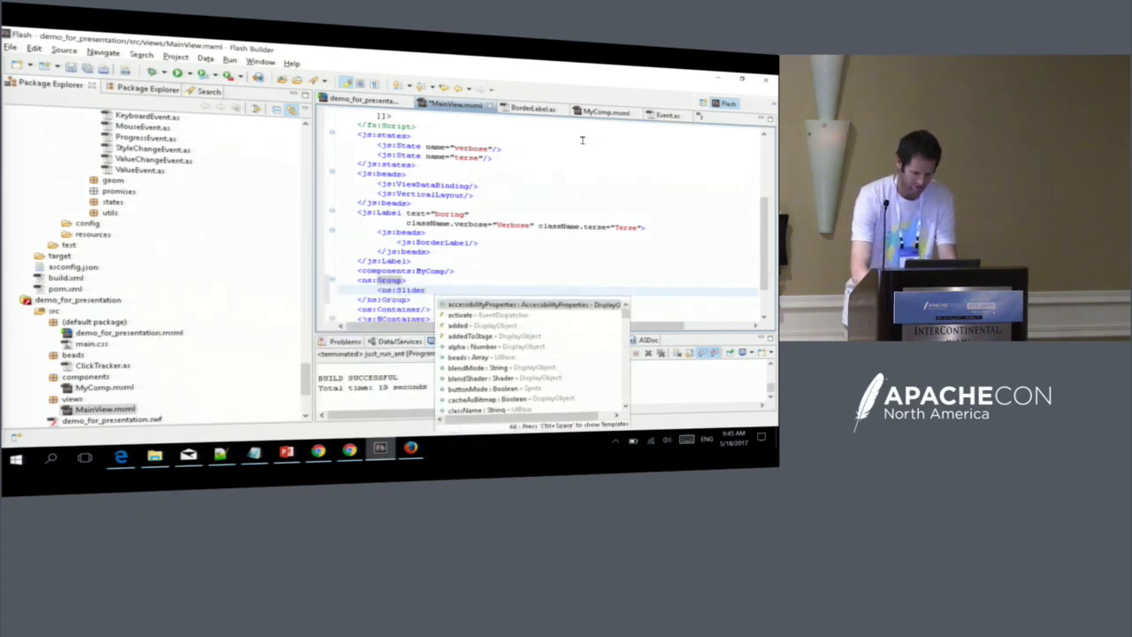
text(width="100)
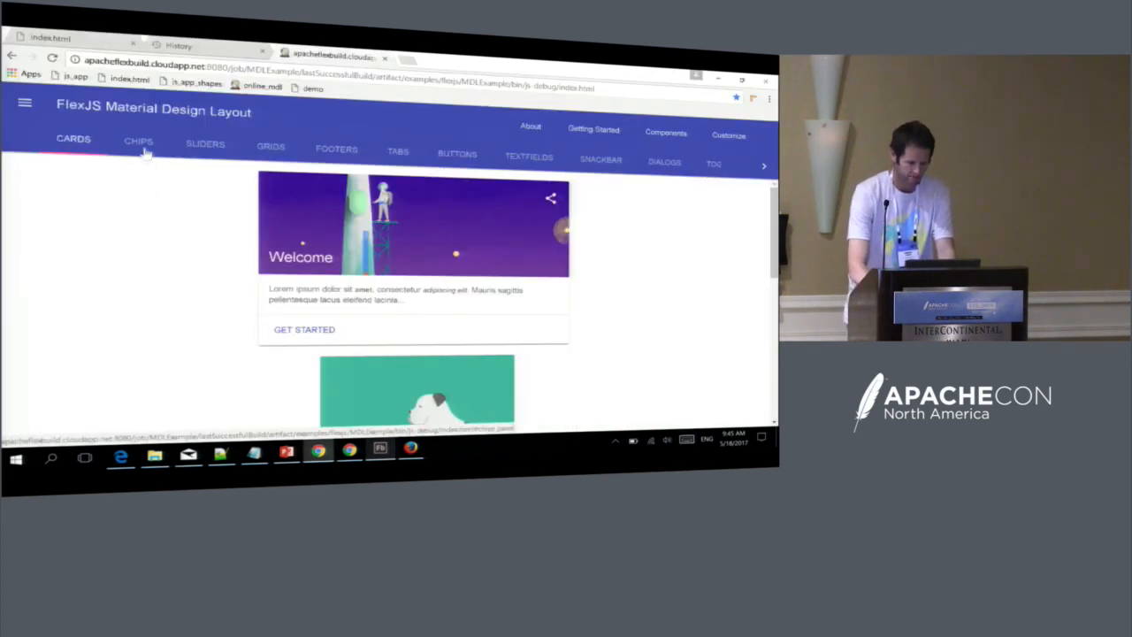
Tour the chips, cards and sliders demos, raising Slider 2's value to 4.
click(138, 141)
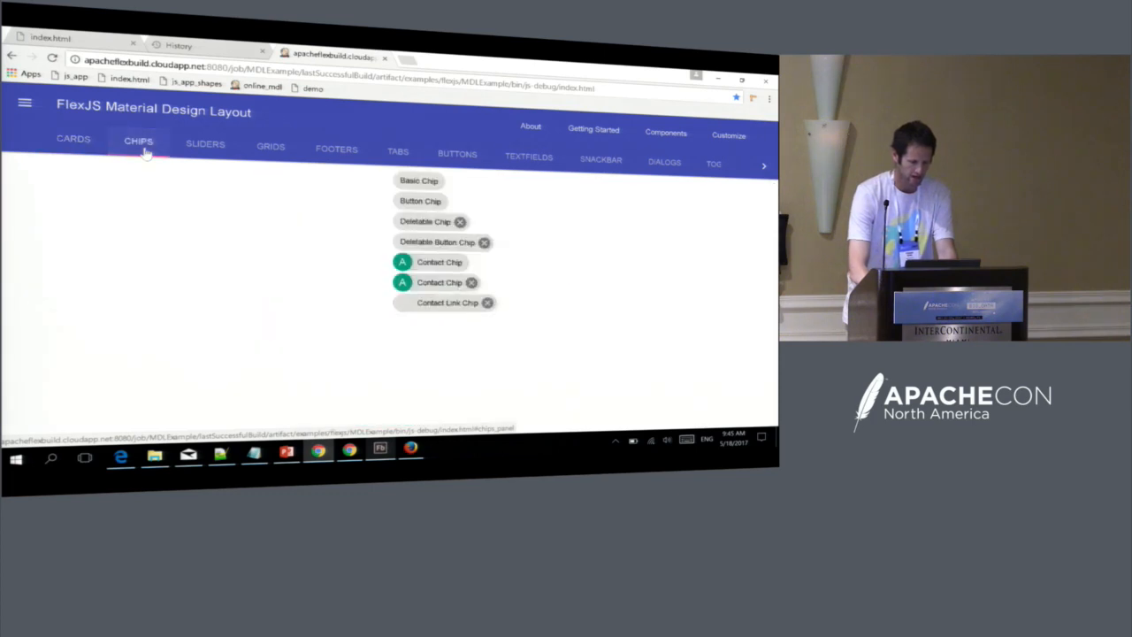
click(75, 139)
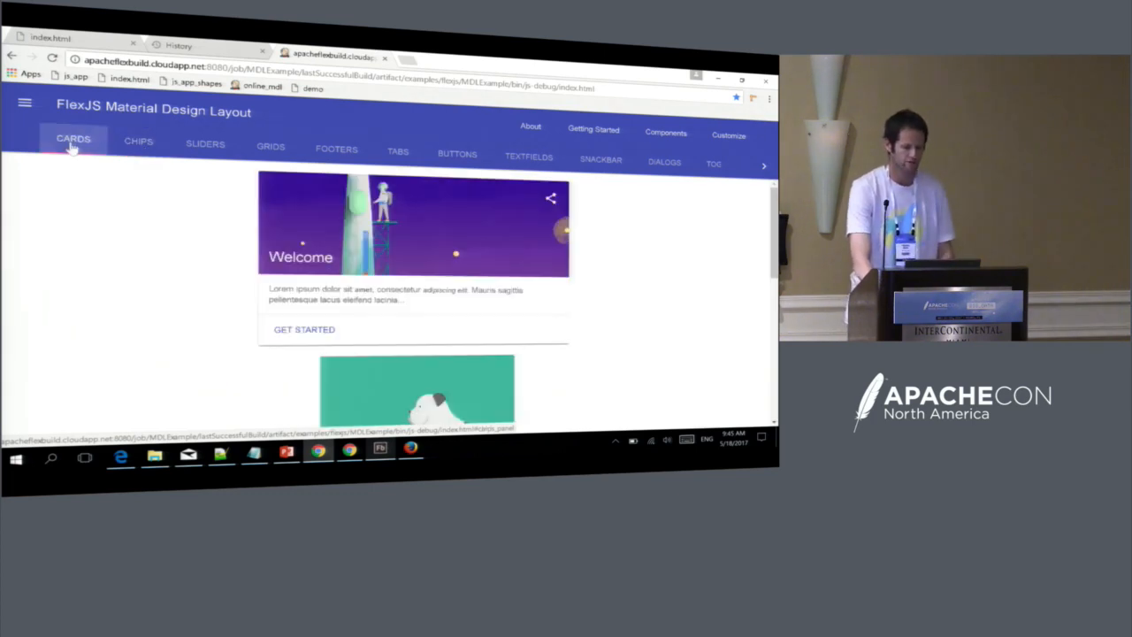
click(137, 141)
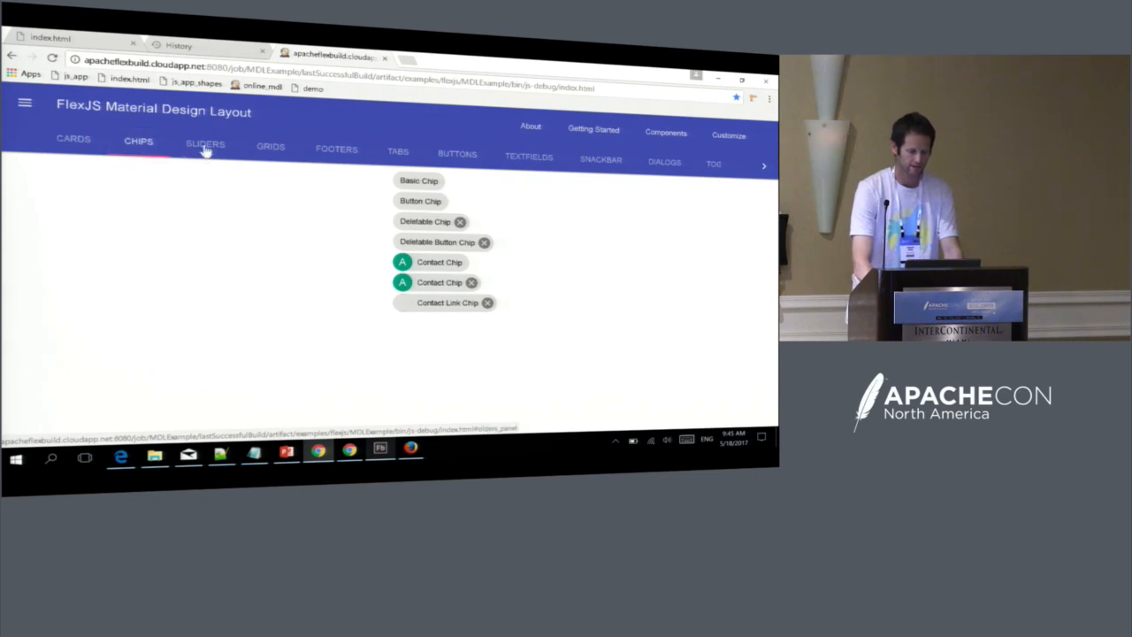
click(205, 143)
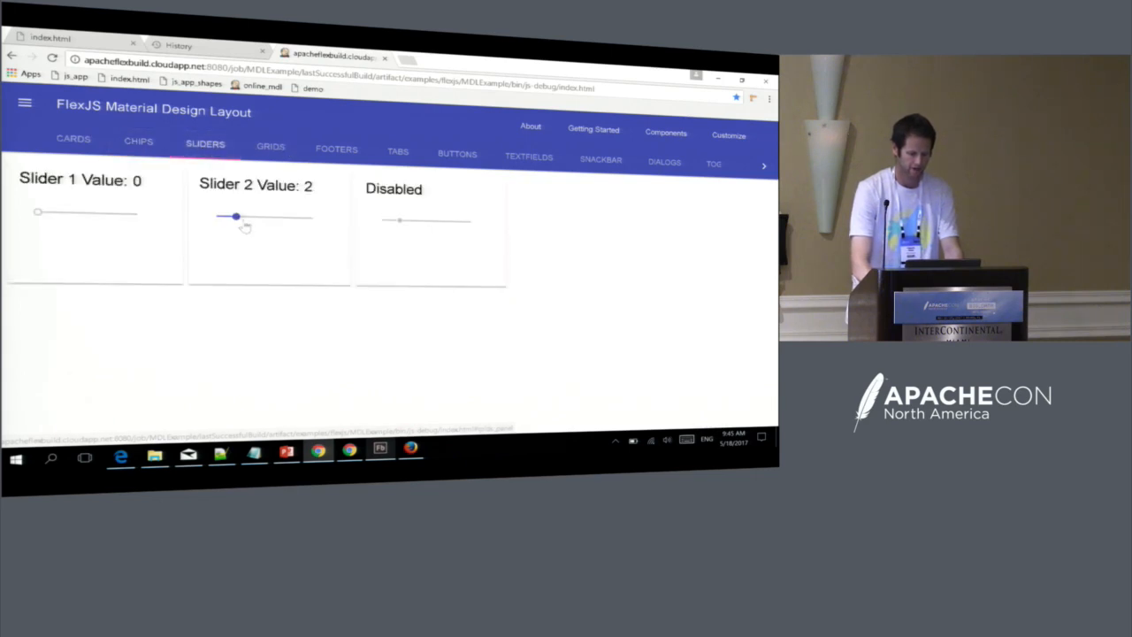
drag(235, 216, 255, 216)
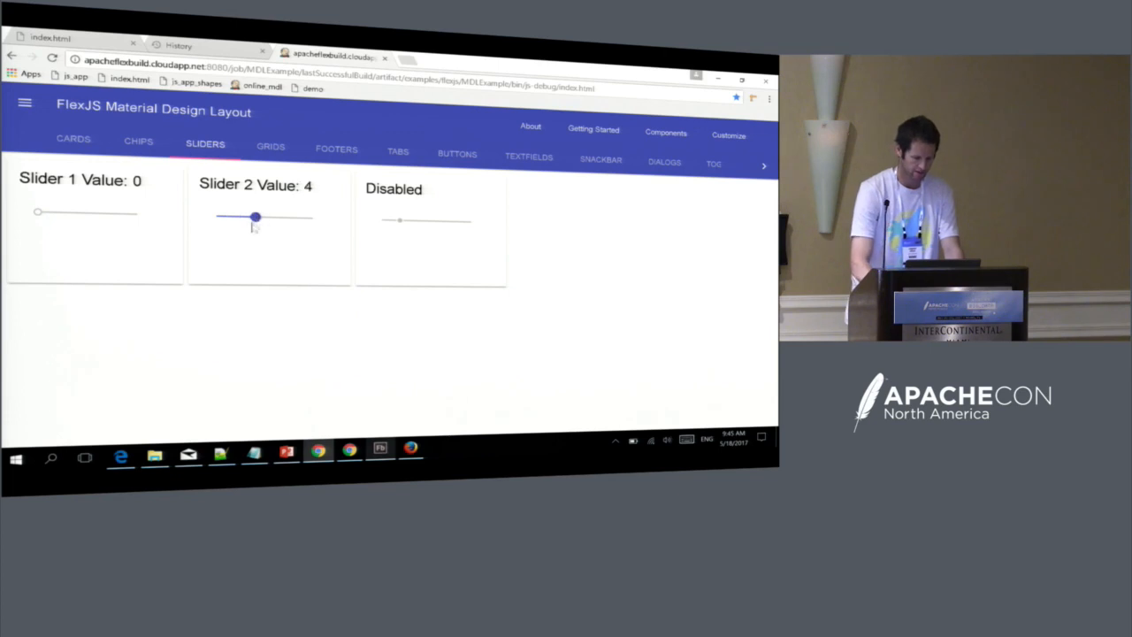
Visit the grids, buttons, snackbar, dialog and toggles demos, turning on the second switch.
click(270, 145)
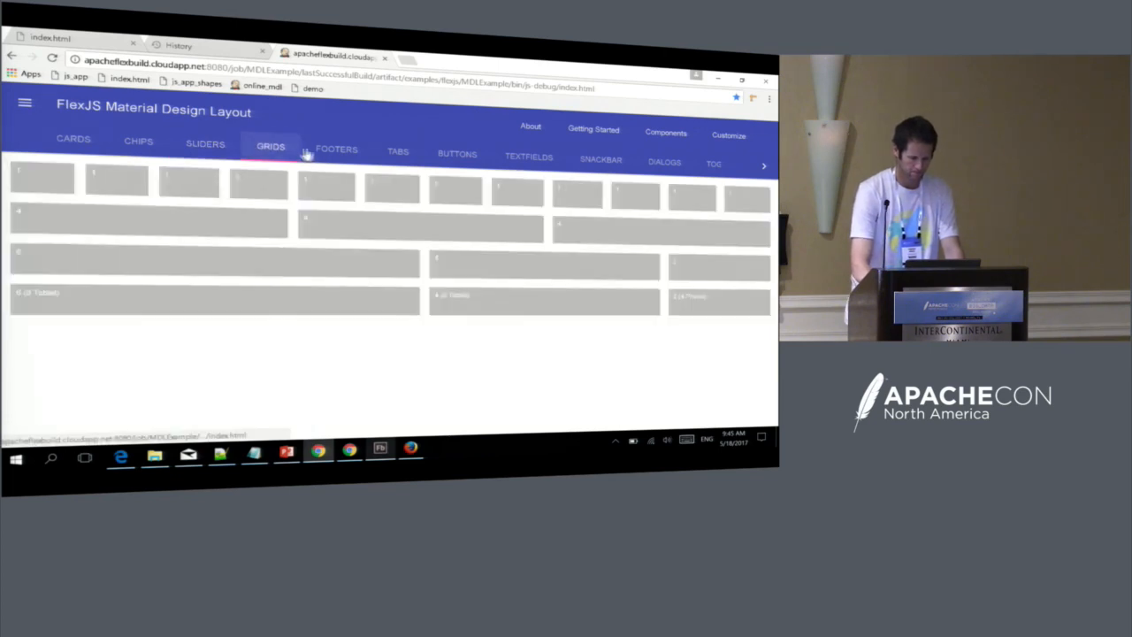
click(396, 152)
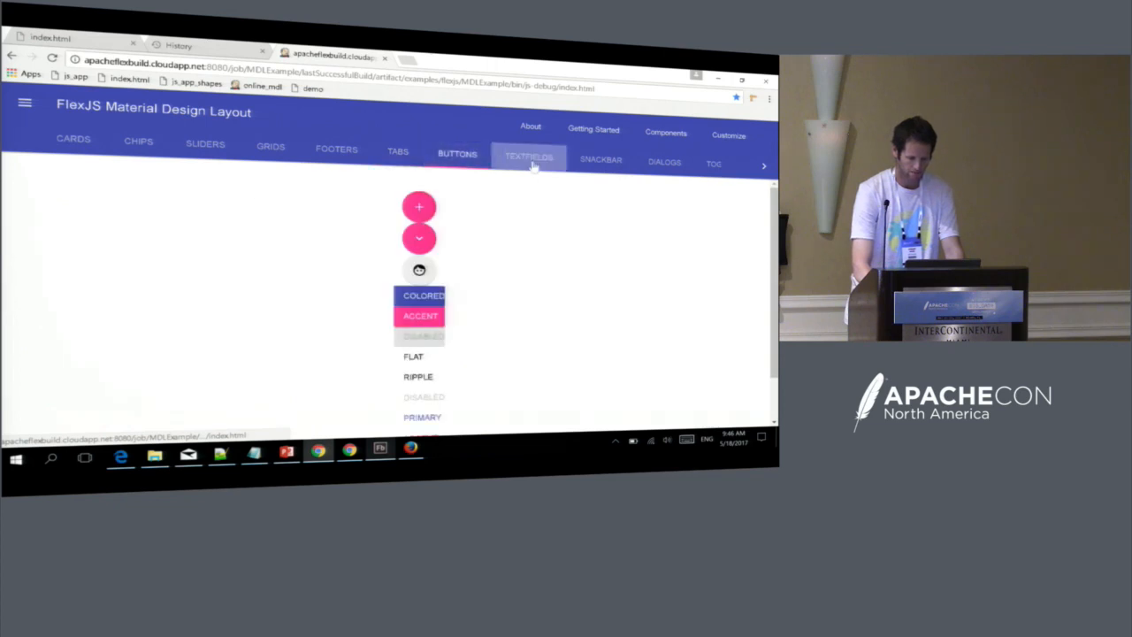
click(601, 162)
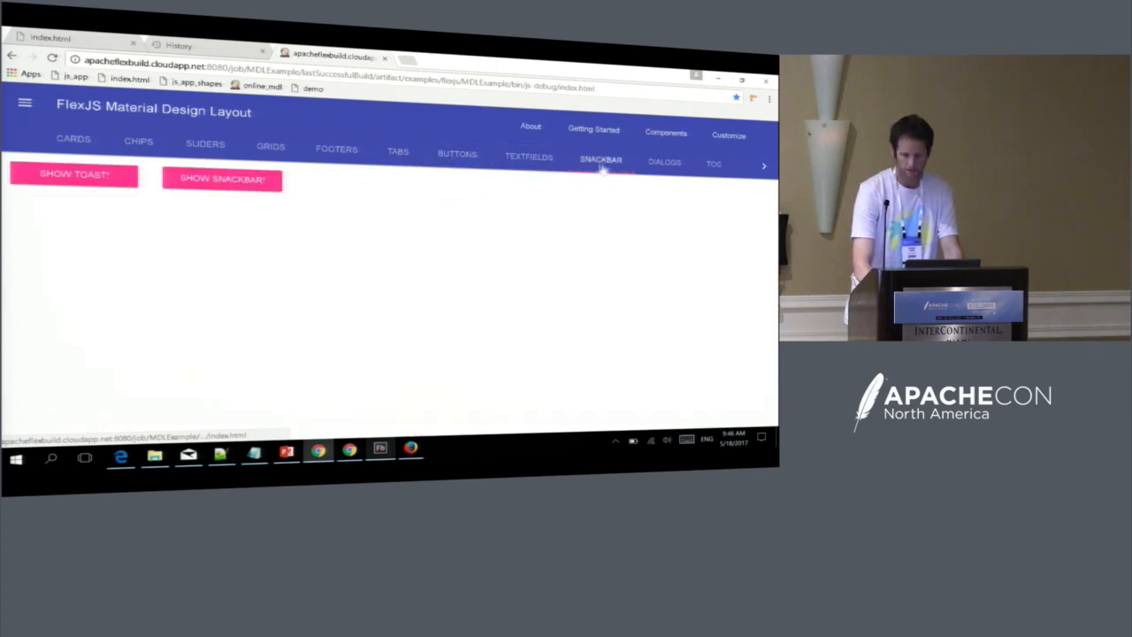
click(665, 163)
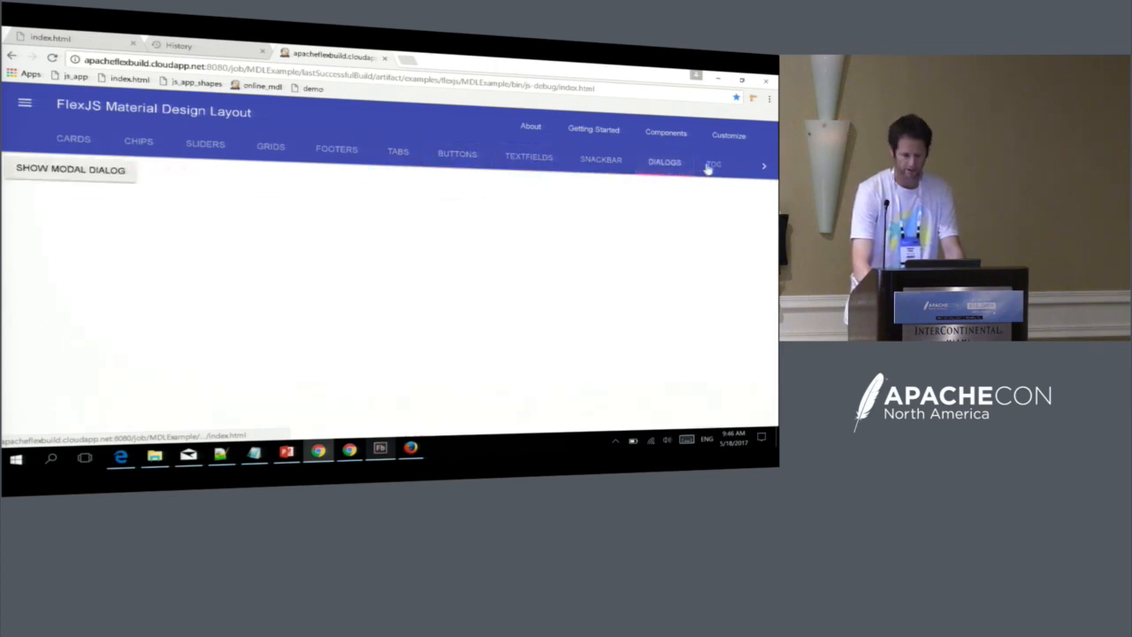
click(713, 163)
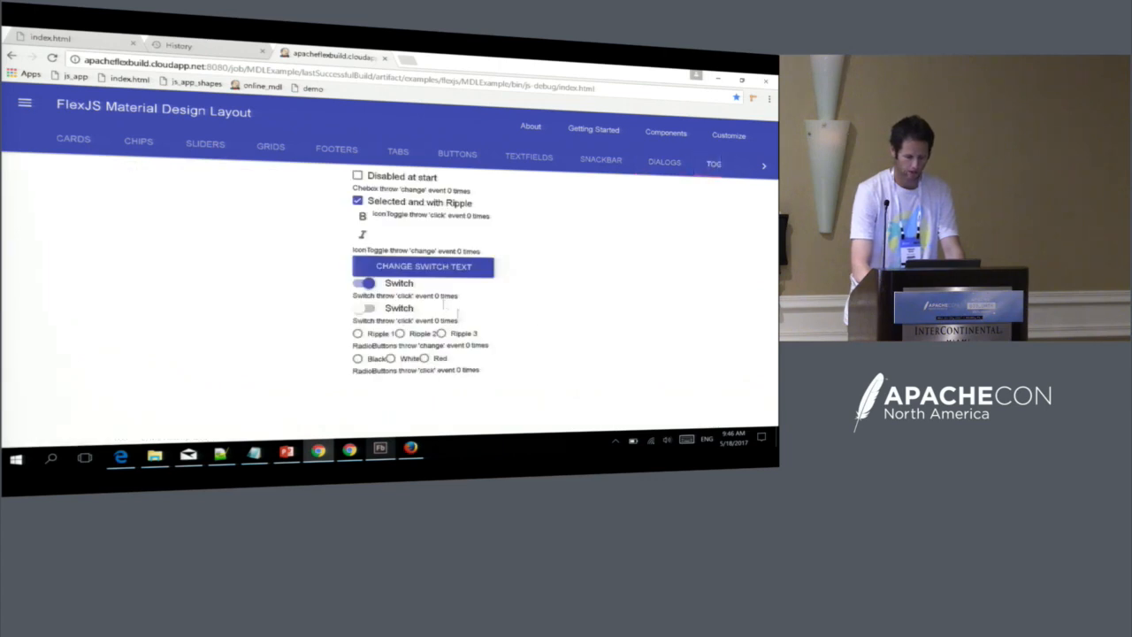
click(364, 307)
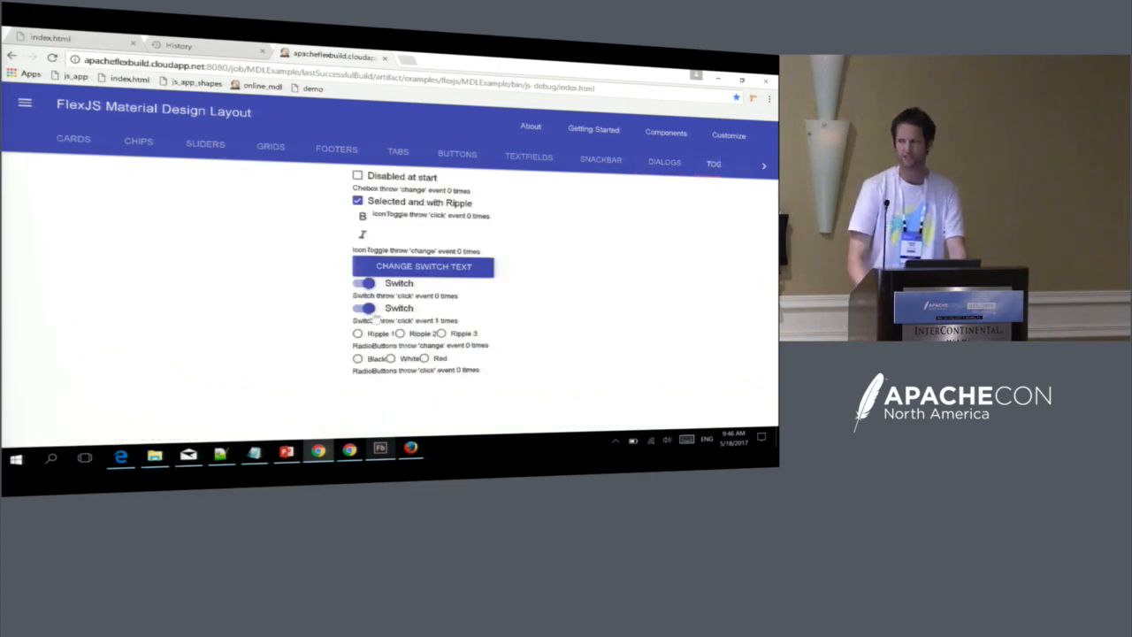